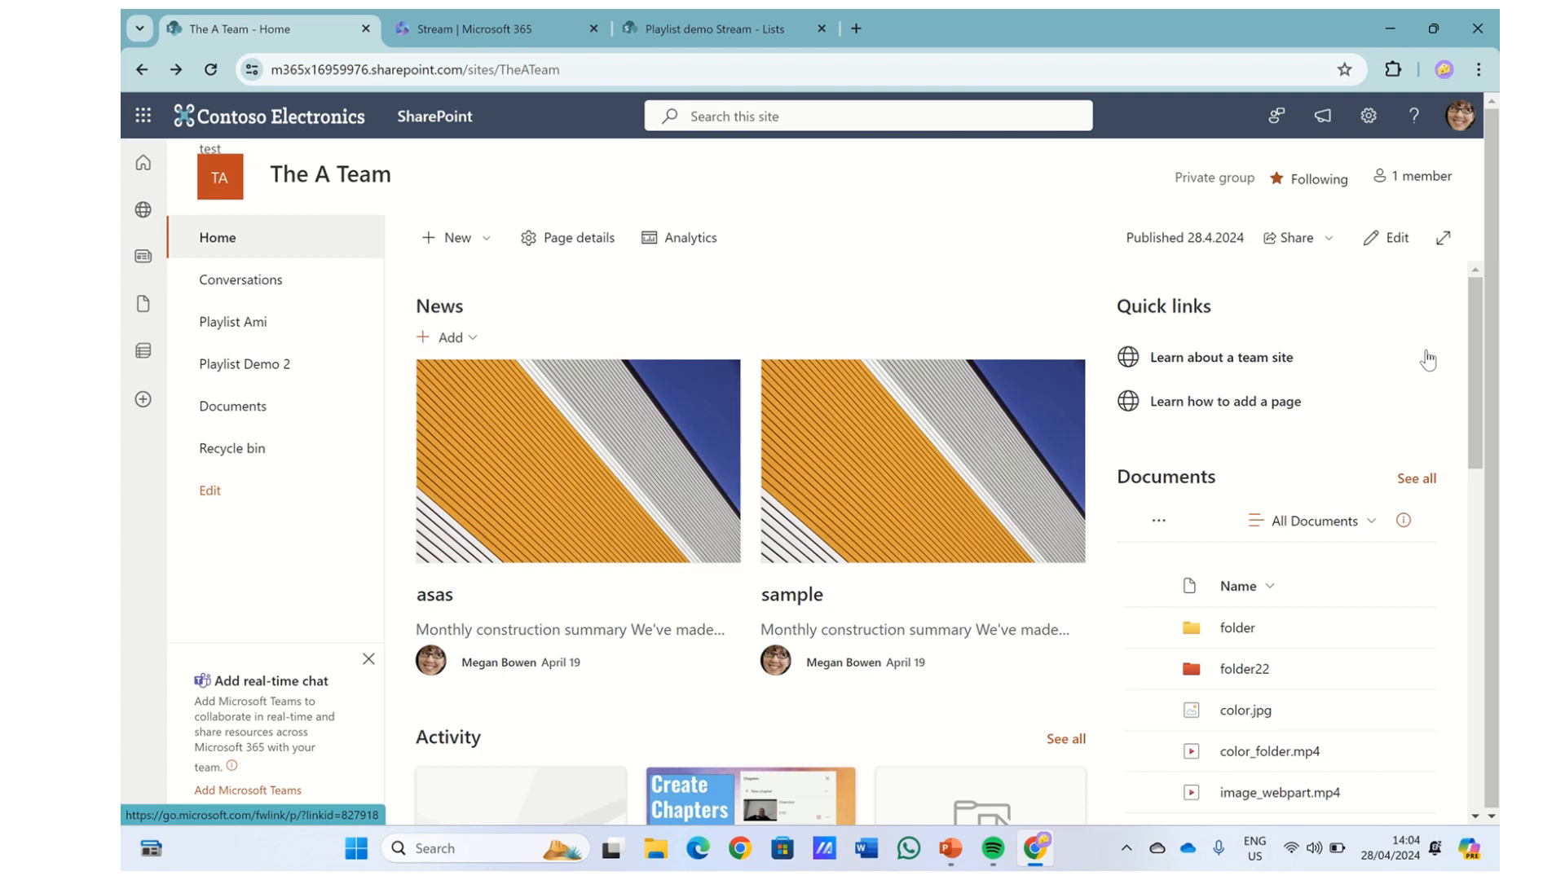
- Start editing the home page and add a Stream web part to the first column
click(1391, 238)
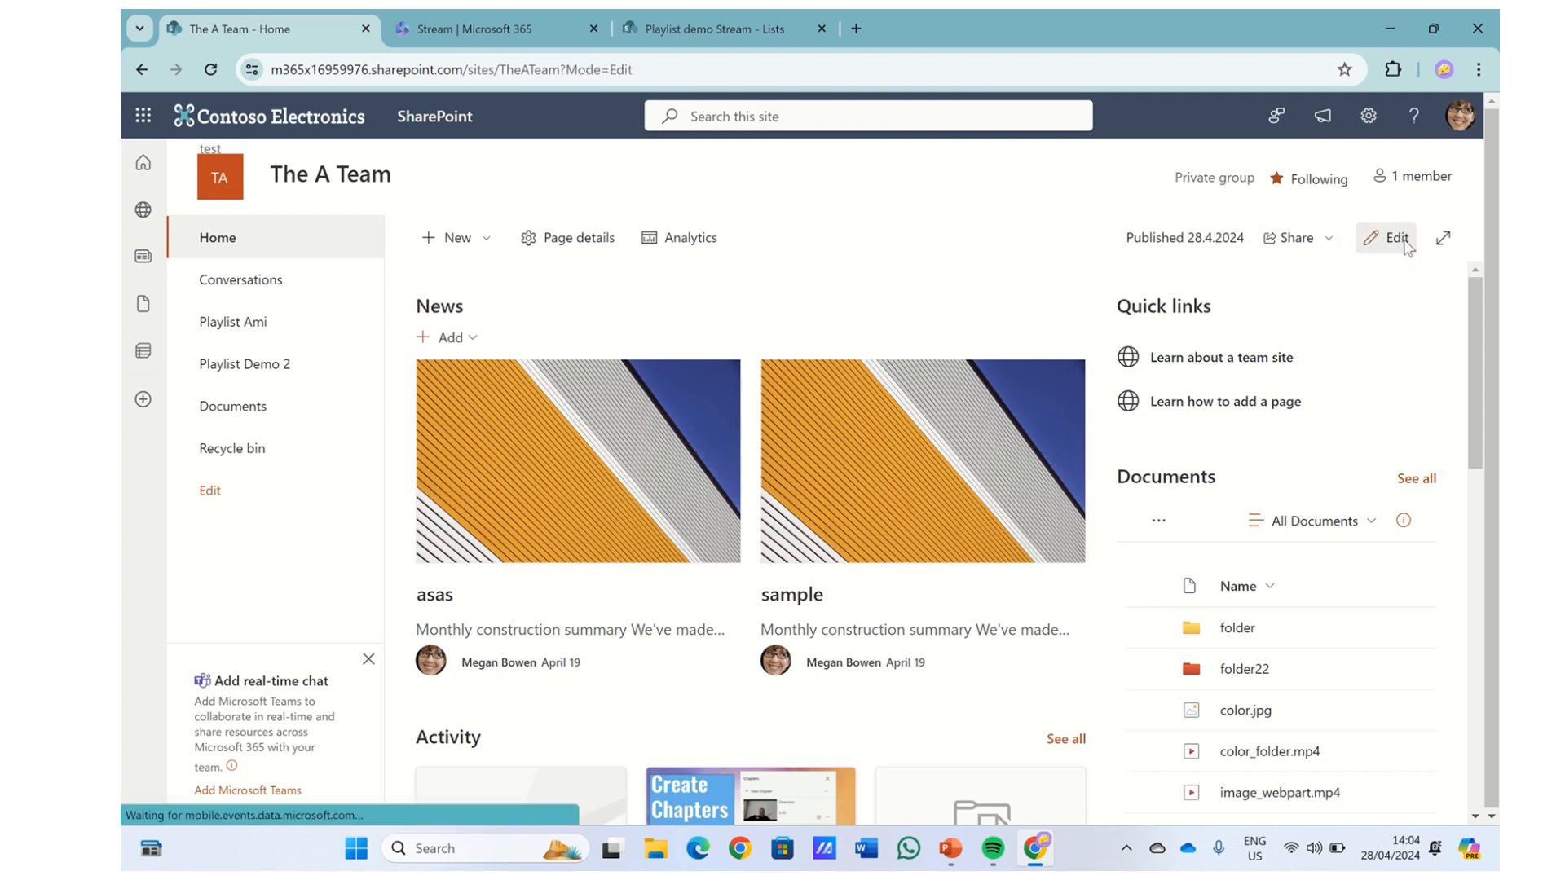
click(1394, 238)
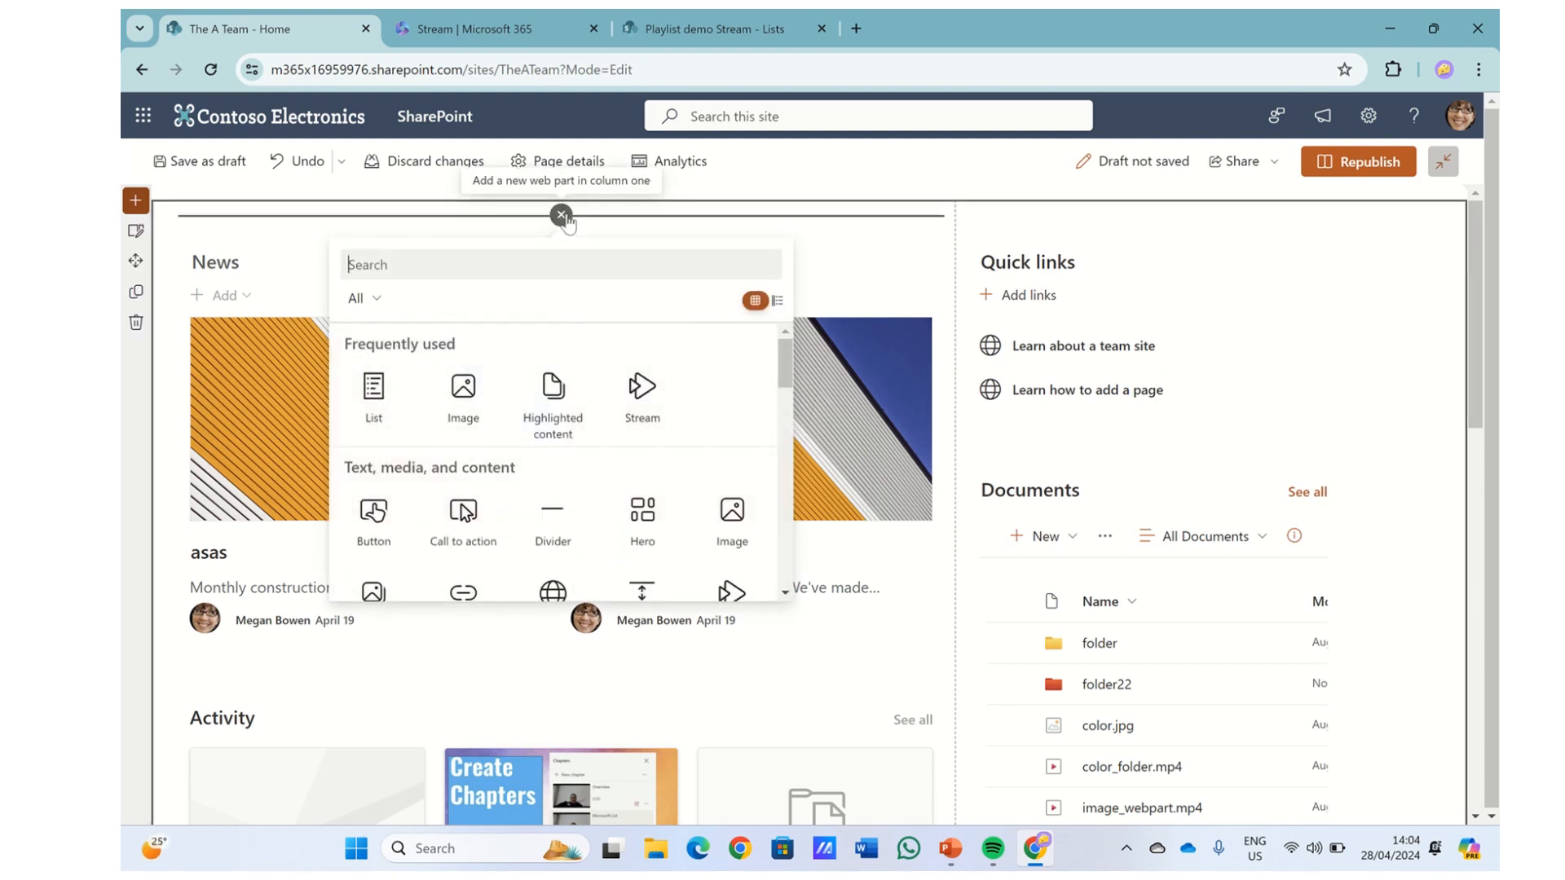
text(STREAM)
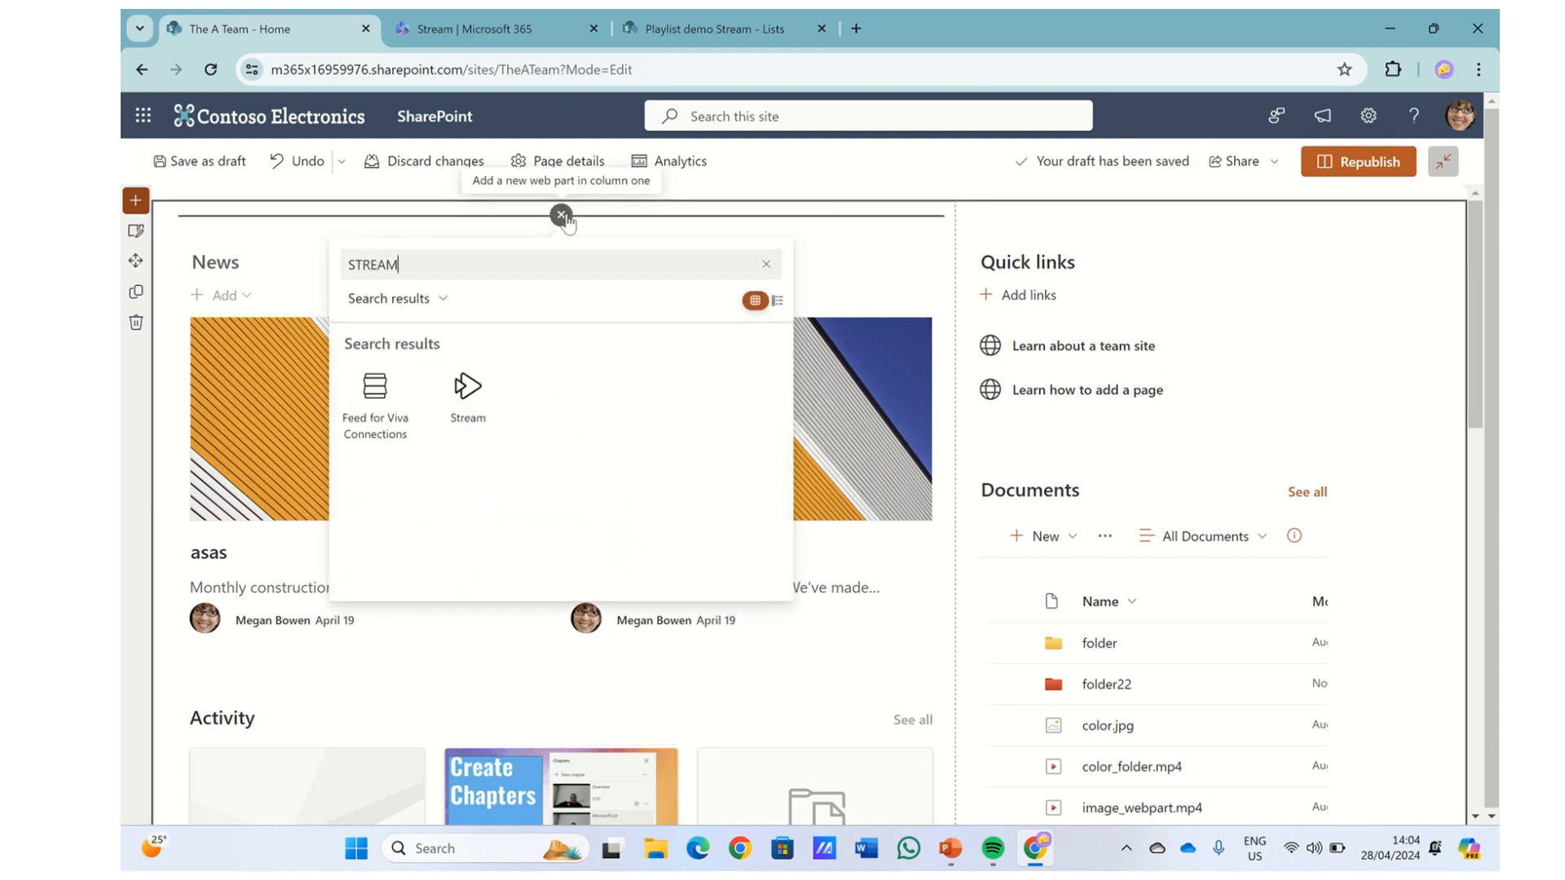
click(563, 215)
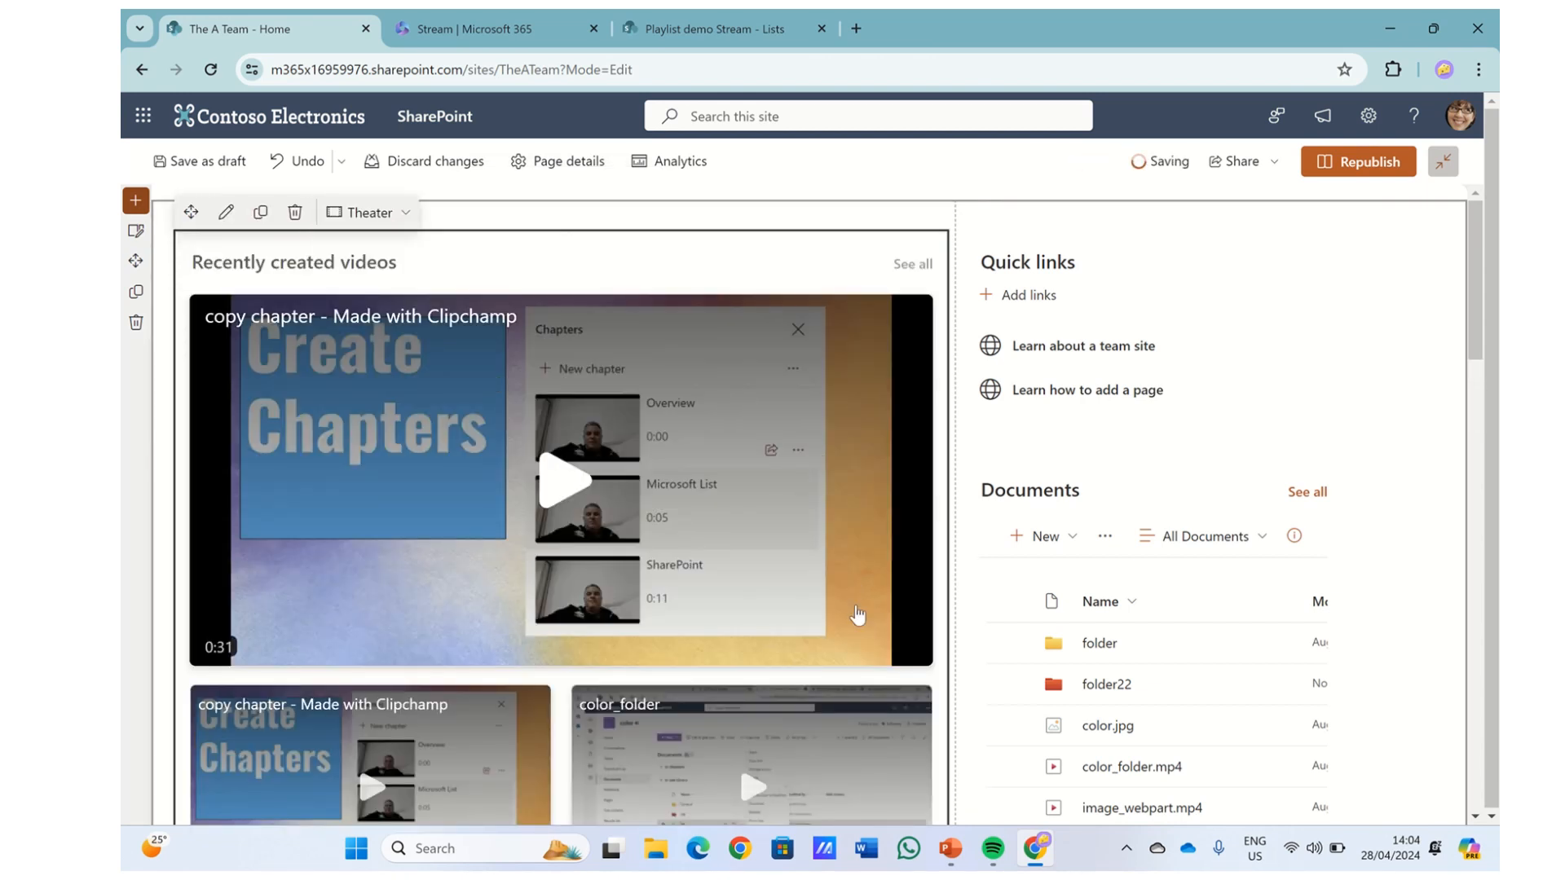
mouse_move(405, 212)
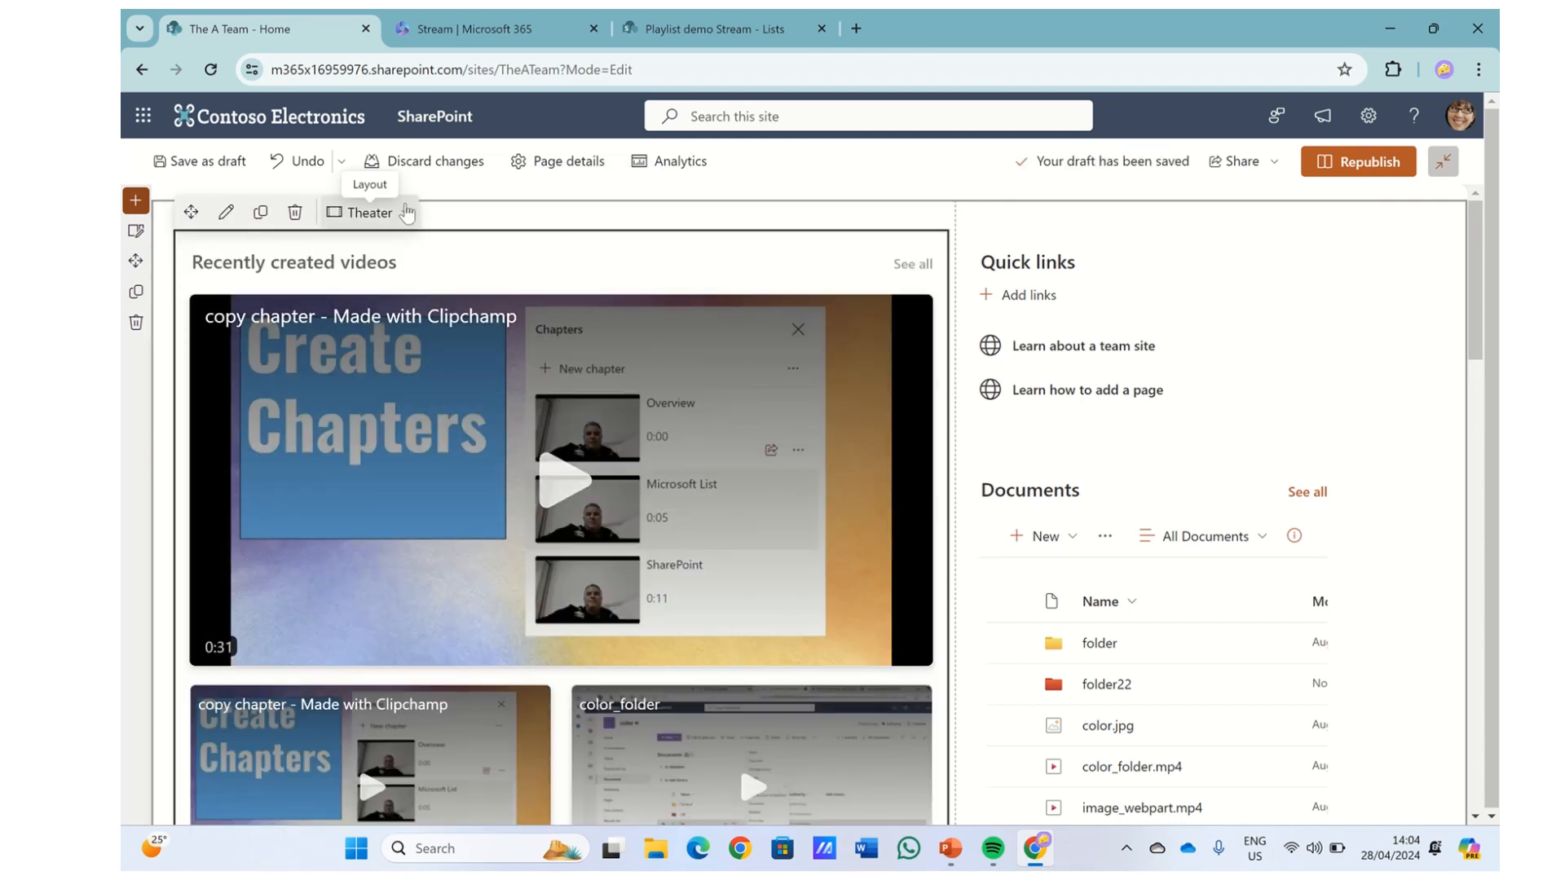
- Switch the Stream web part's layout from Theater to Grid
click(368, 212)
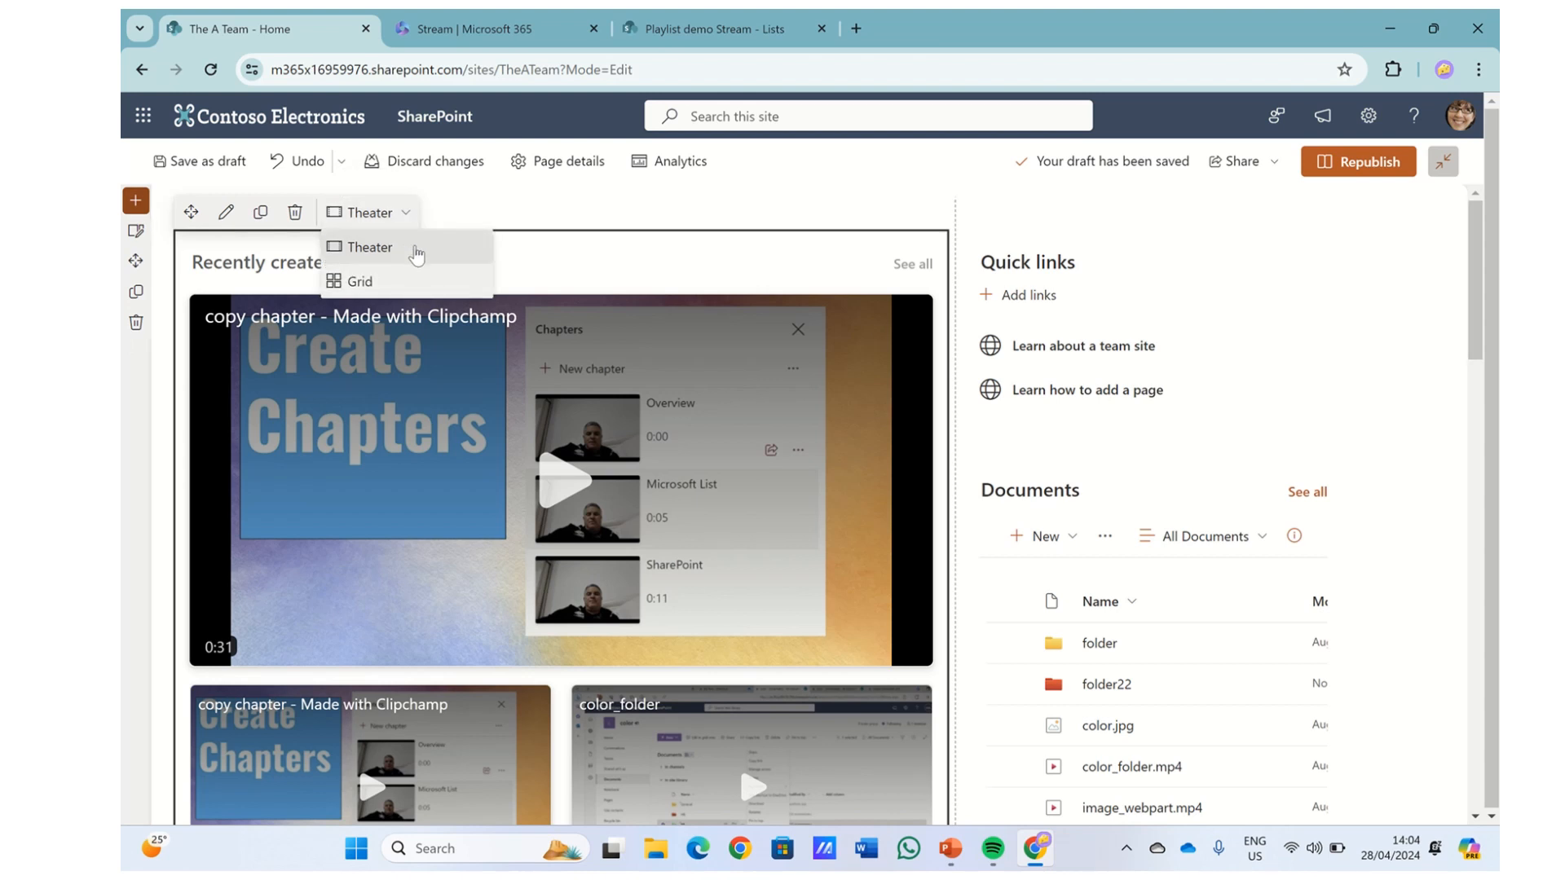
click(357, 282)
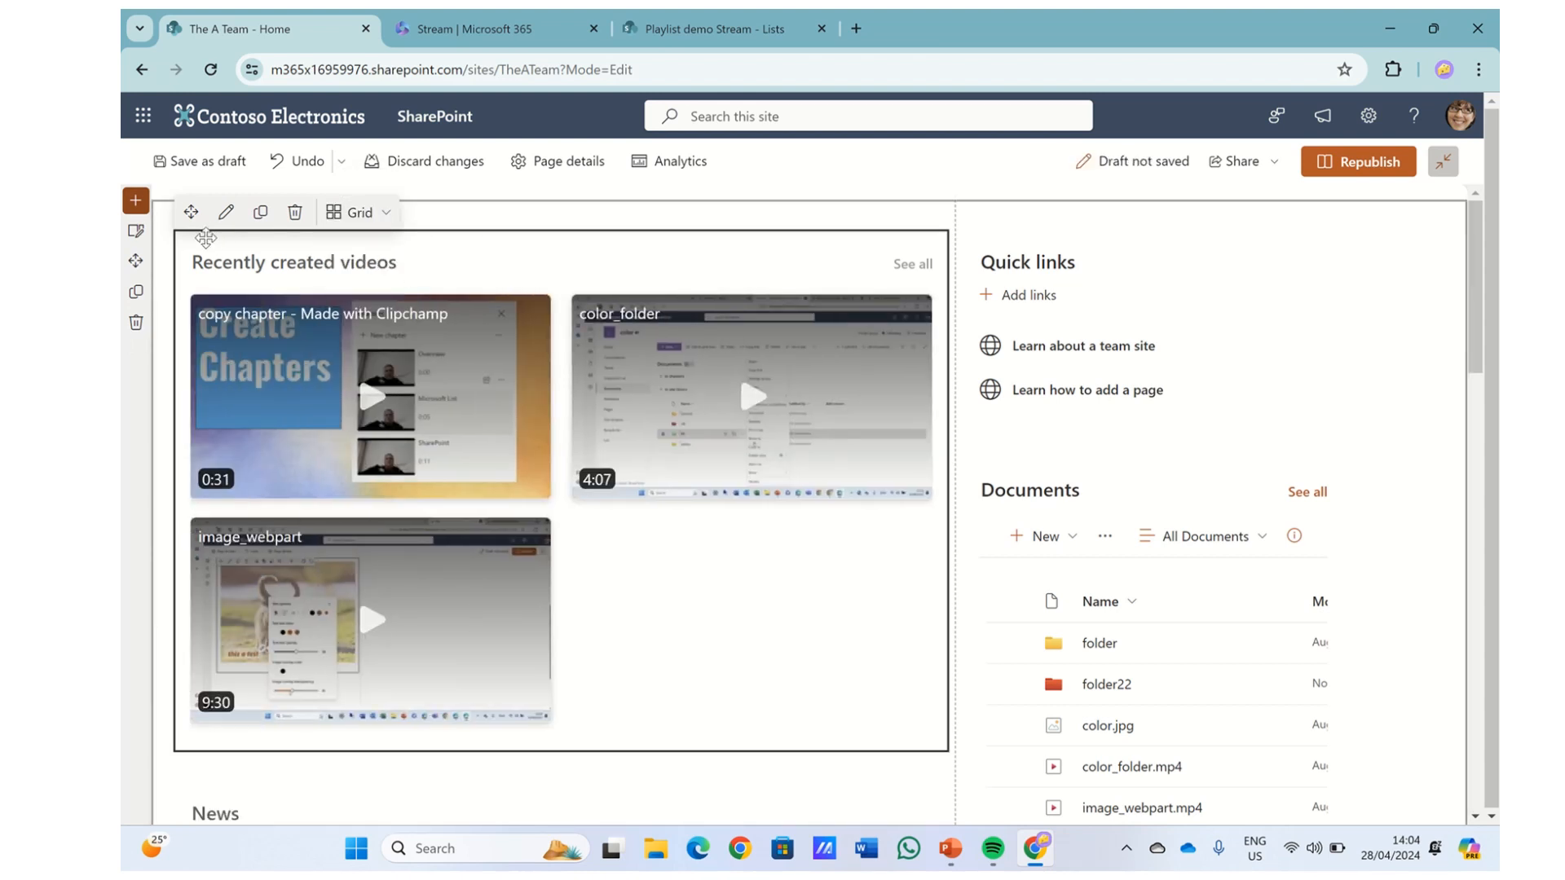
mouse_move(227, 212)
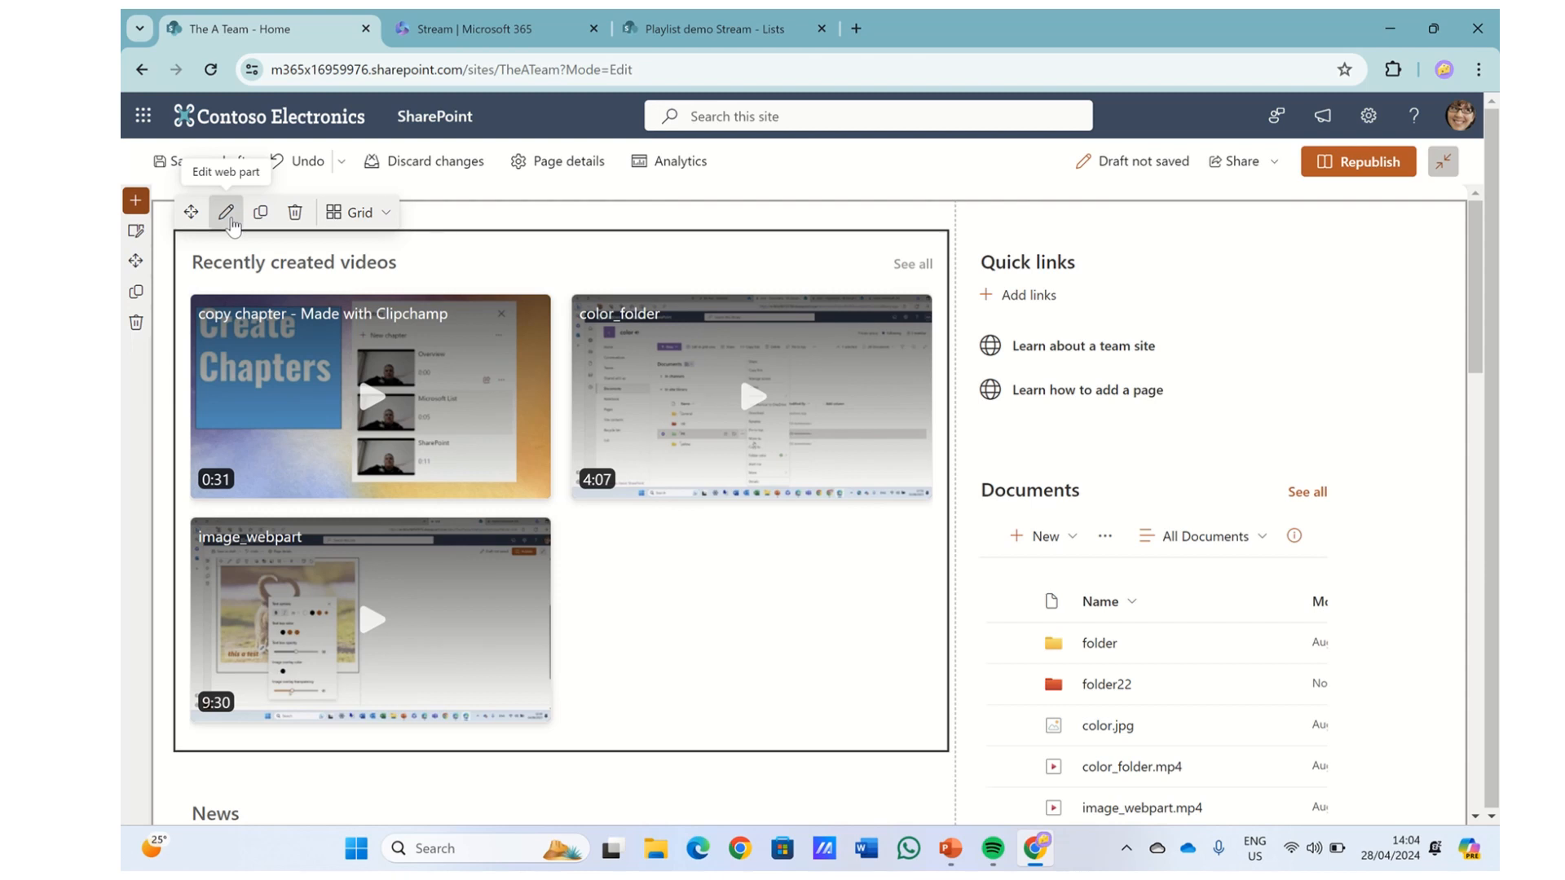
- In the Stream web part's property pane, keep 'Videos on this site' as the source
click(225, 212)
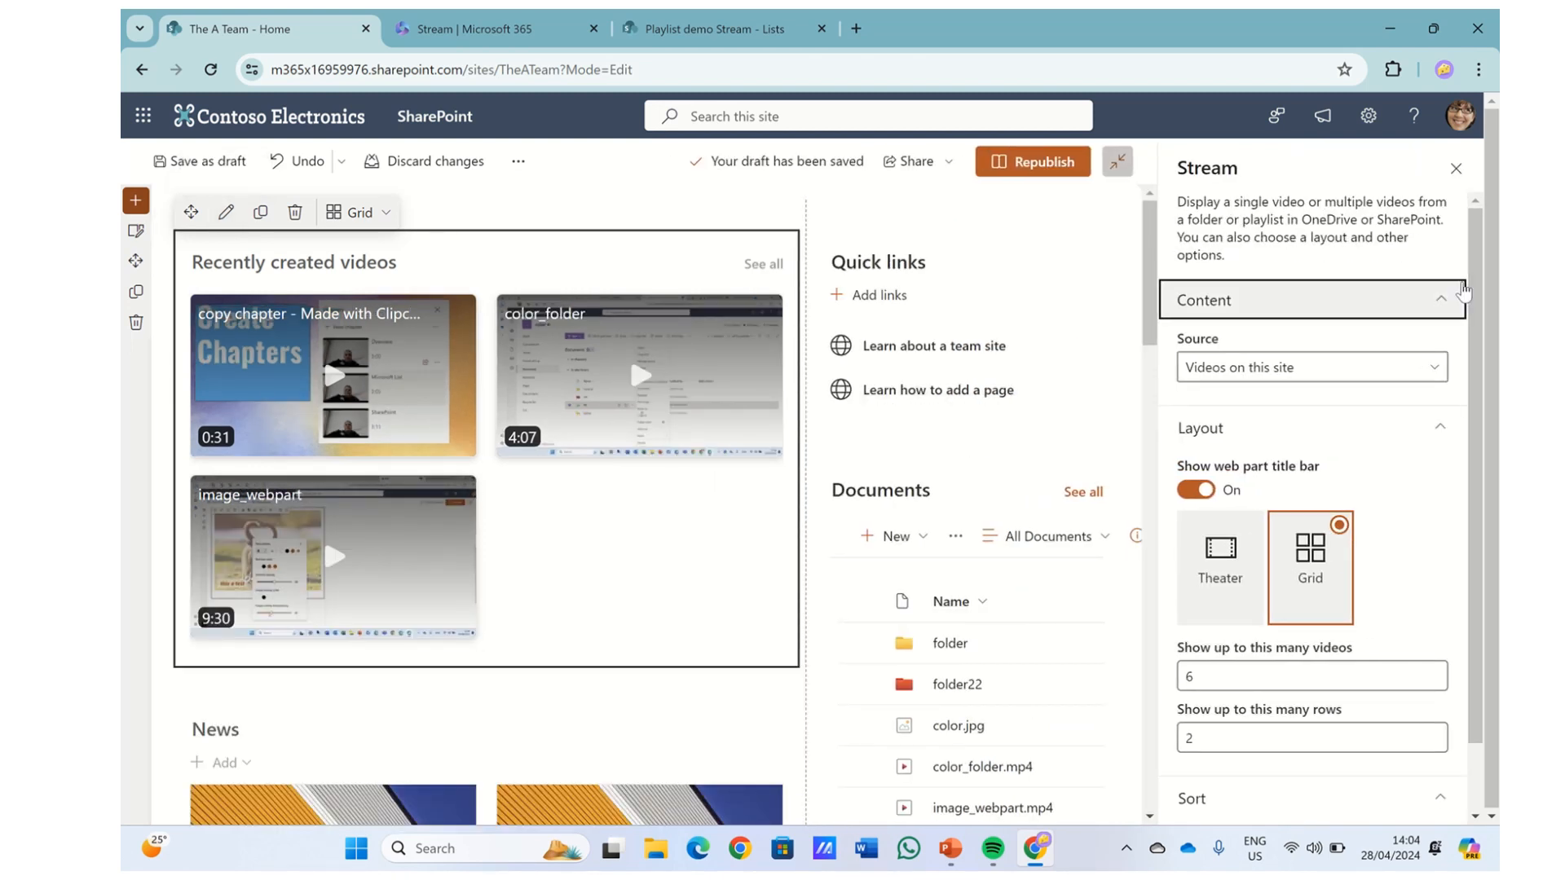
click(1435, 366)
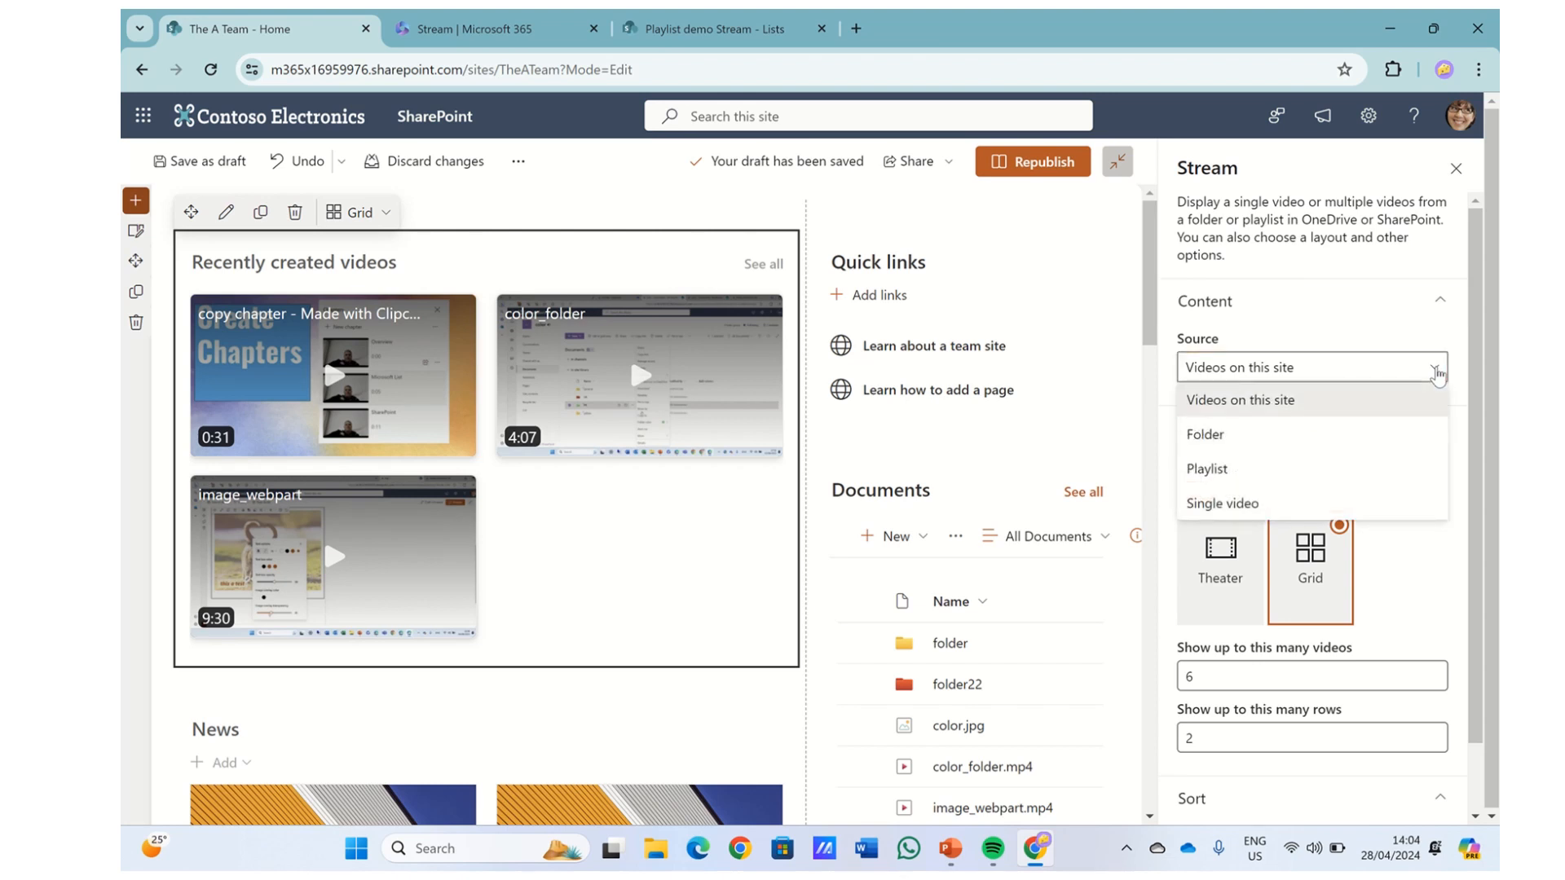
mouse_move(1290, 406)
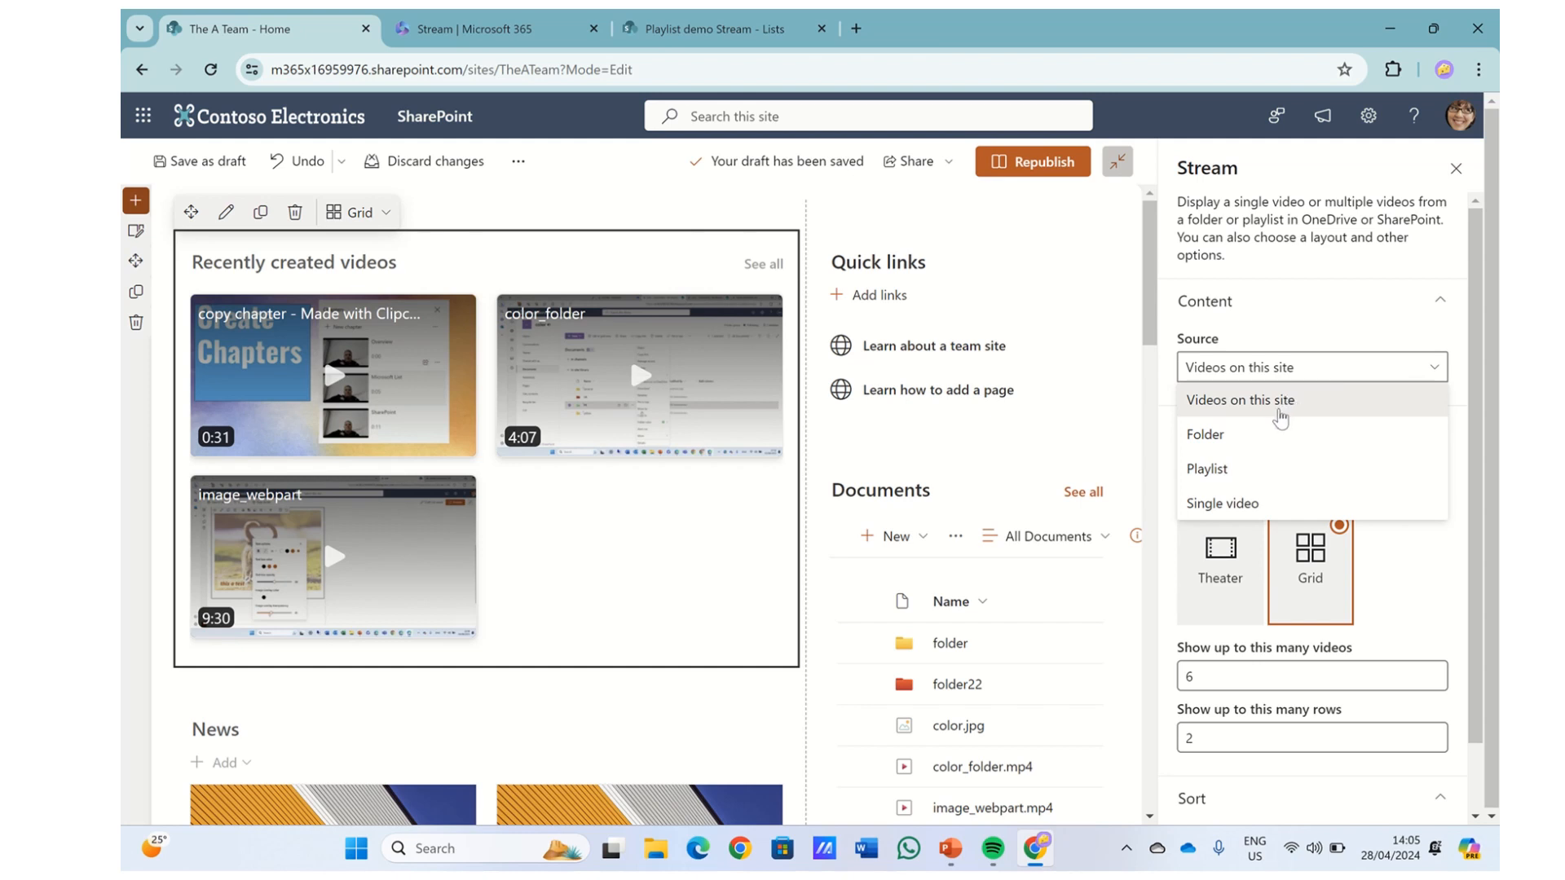
mouse_move(1252, 509)
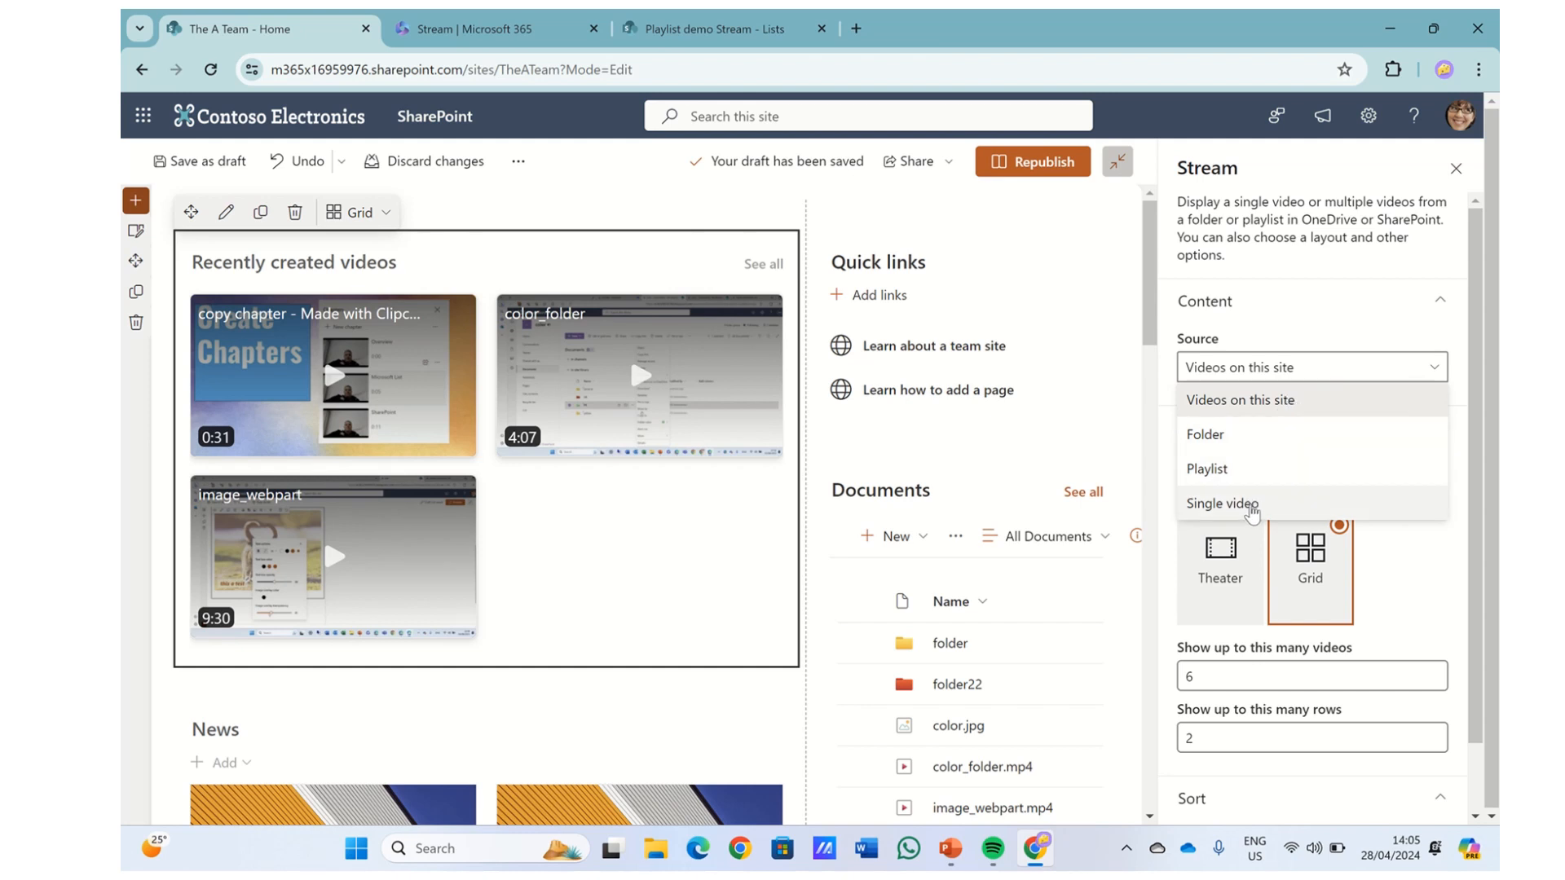
mouse_move(1298, 479)
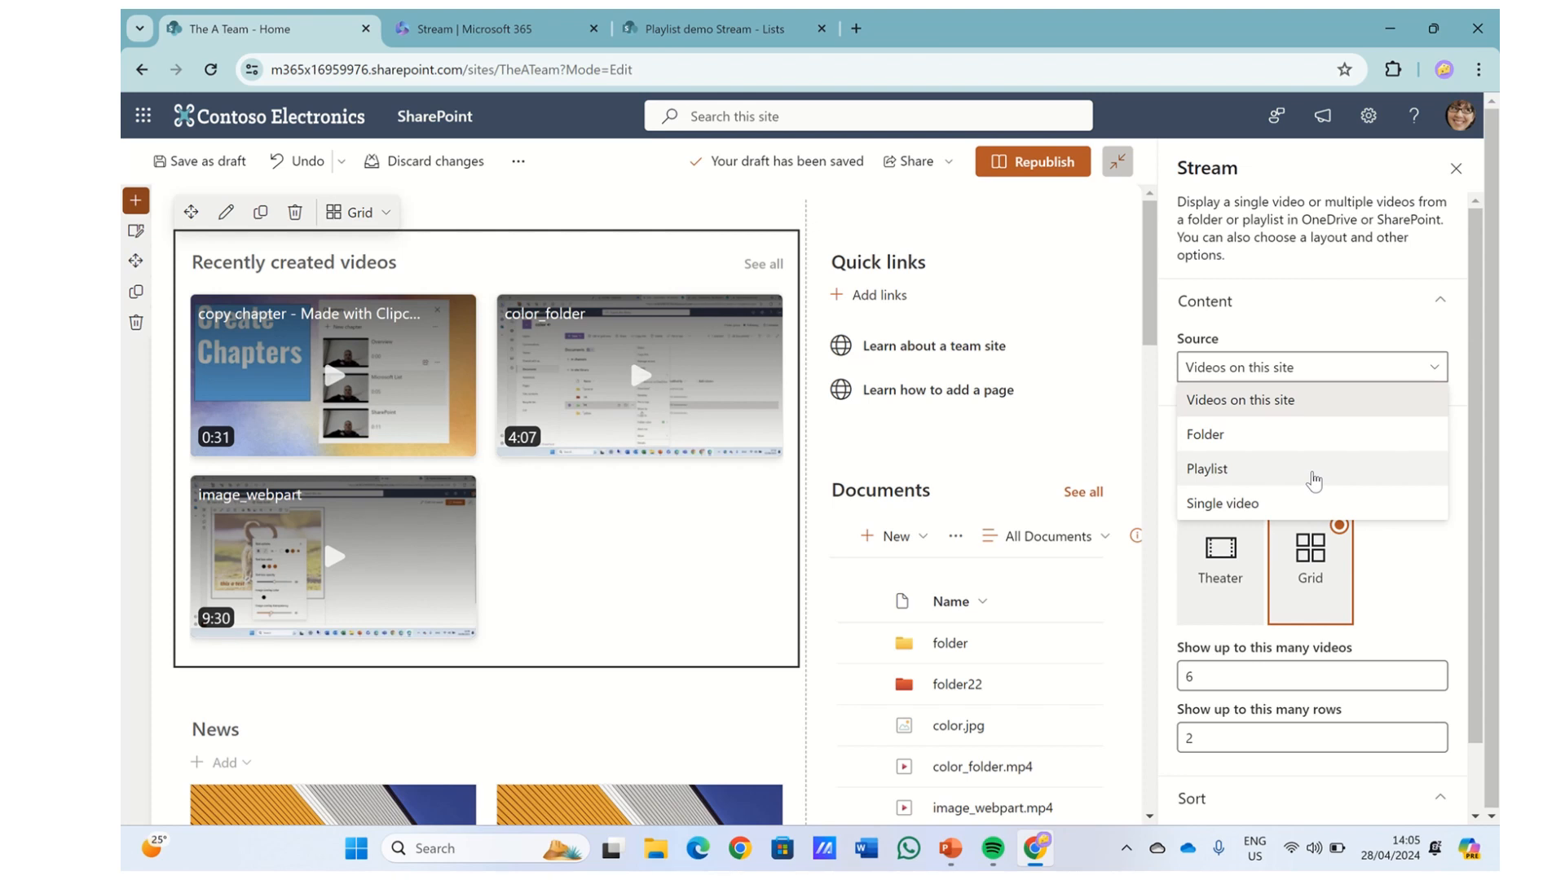
click(1241, 400)
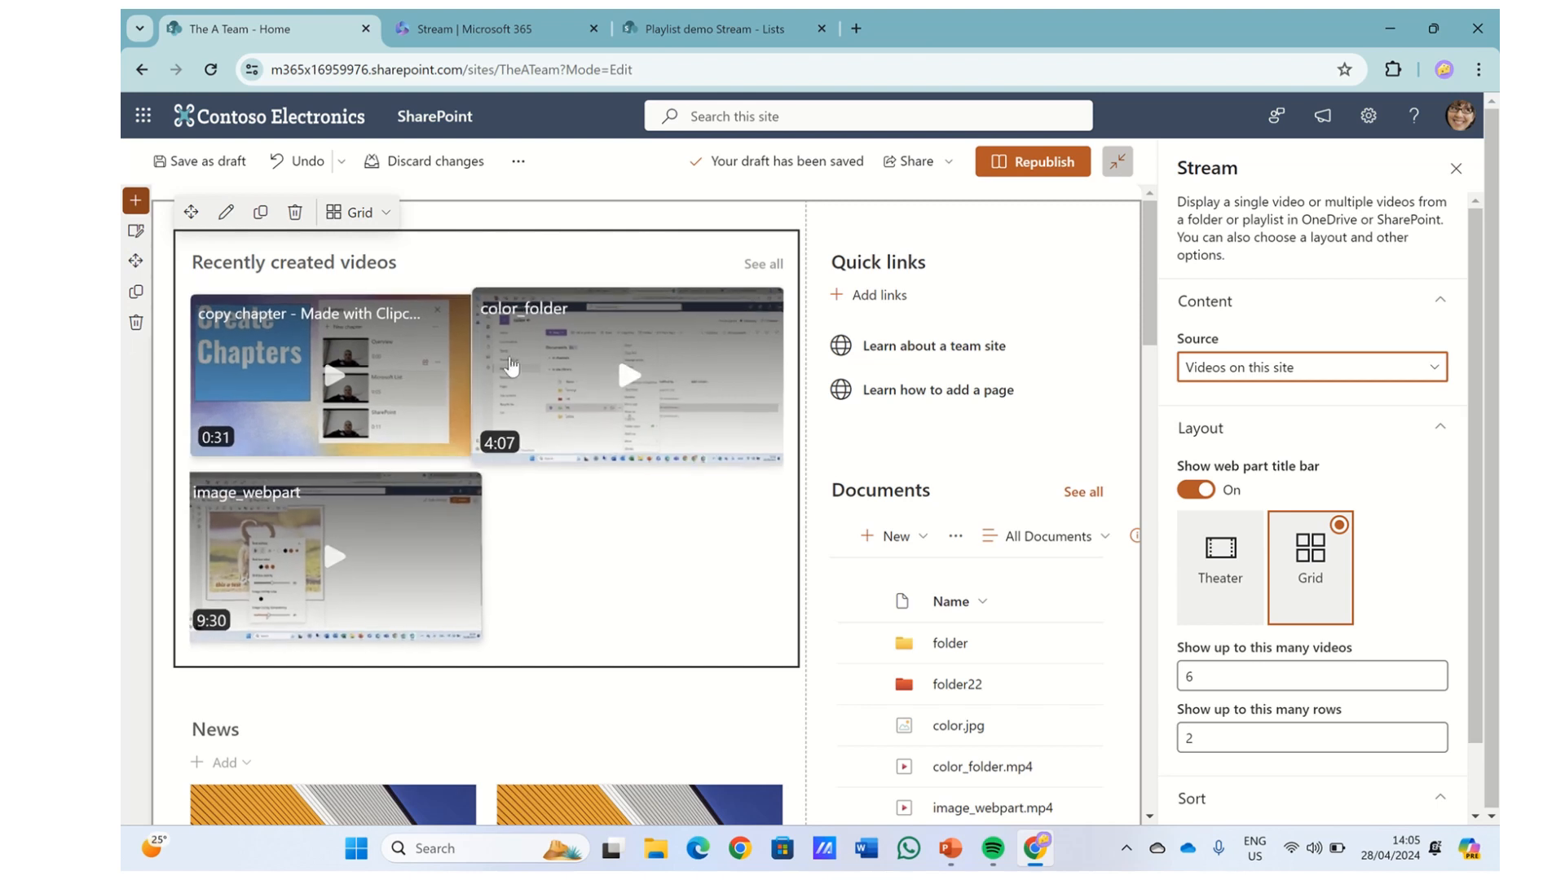
mouse_move(1219, 598)
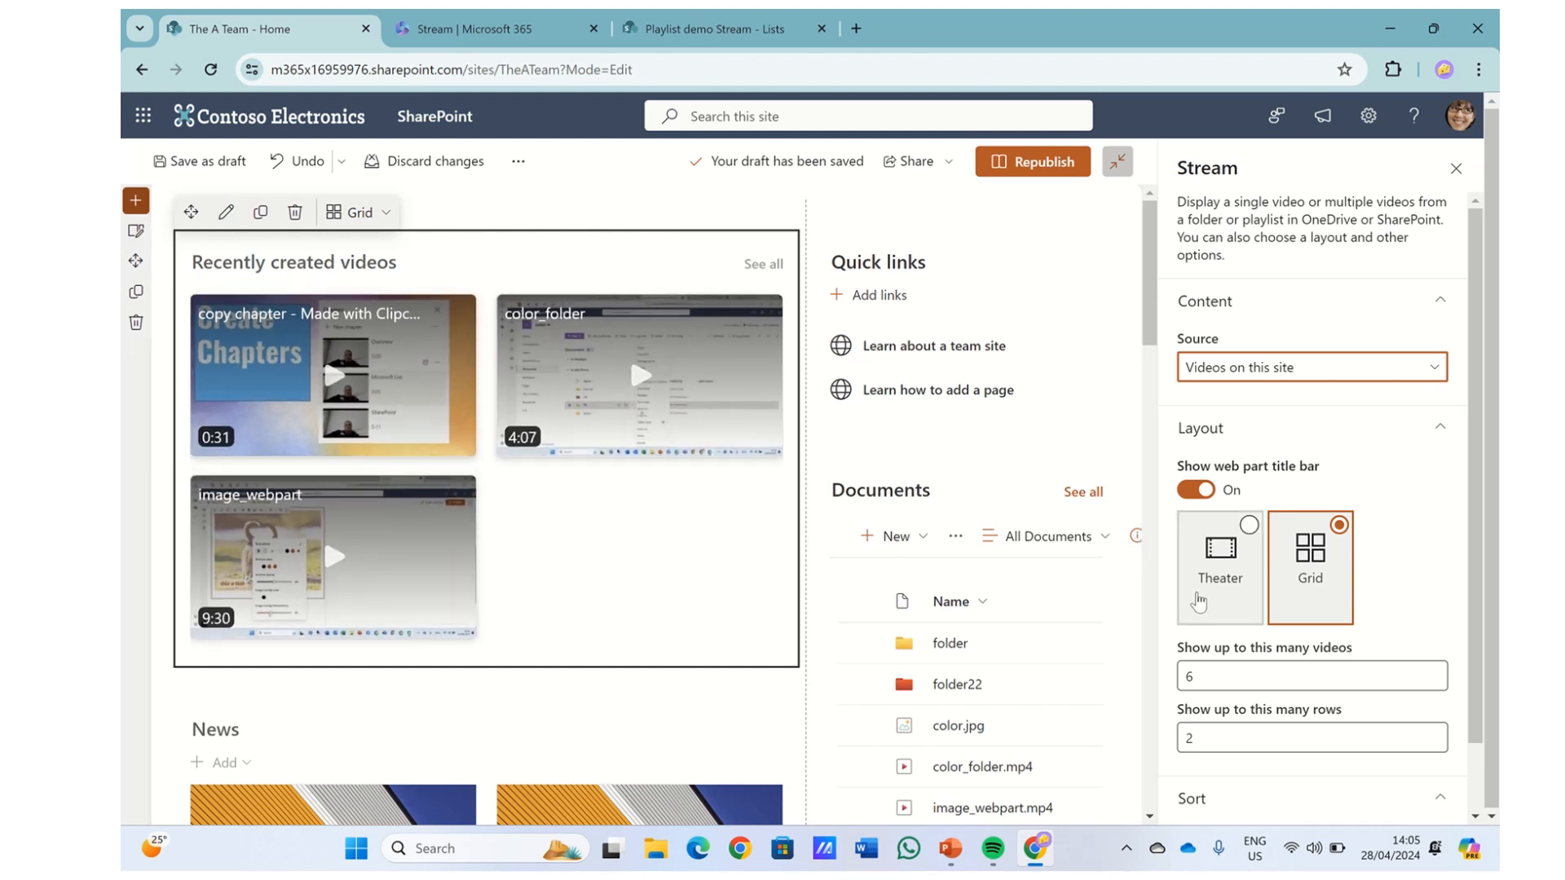
- Try the Theater layout, return to Grid, and review the row count setting
click(1220, 566)
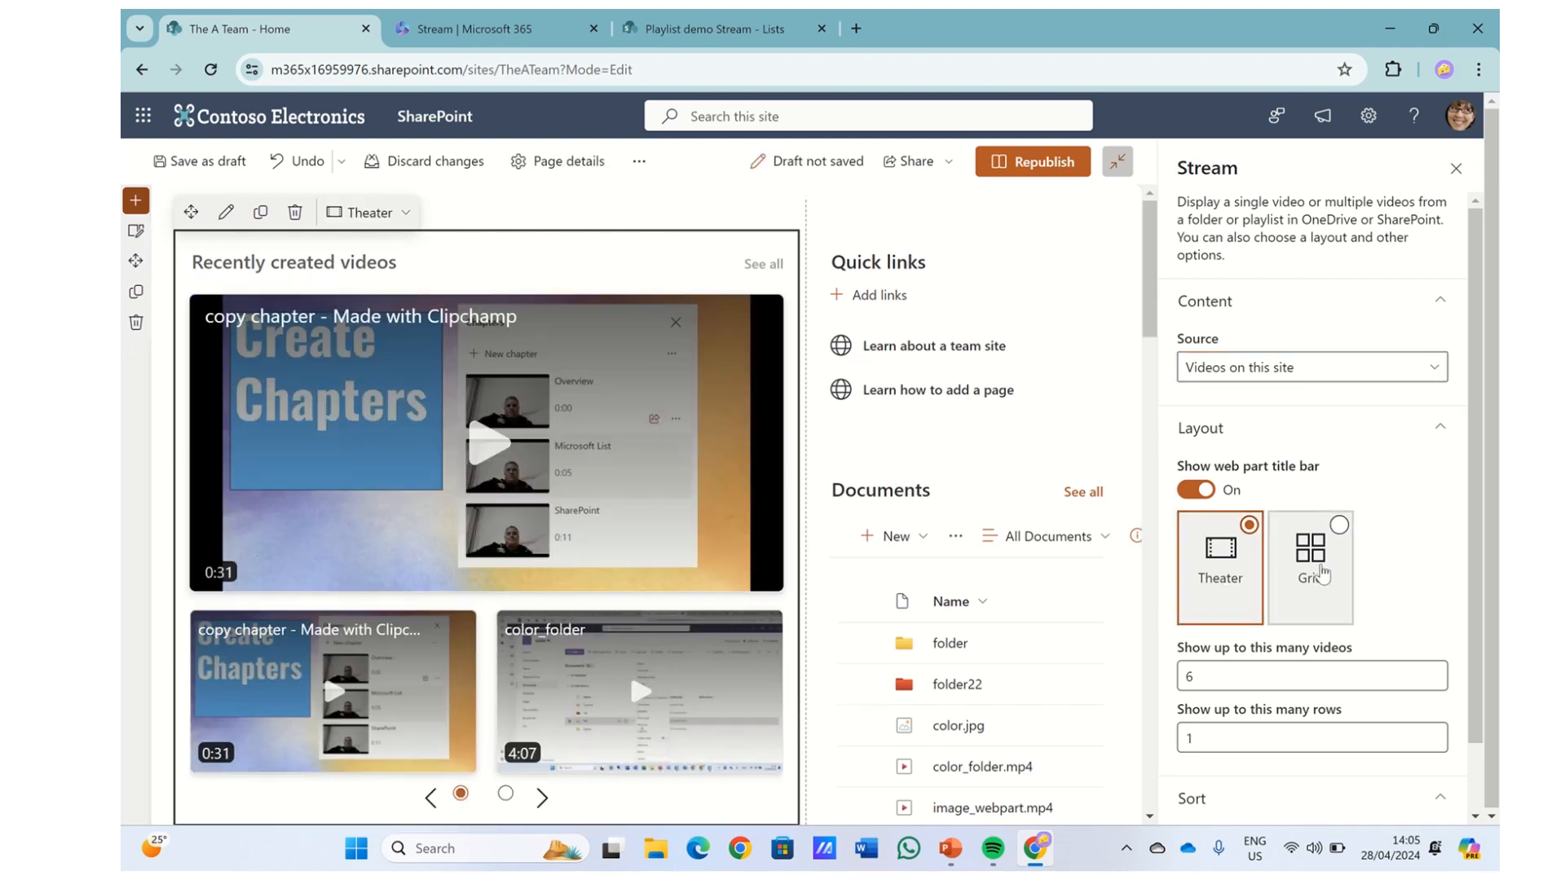
click(1310, 557)
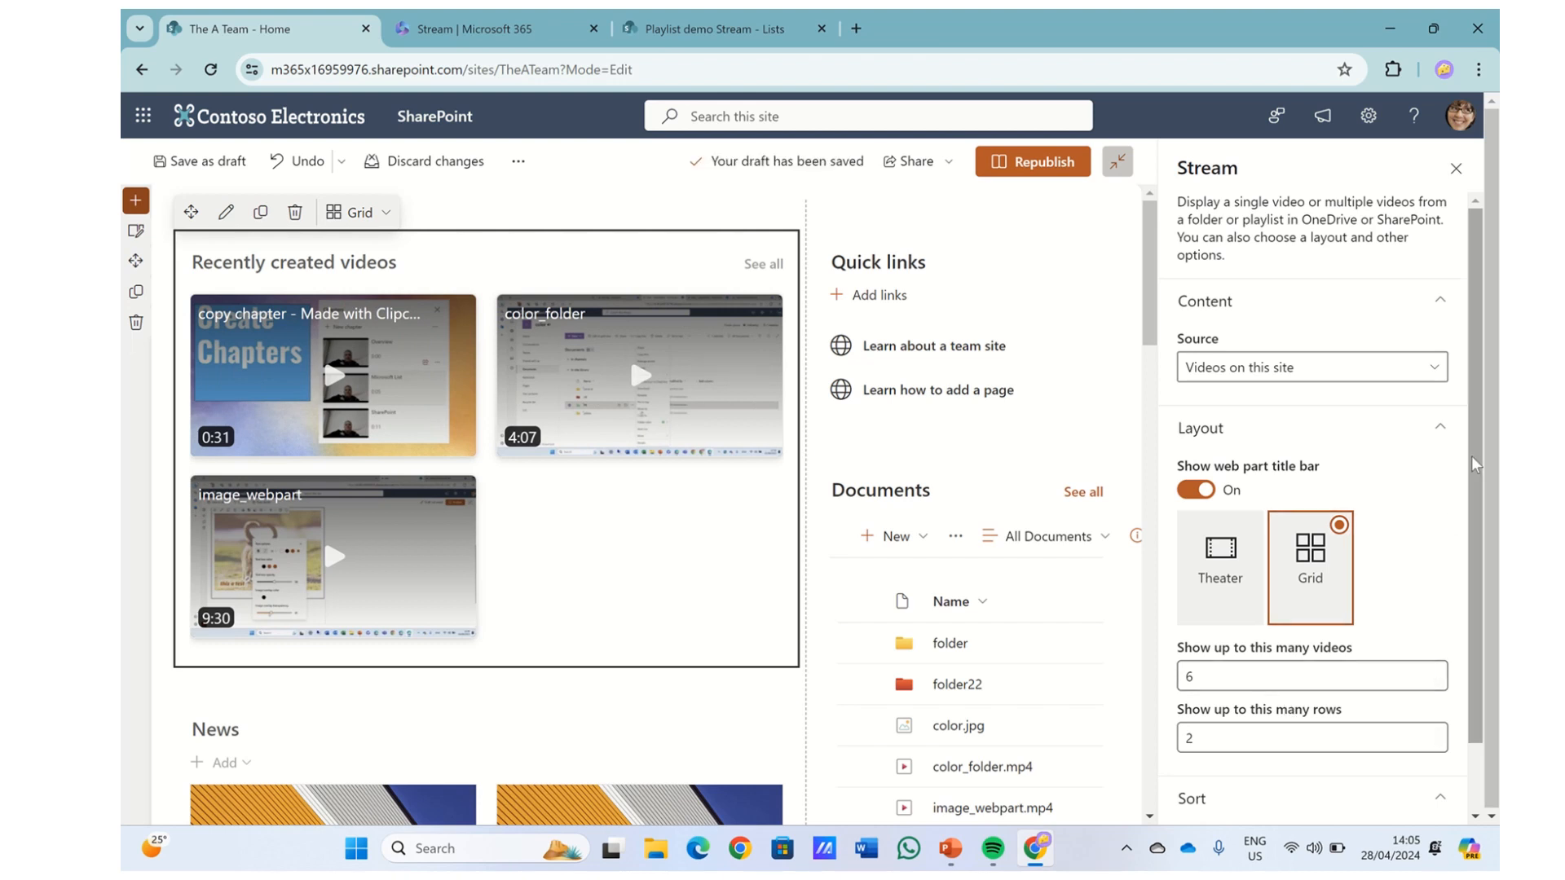
mouse_move(1368, 536)
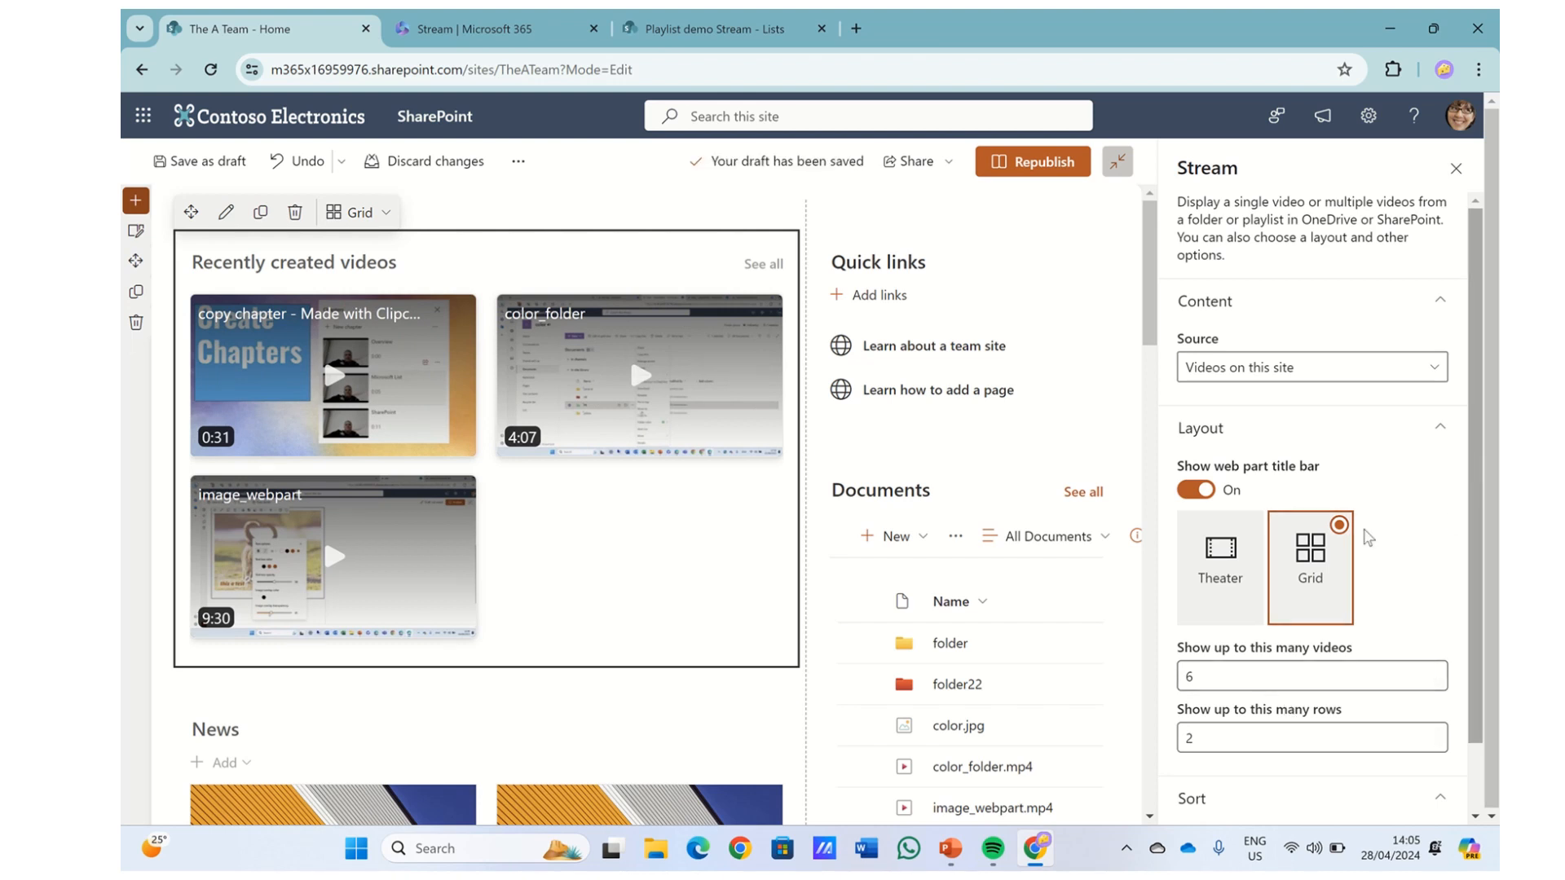
click(1298, 737)
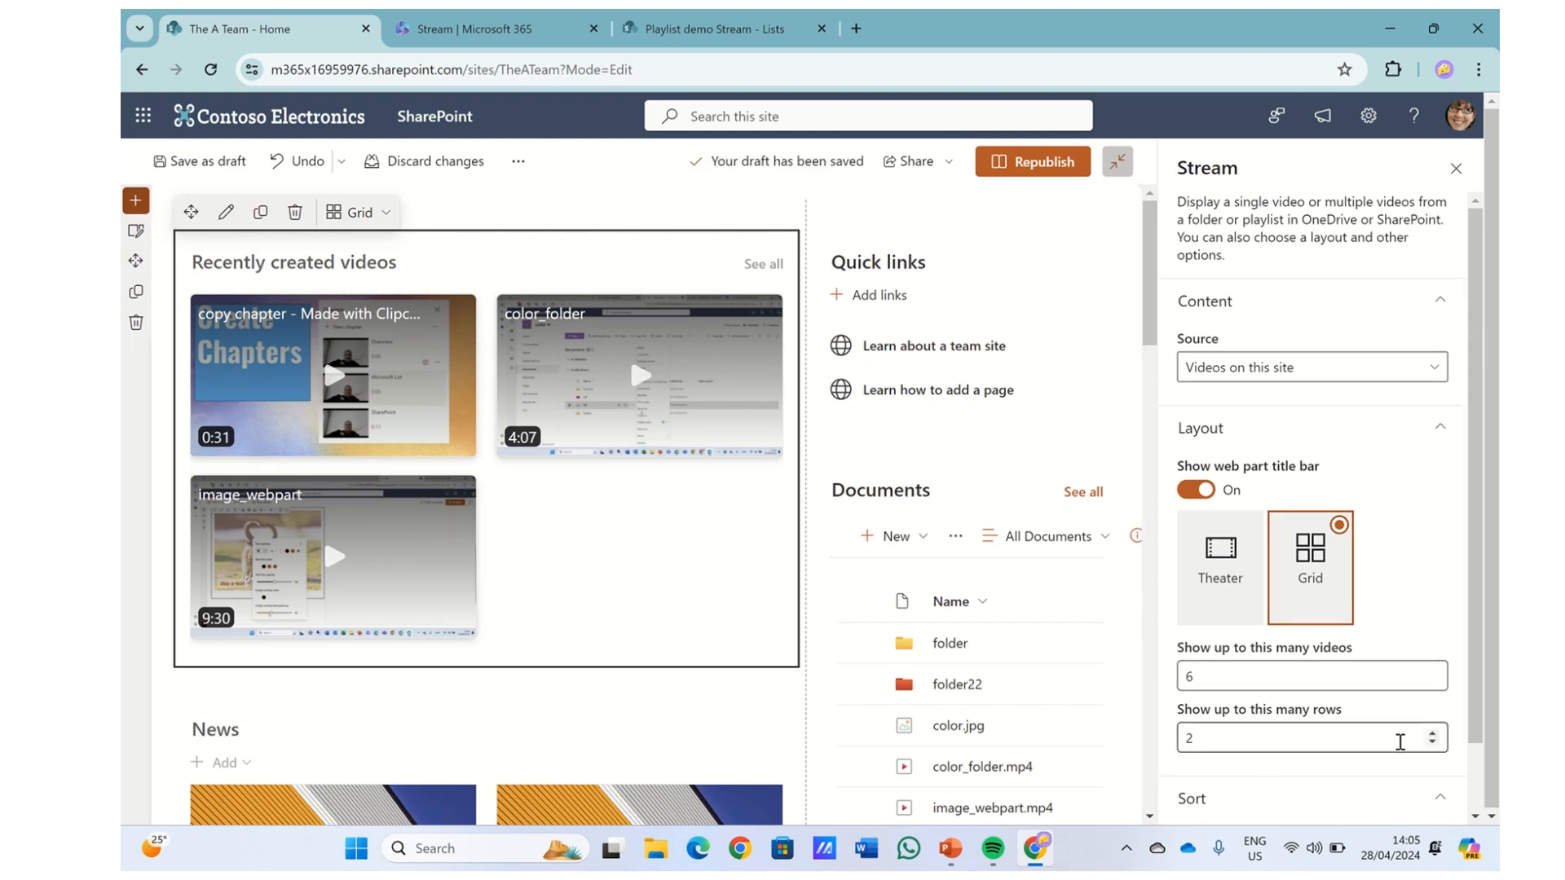
scroll(down, 3)
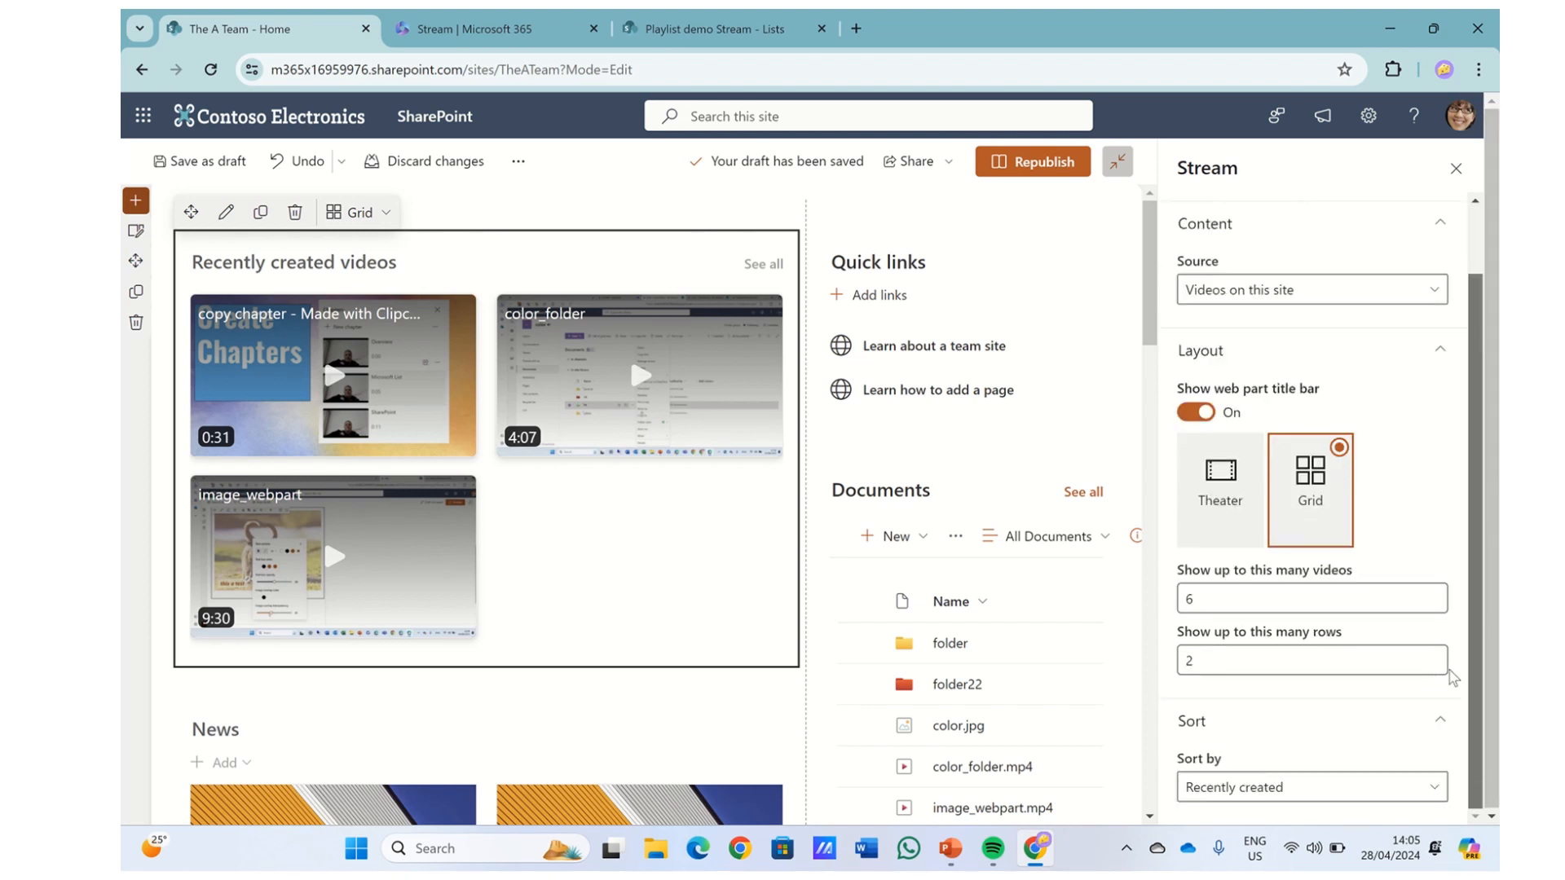
- Set the source to Folder, browse the site's folders, then cancel the folder picker
click(1309, 290)
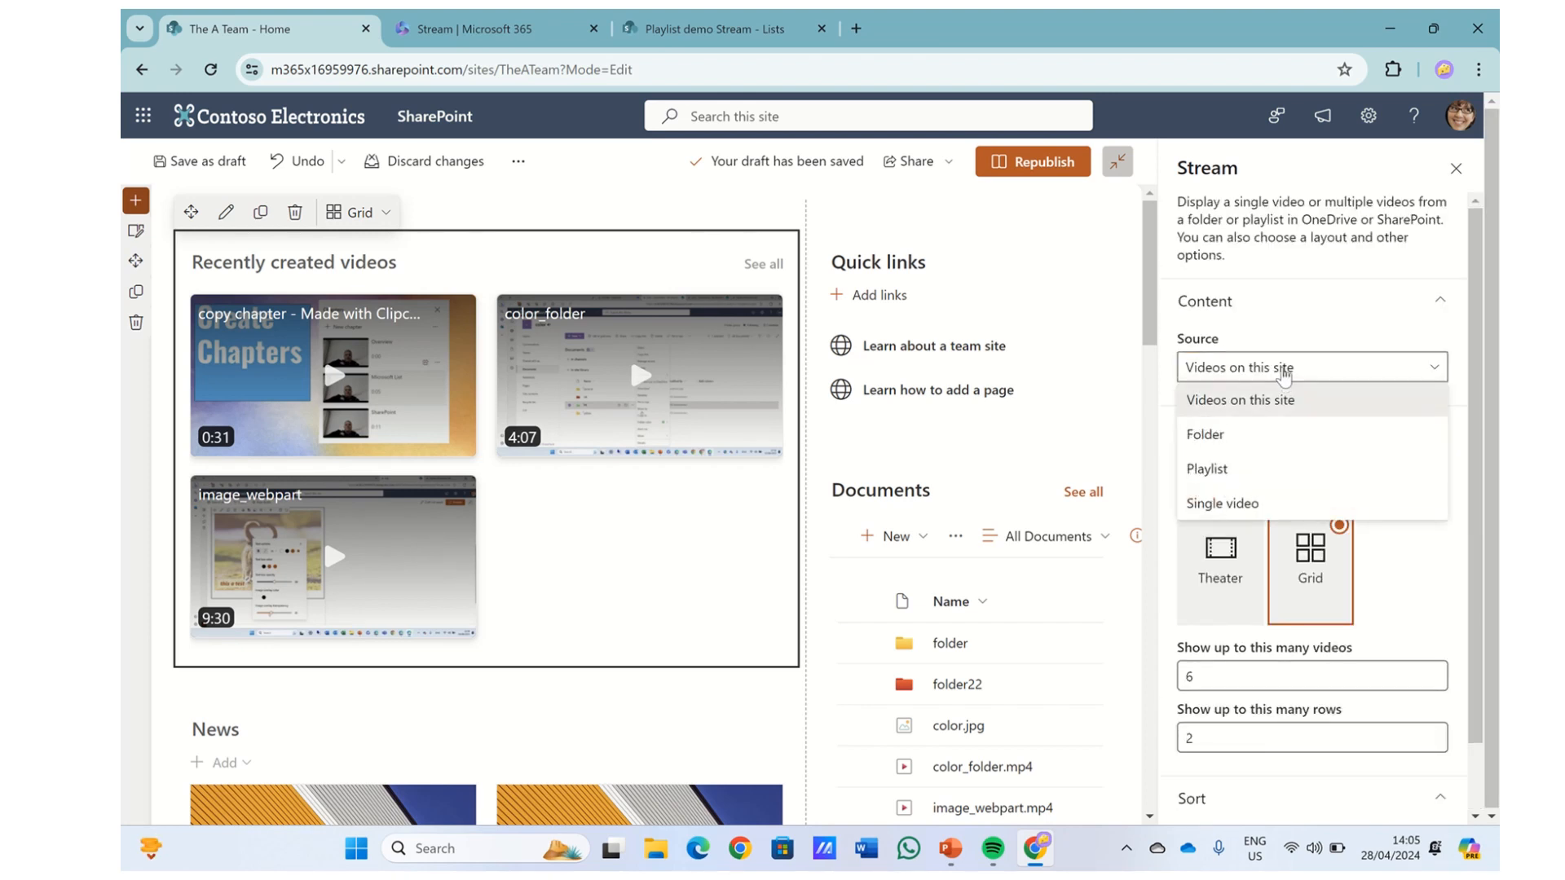
click(1205, 434)
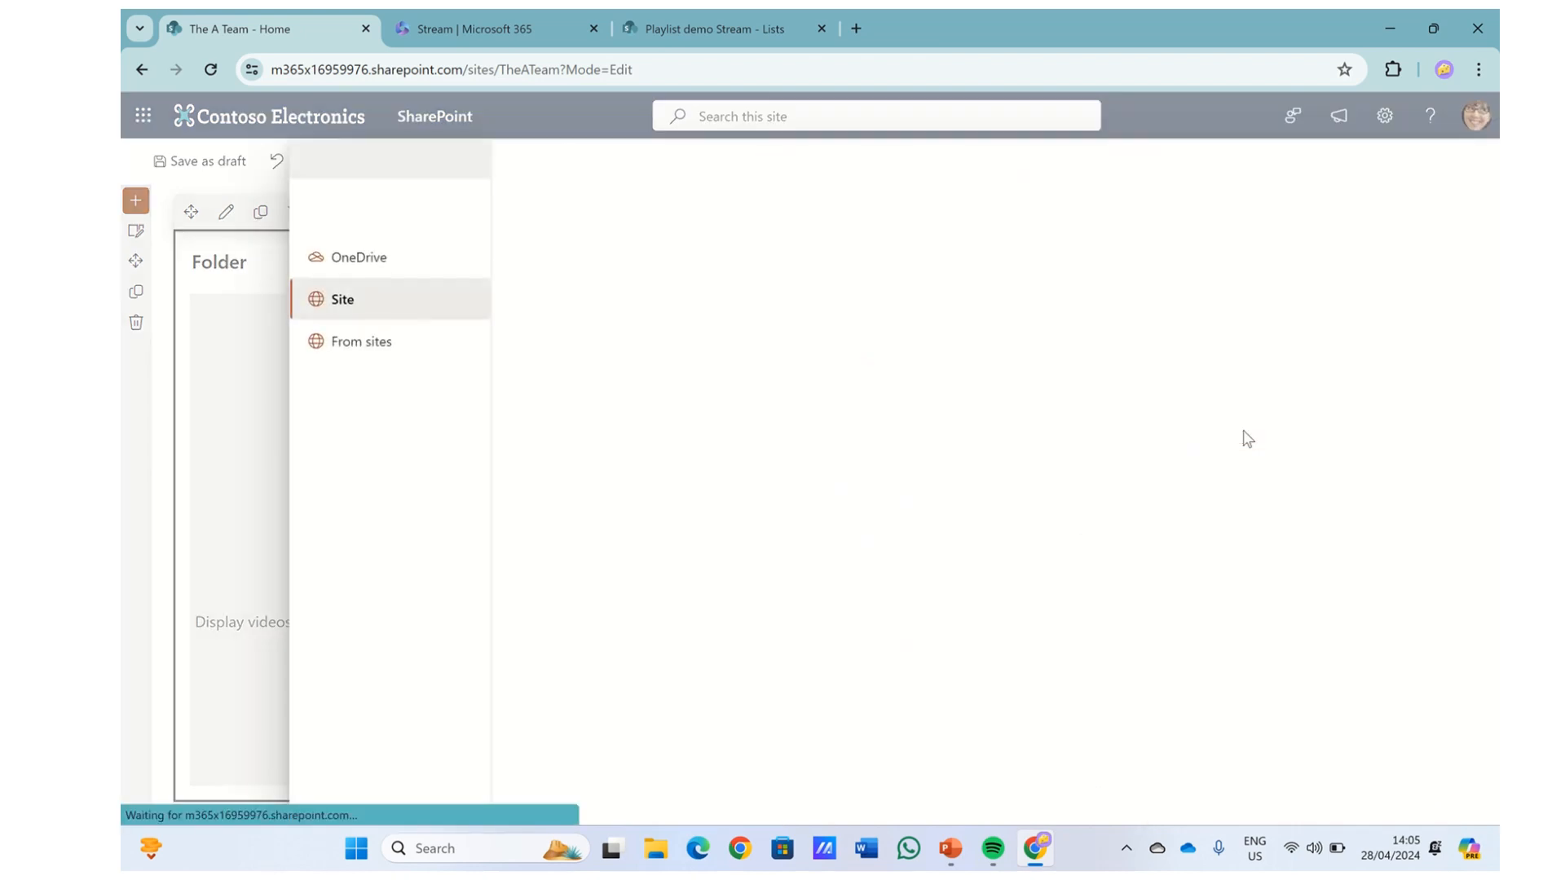
click(341, 298)
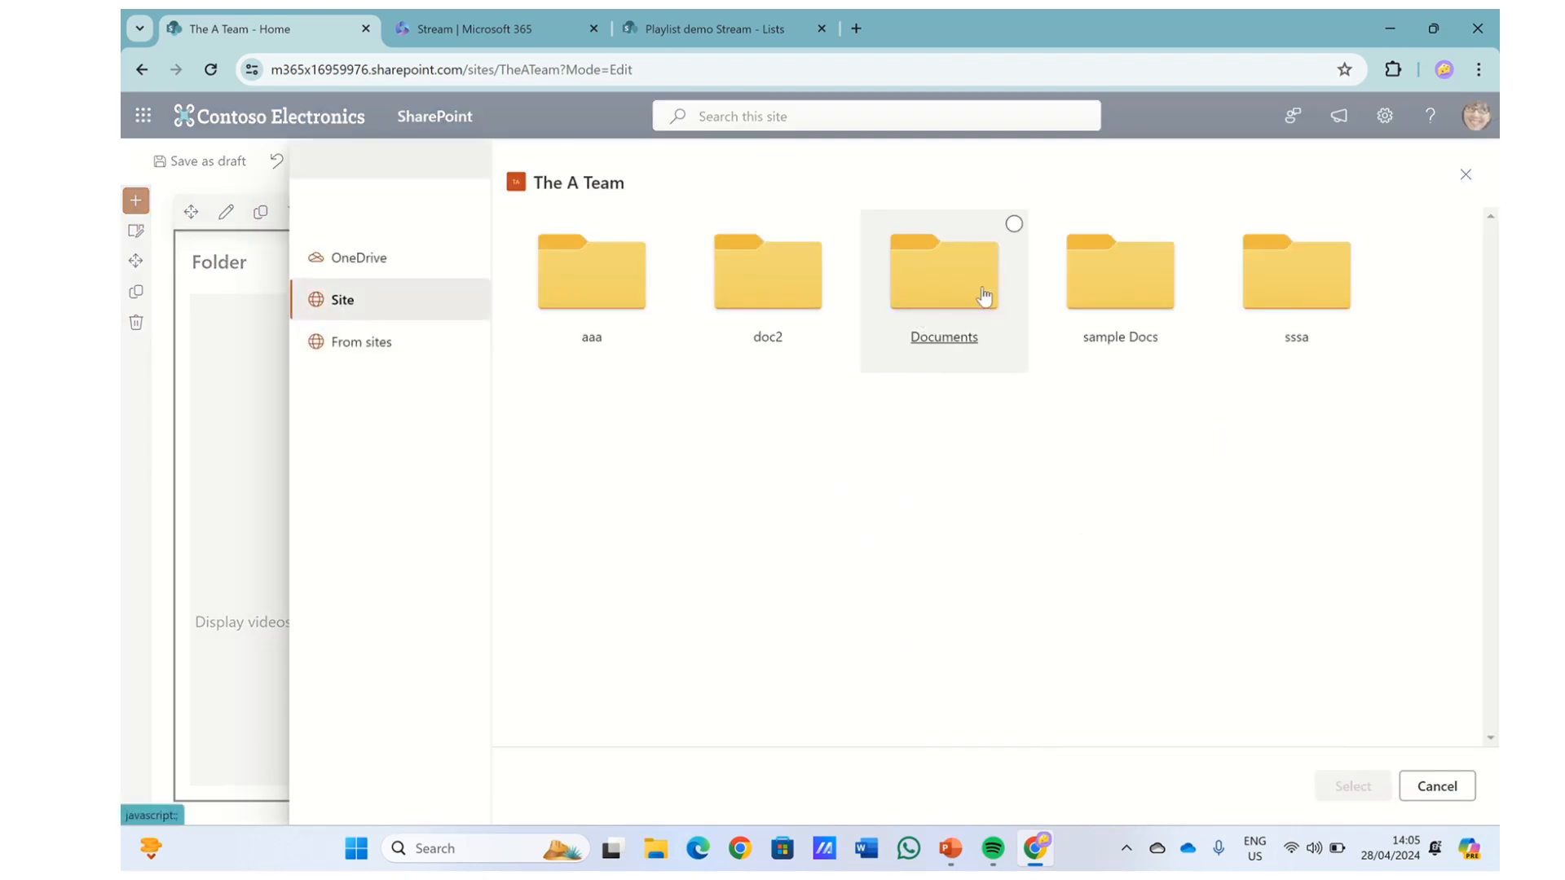
mouse_move(227, 367)
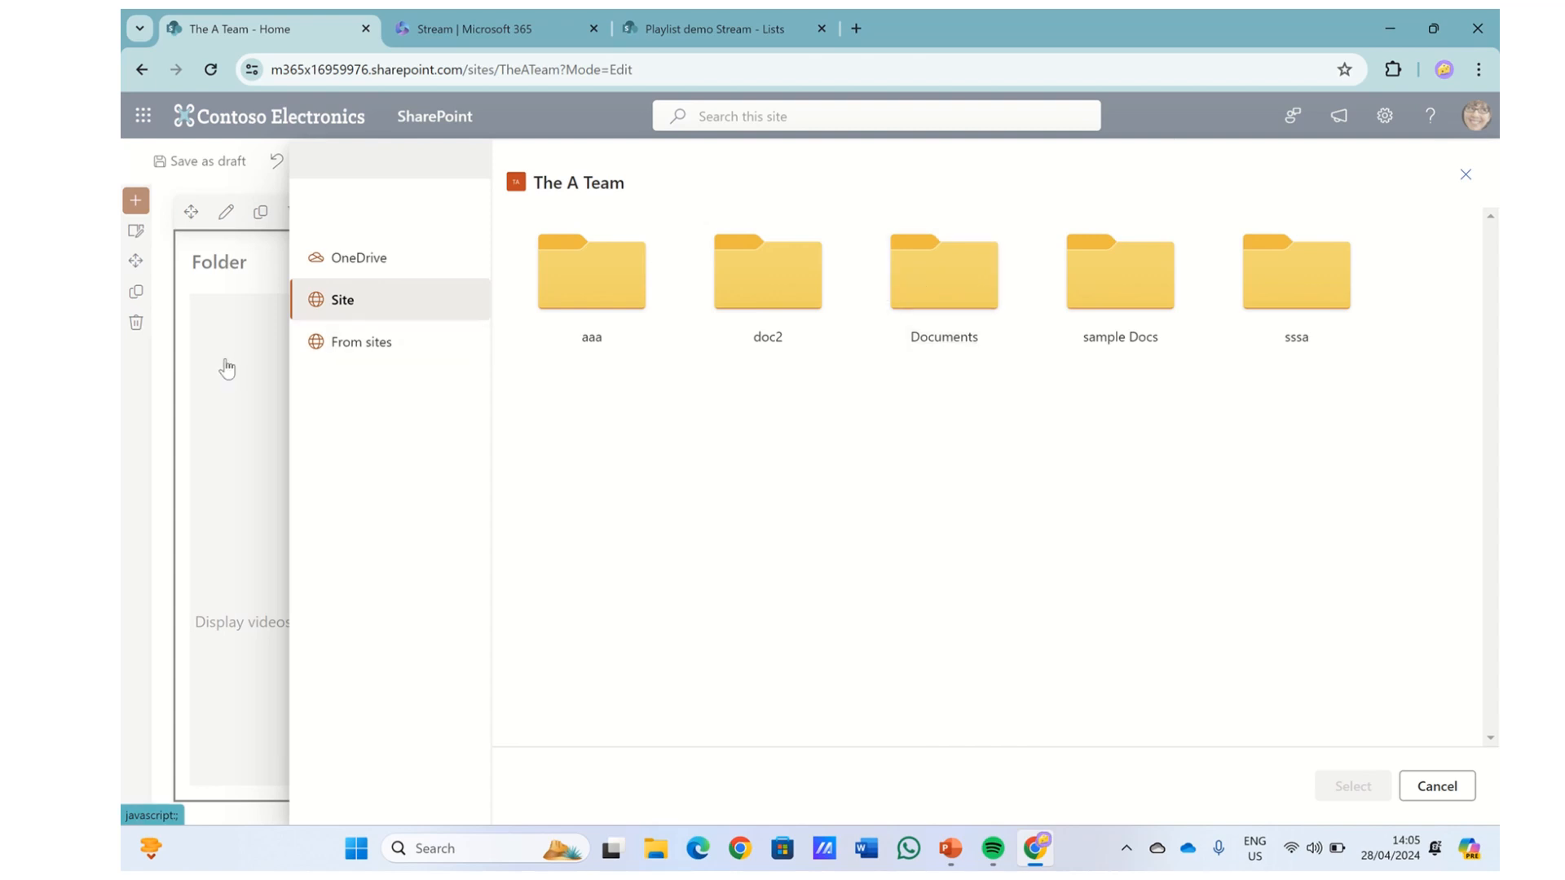
click(362, 340)
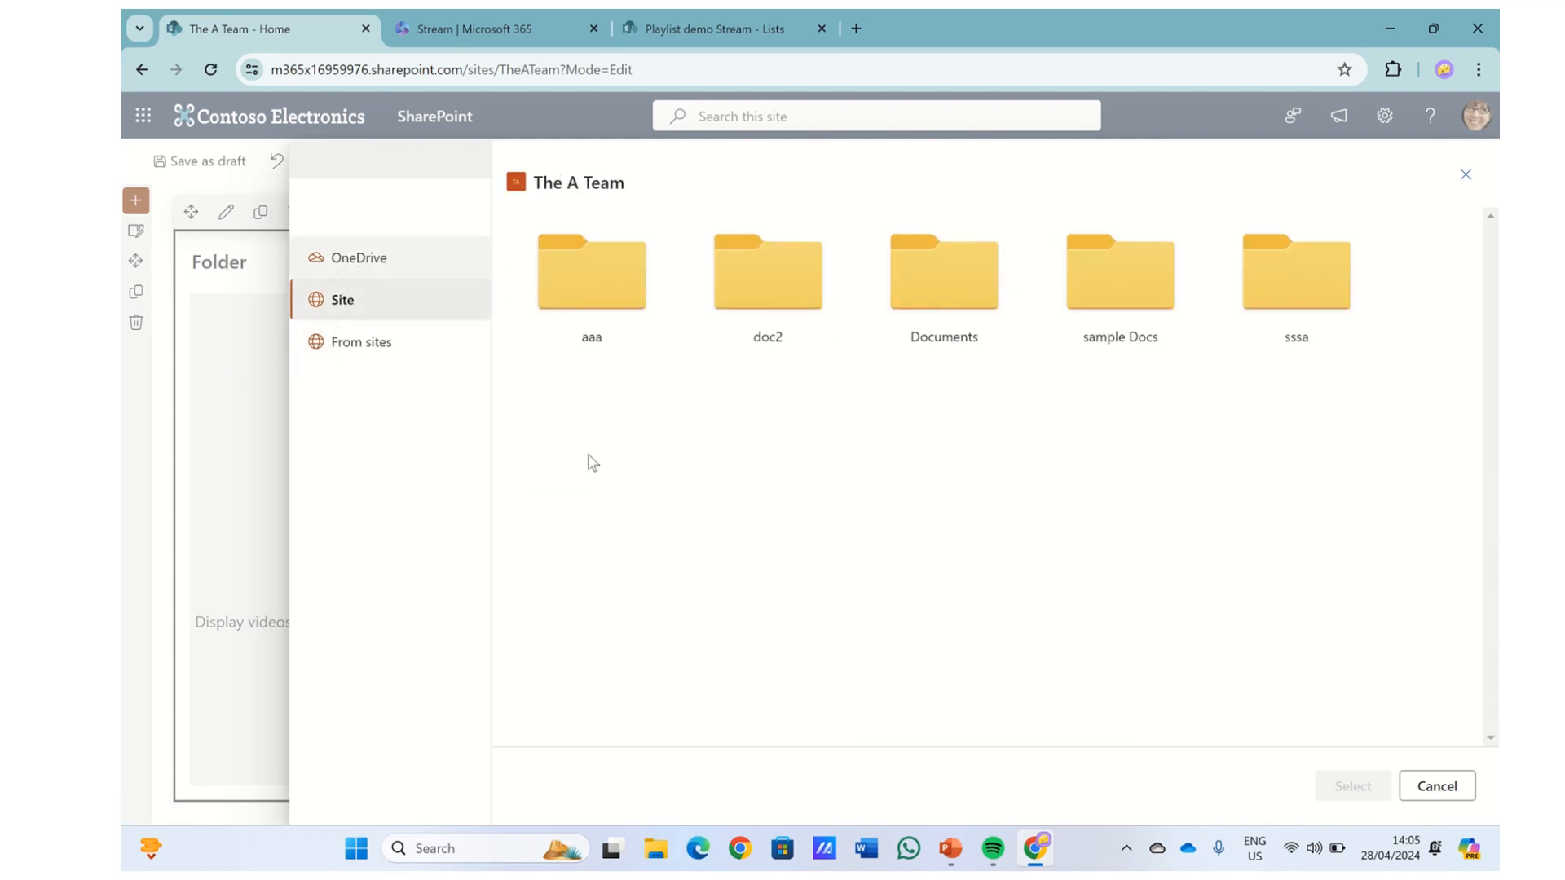
click(1436, 785)
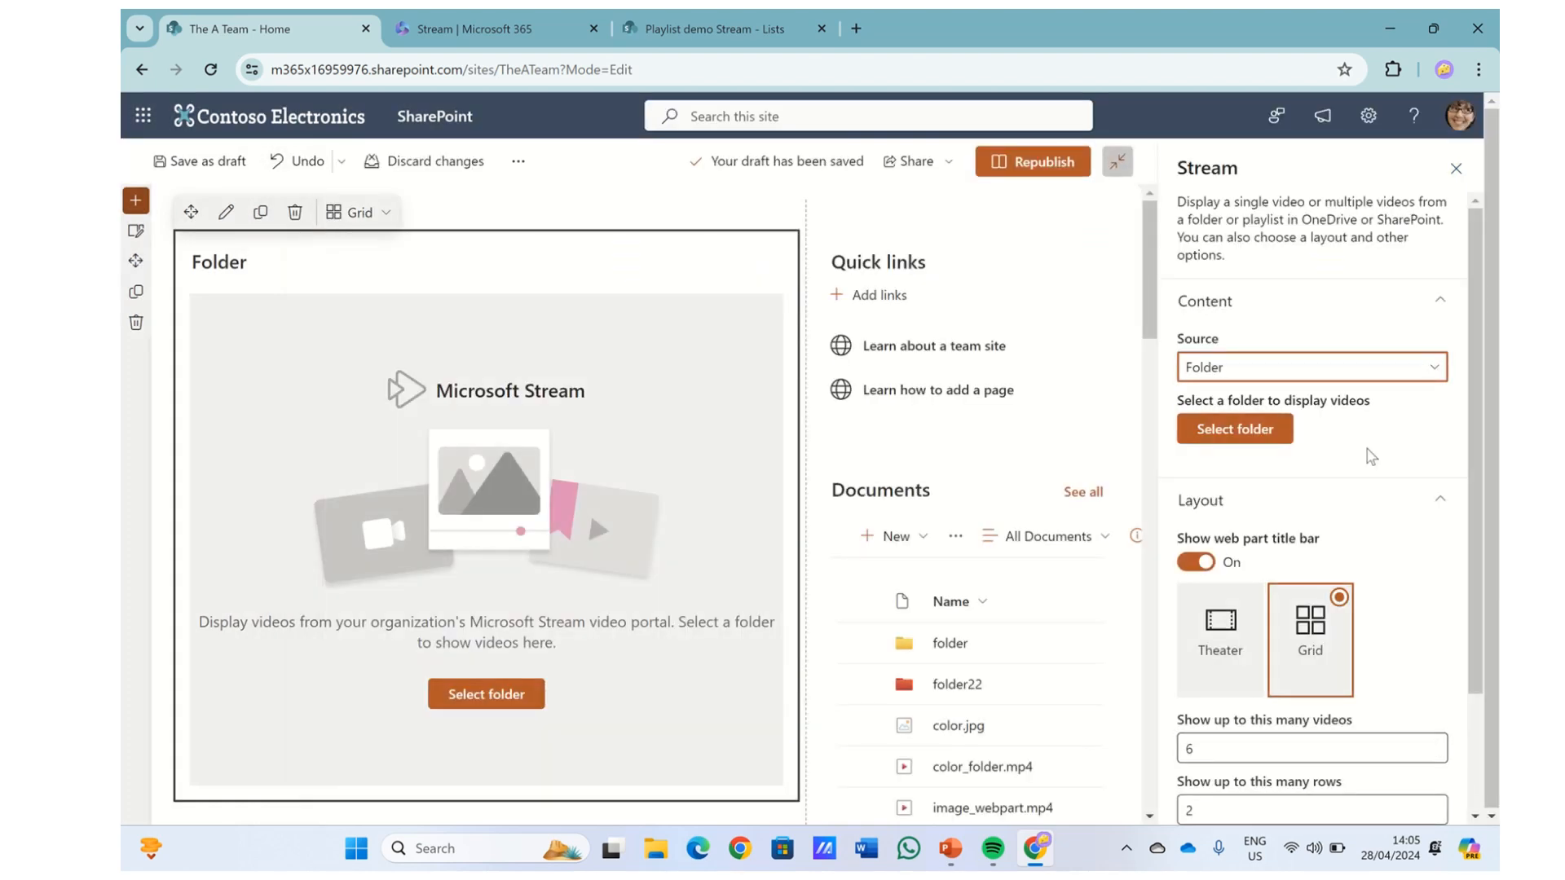
- Set the source to Playlist and choose Playlist Ami
click(1311, 367)
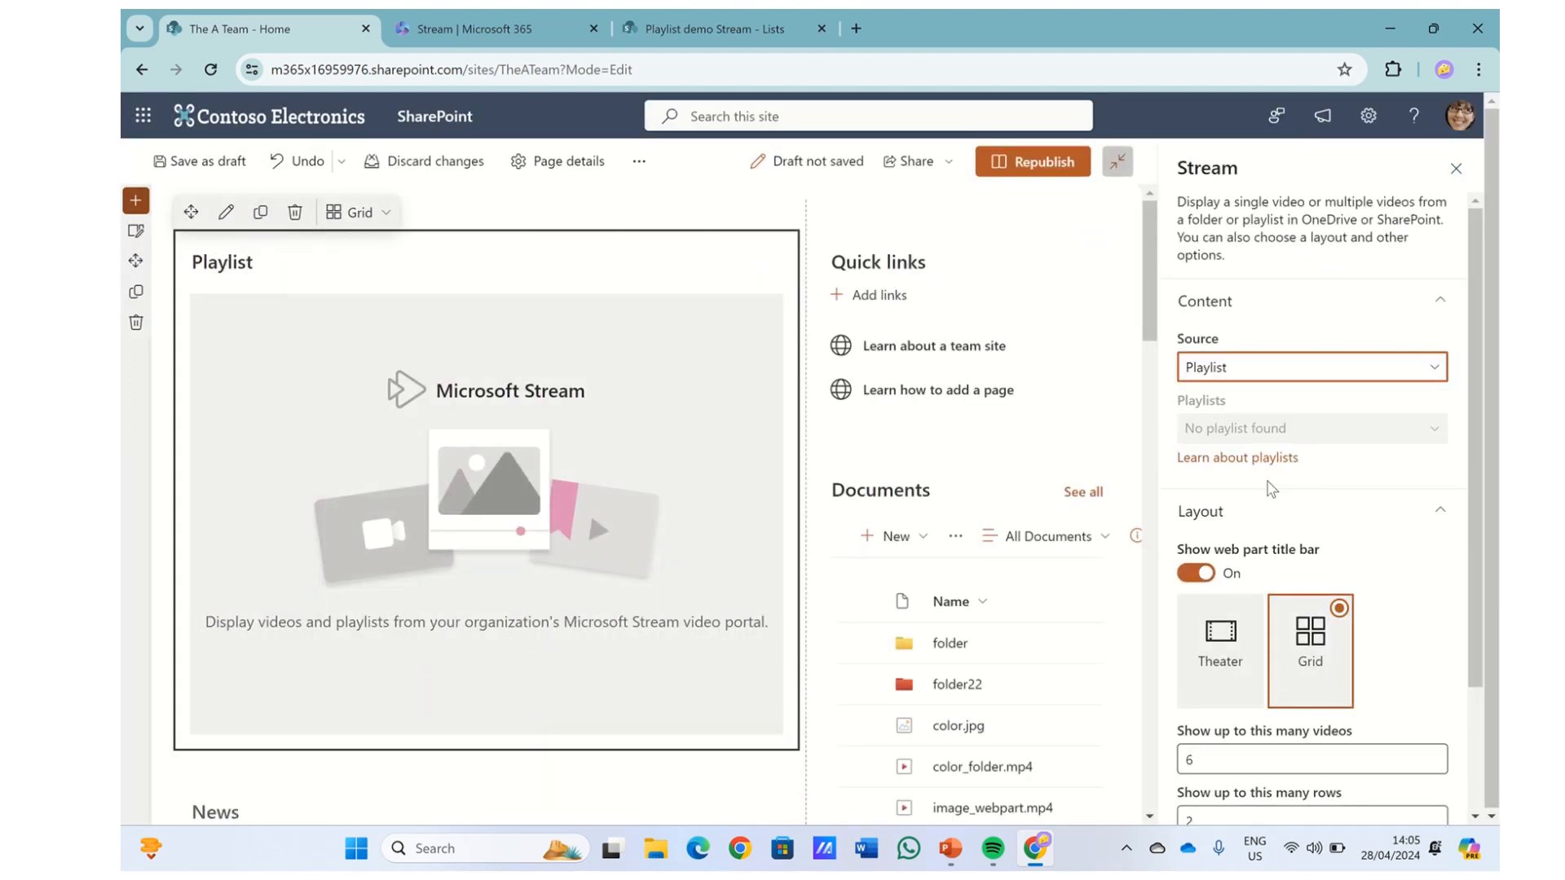
click(1311, 367)
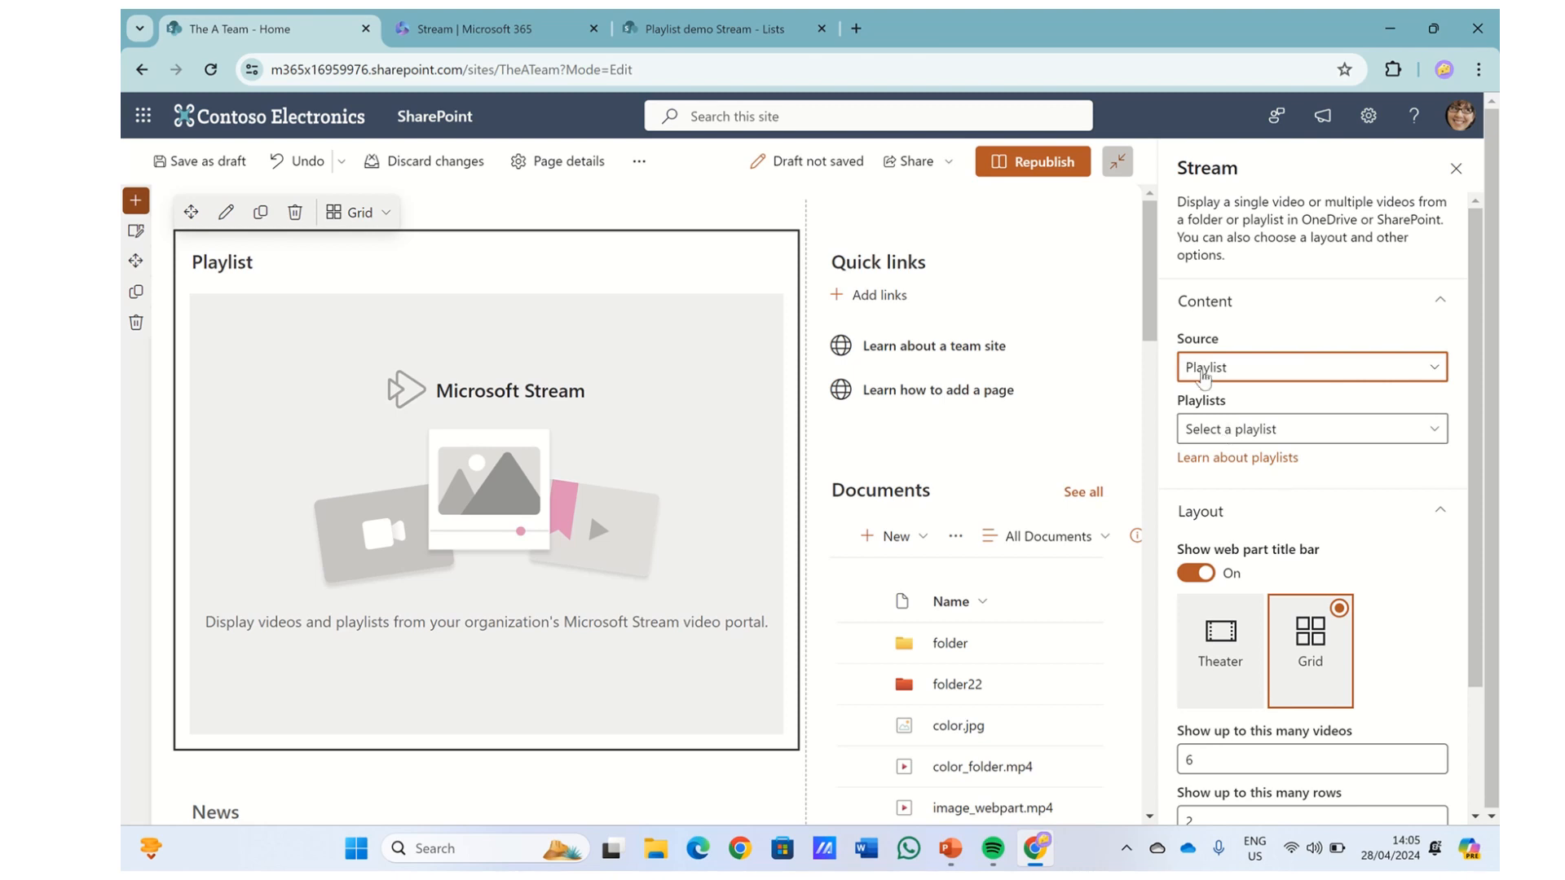
mouse_move(1425, 429)
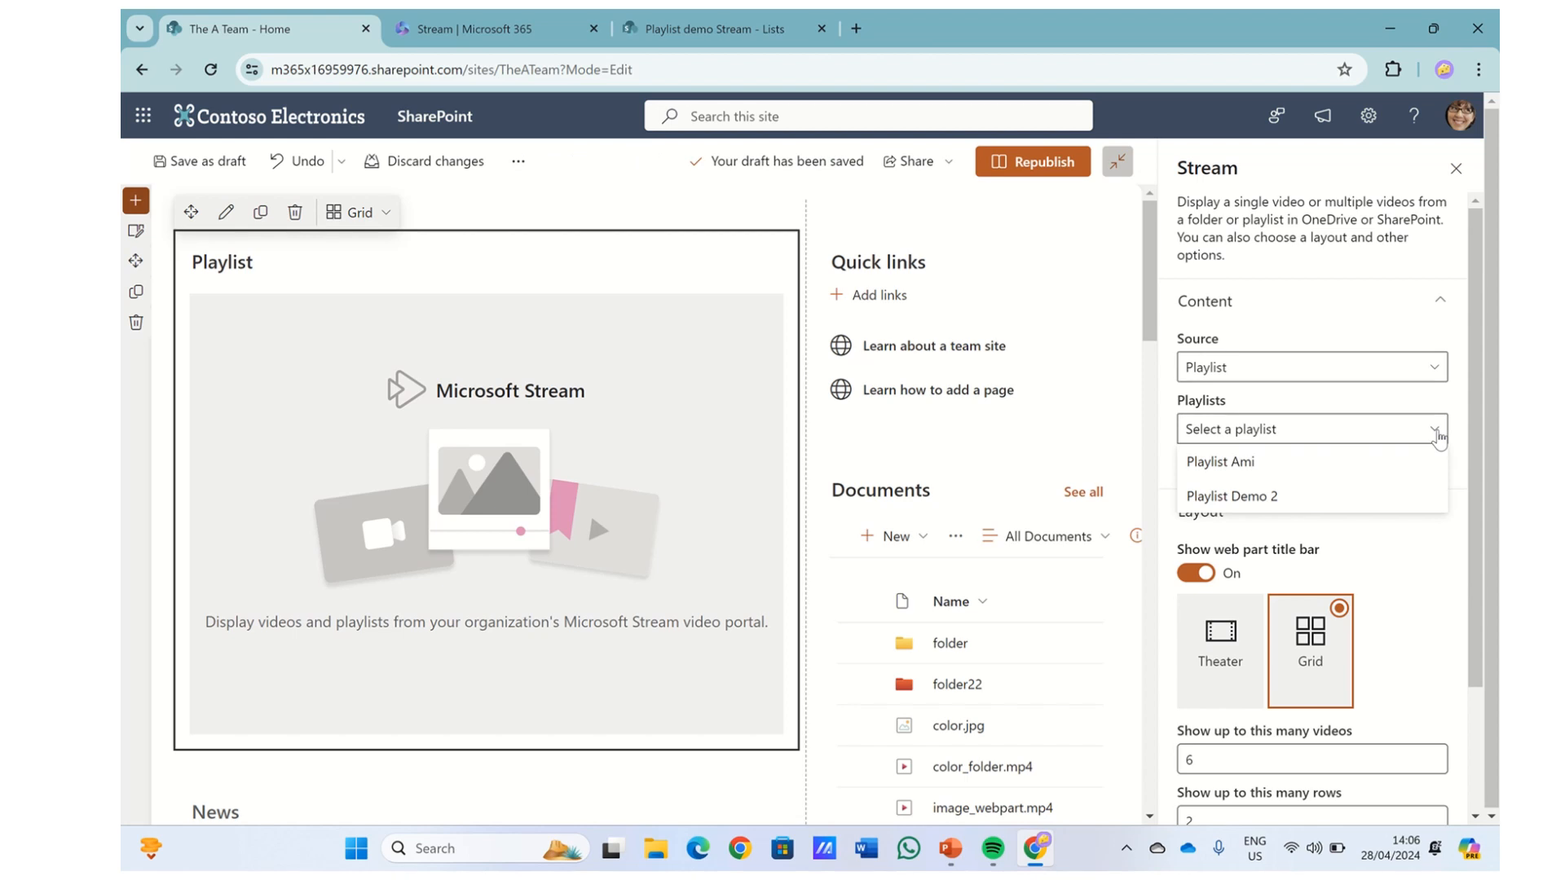
mouse_move(1399, 445)
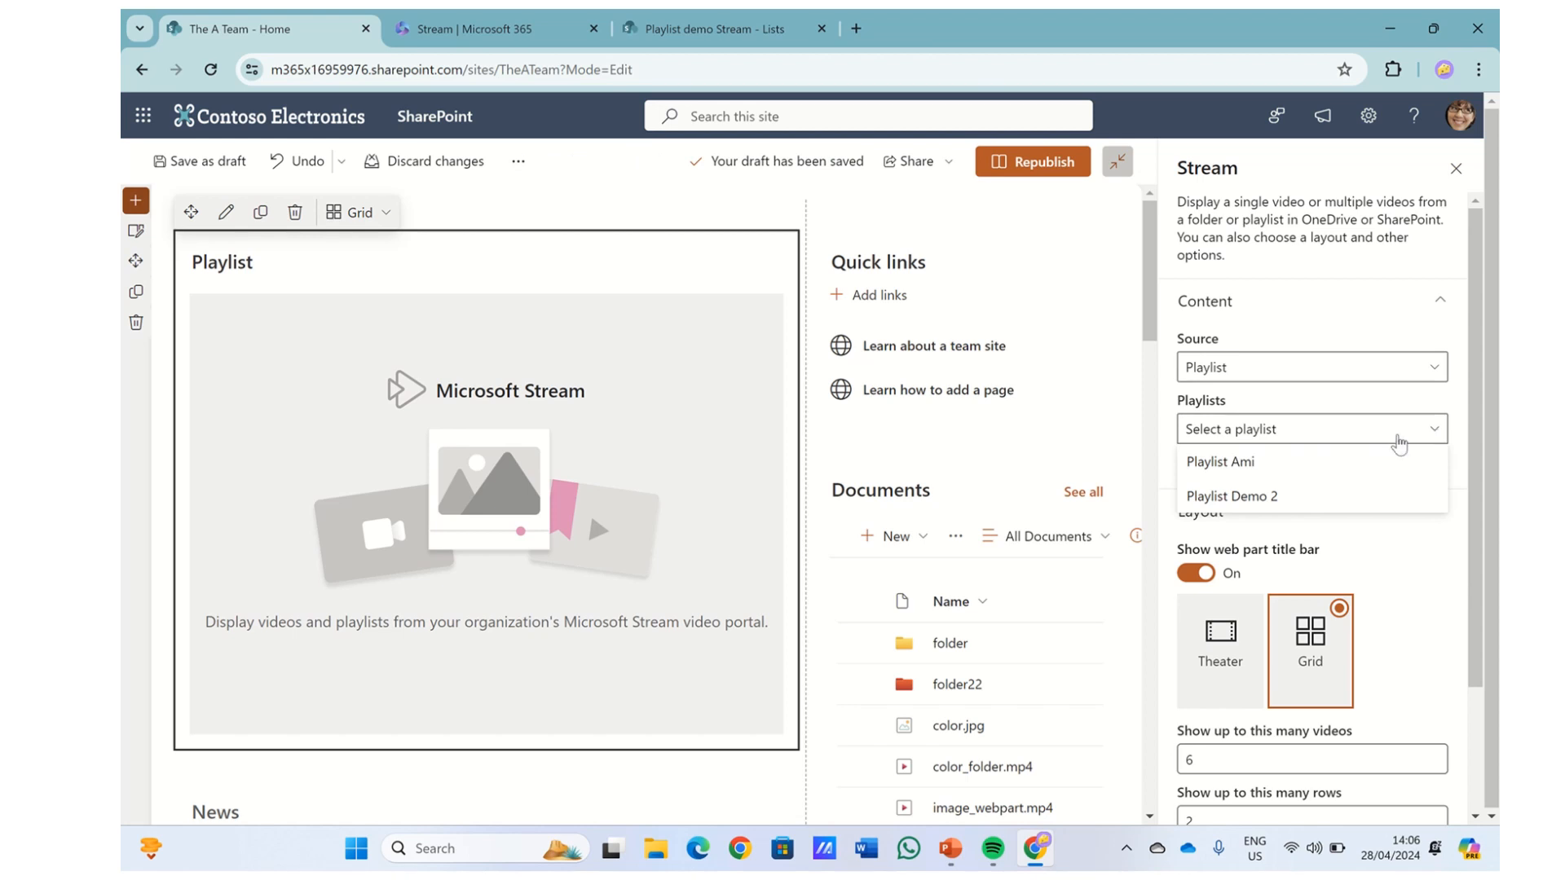
mouse_move(1257, 462)
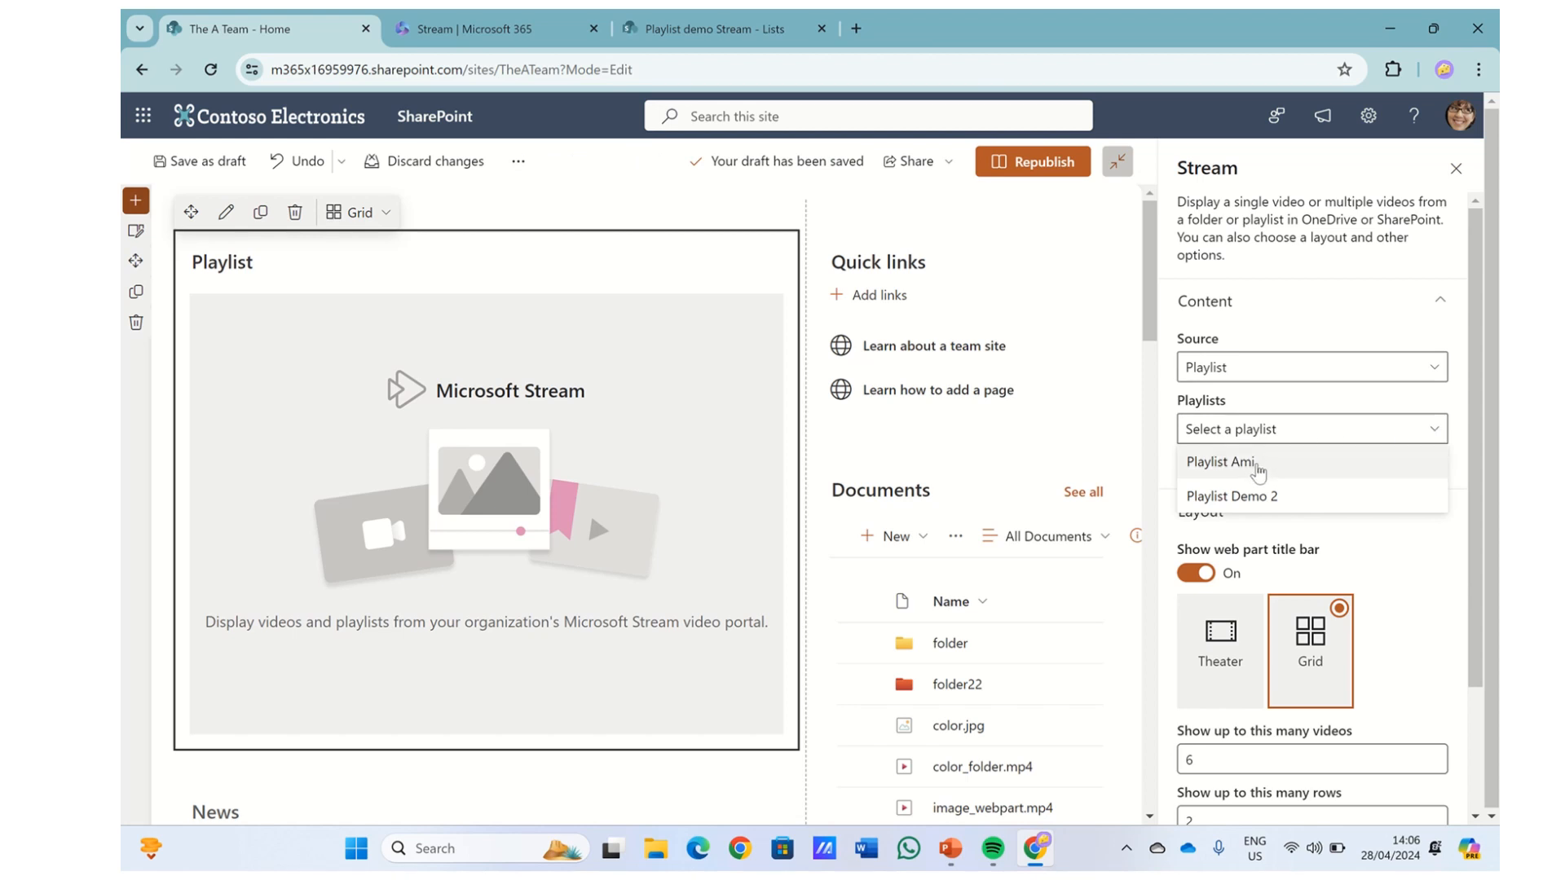
click(1220, 461)
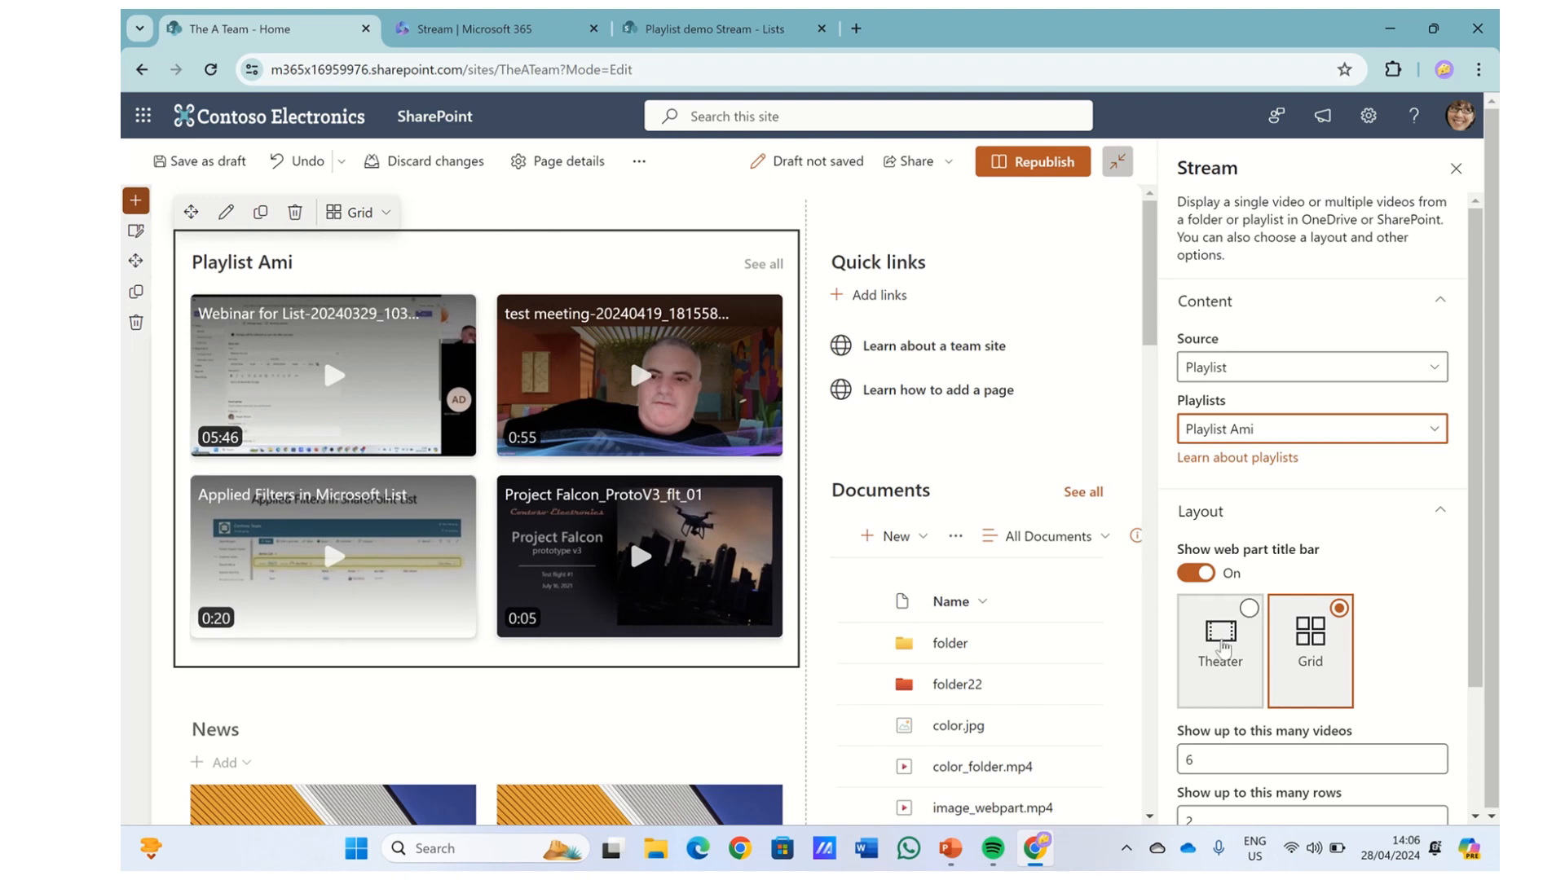
- Try Theater layout then back to Grid, ending with Playlist Demo 2 shown
click(1219, 649)
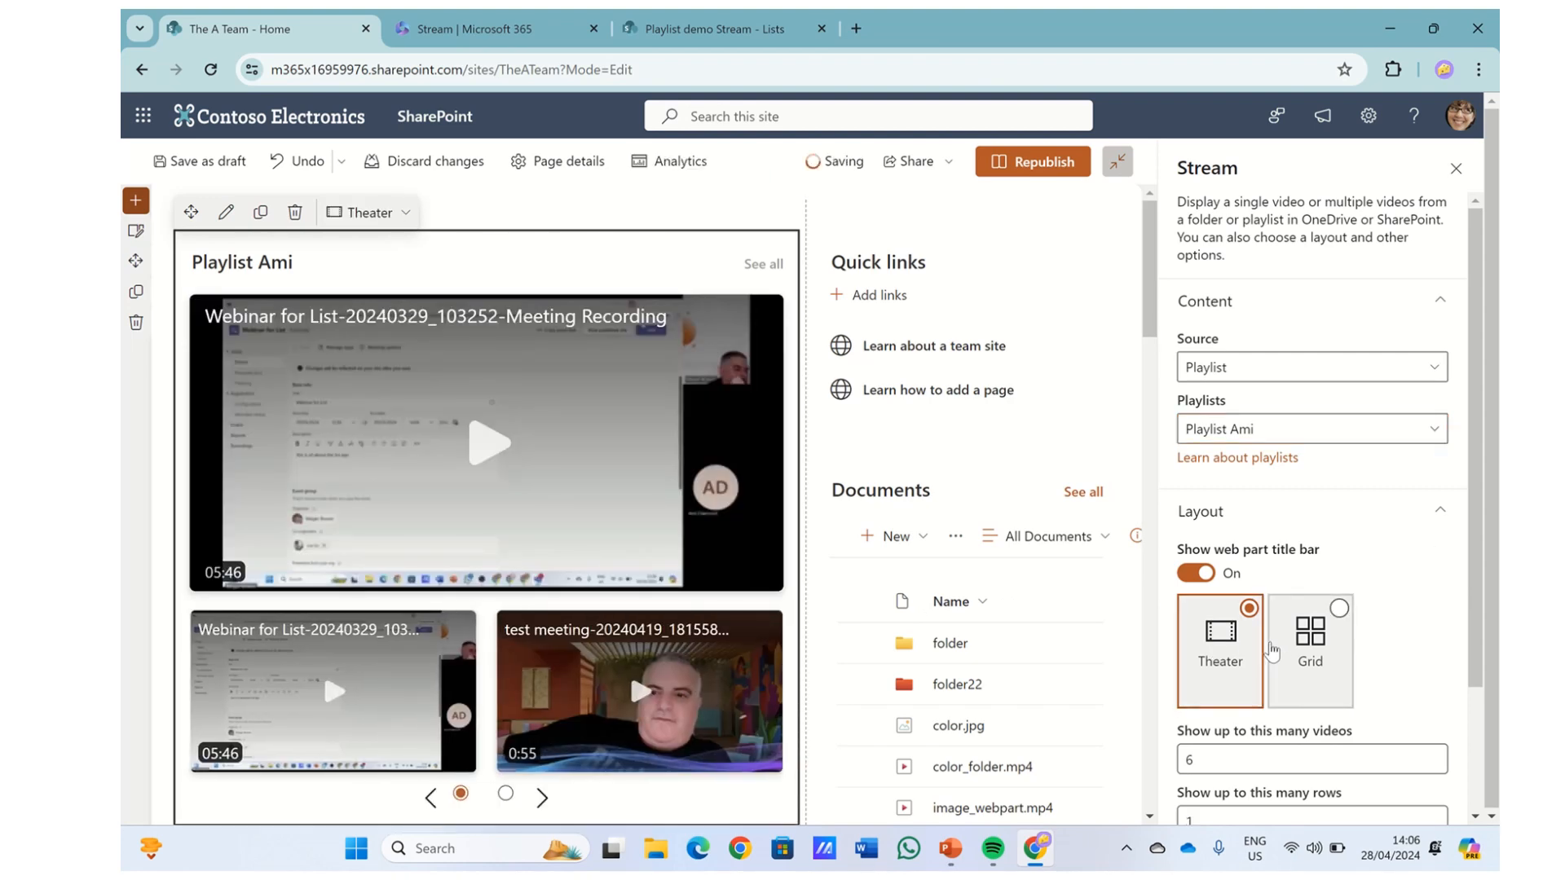
click(1310, 631)
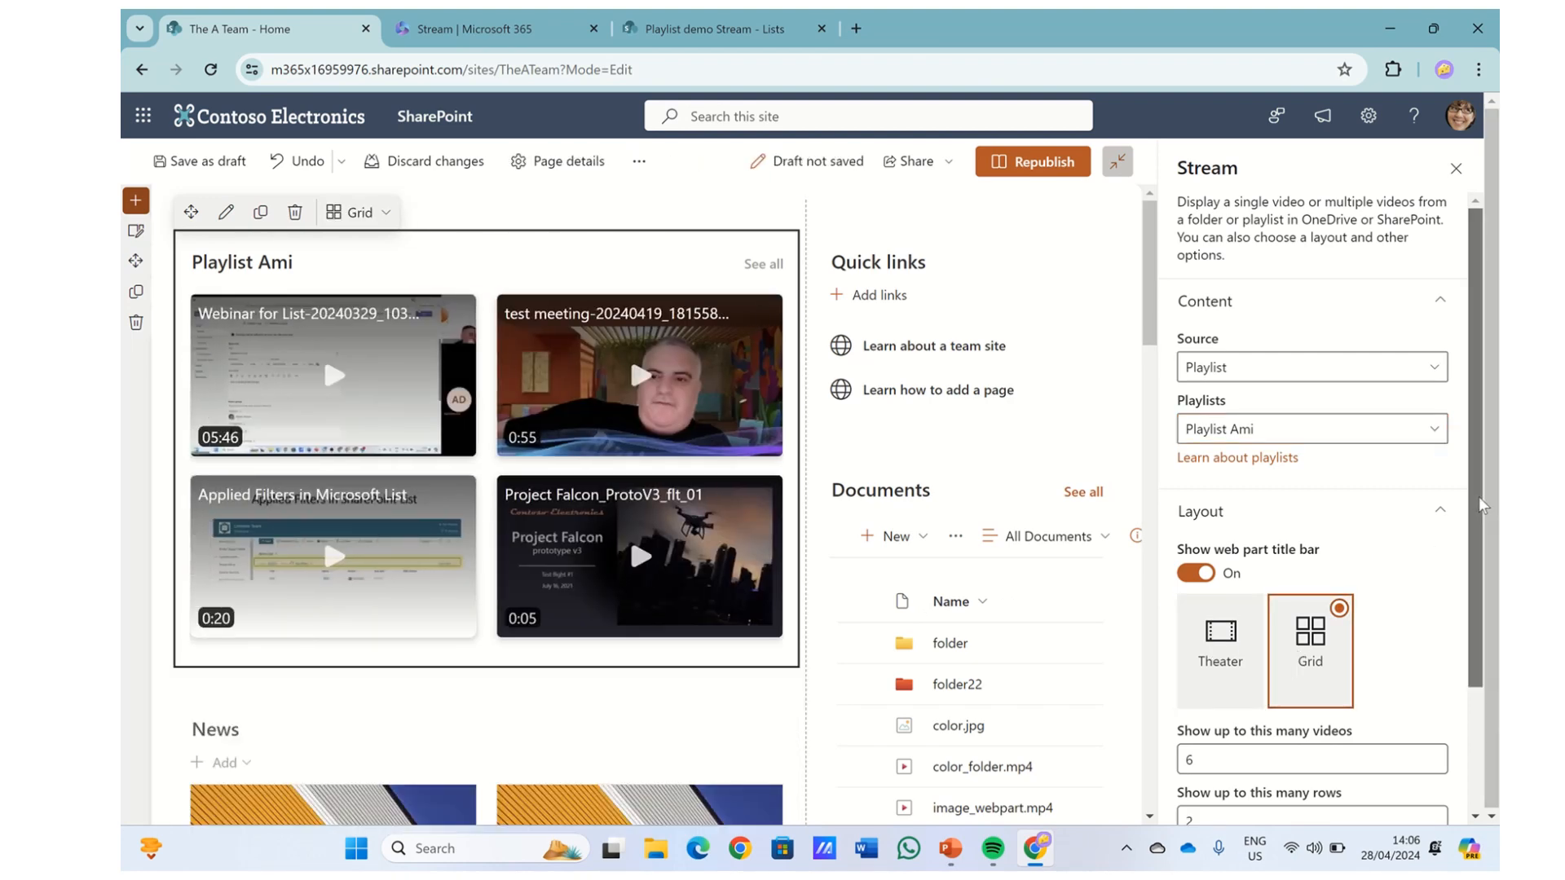
scroll(down, 3)
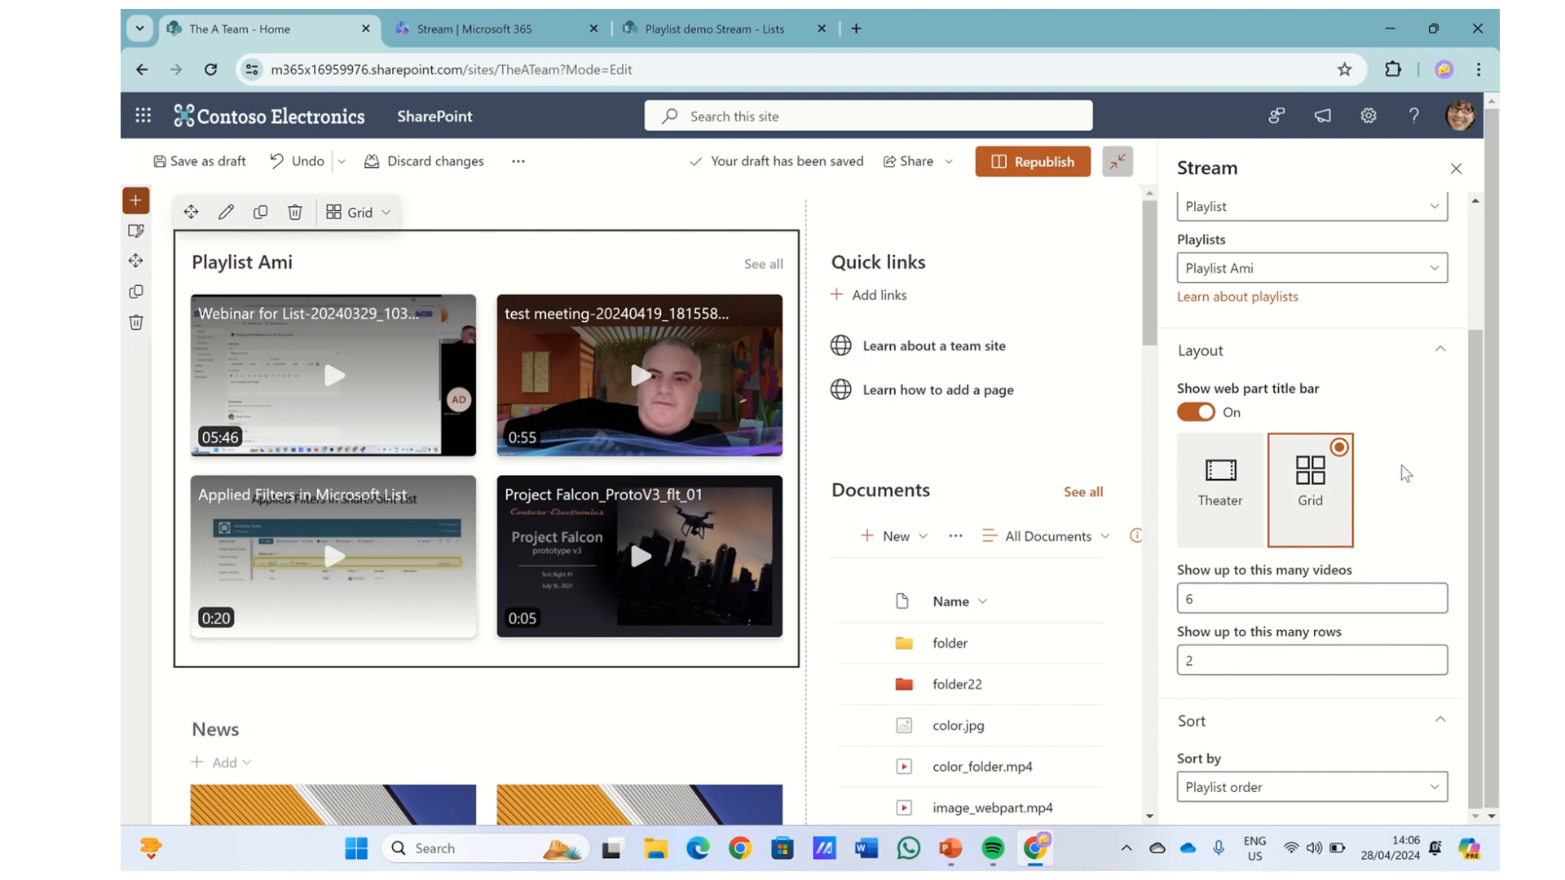
scroll(up, 3)
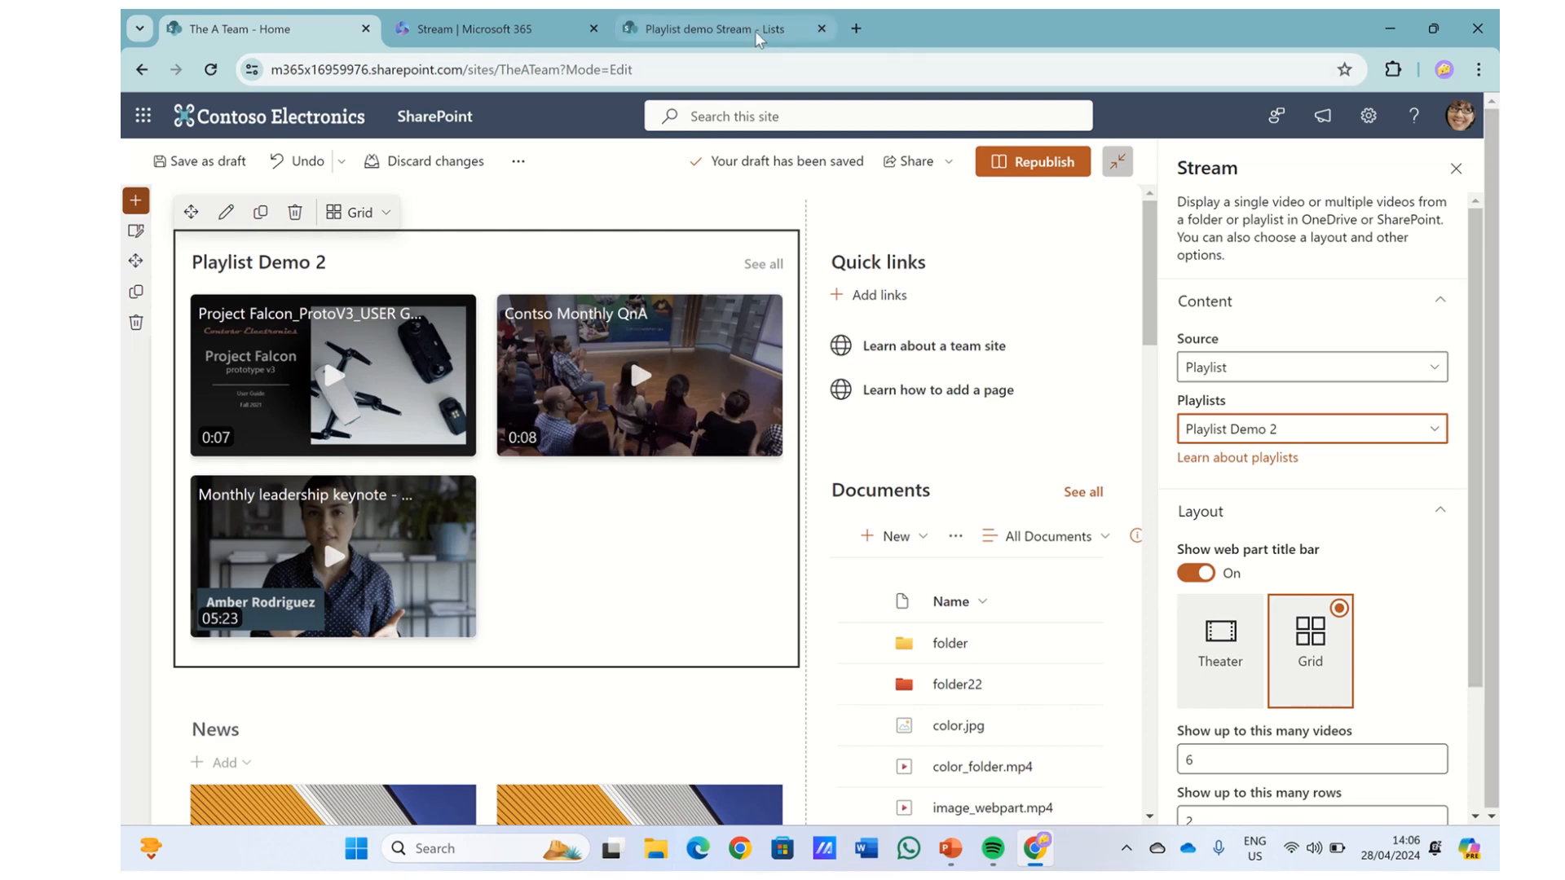
- Switch to the 'Playlist demo Stream - Lists' browser tab
click(724, 28)
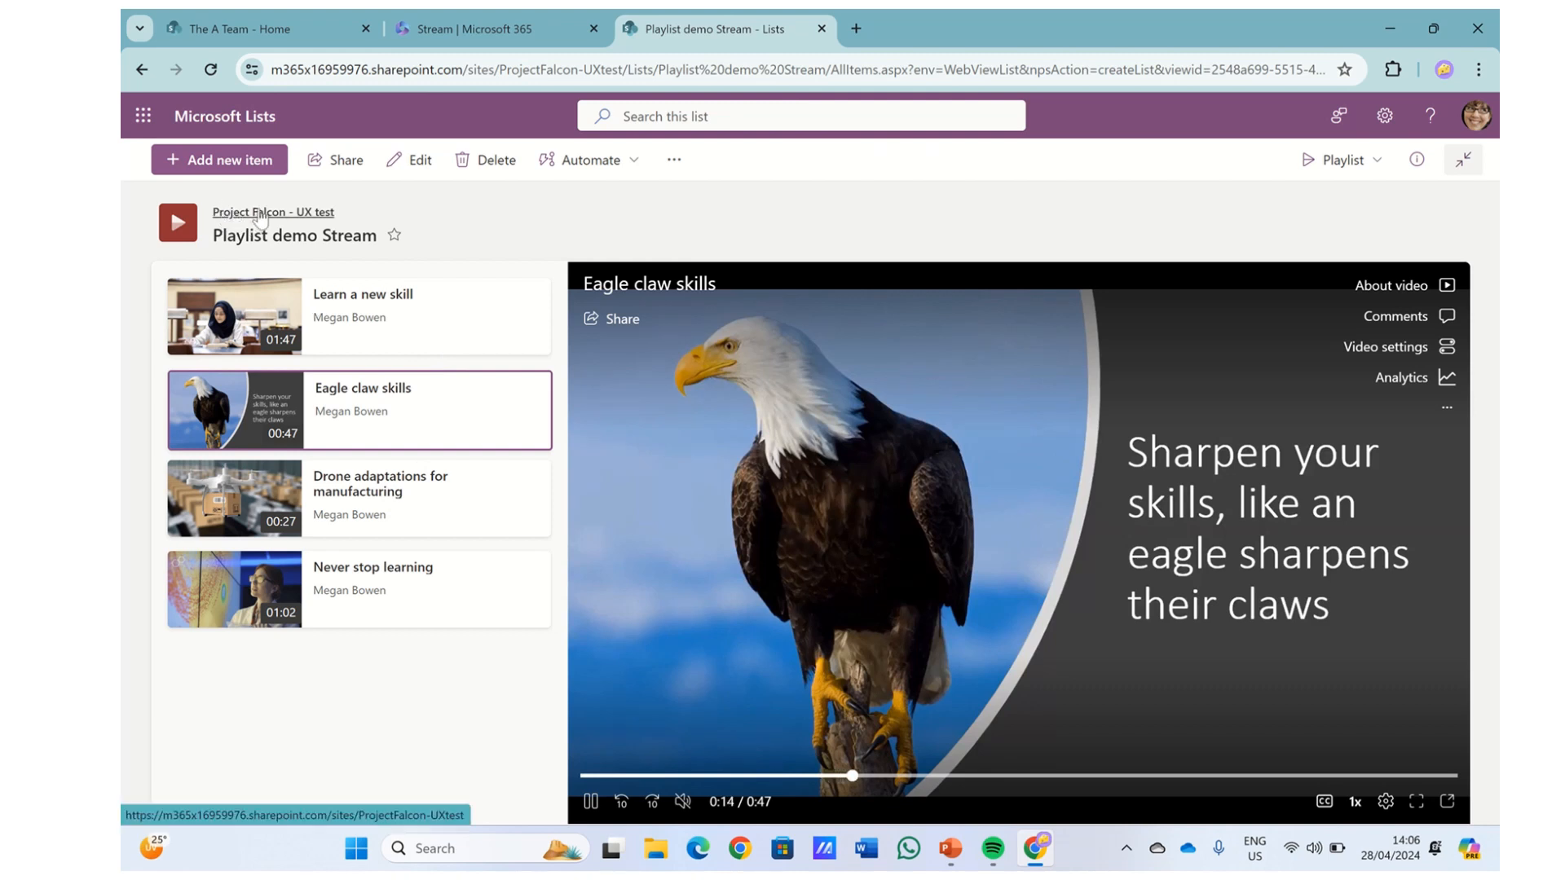
mouse_move(277, 228)
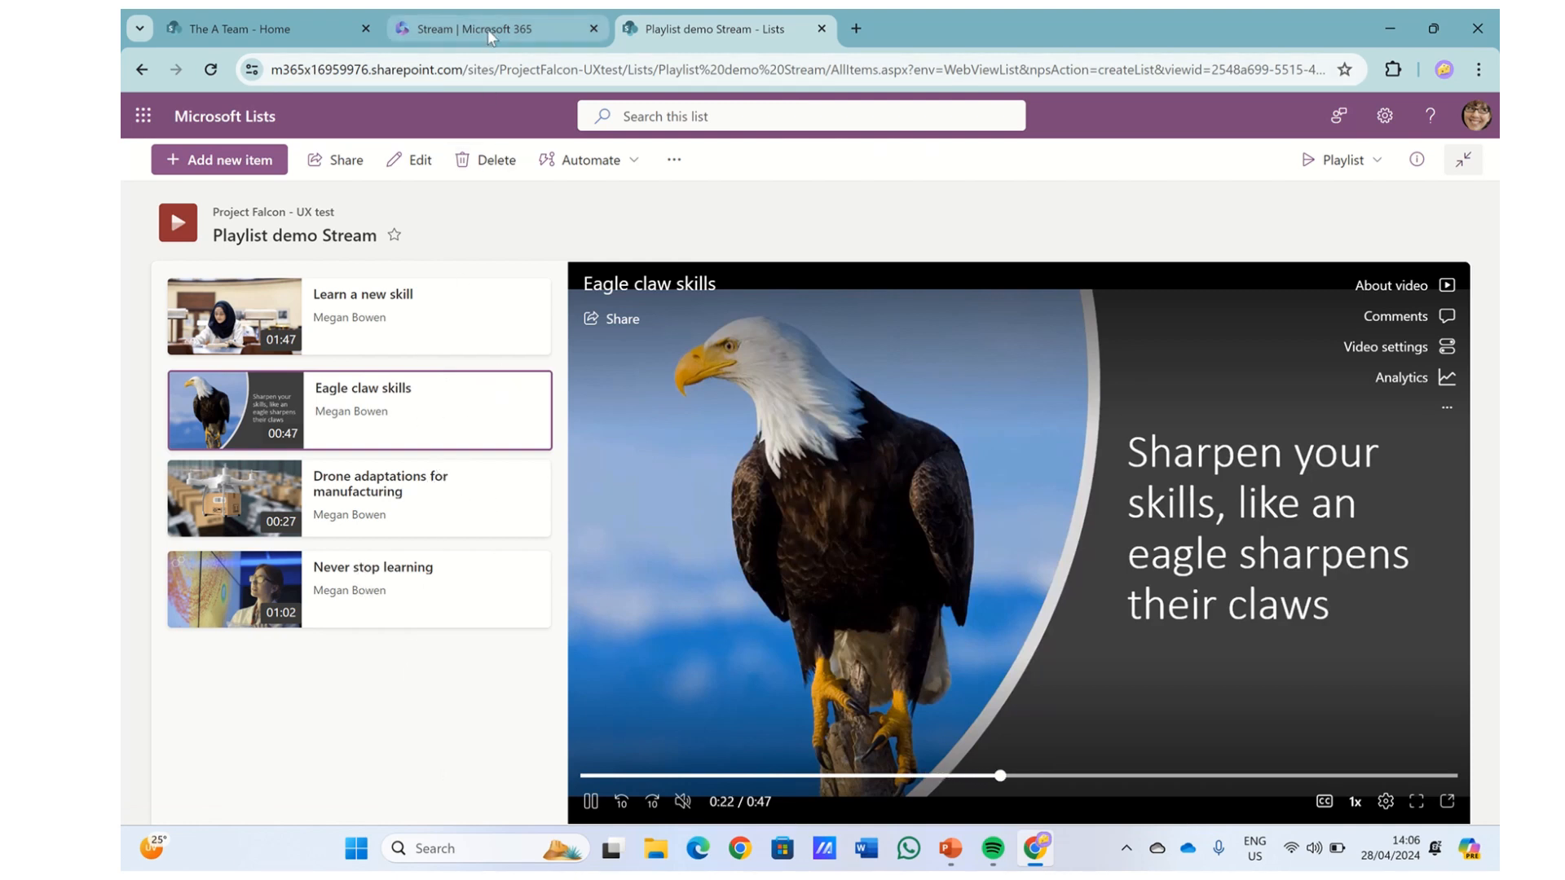
- Return to 'The A Team - Home' tab and republish the page with Playlist Demo 2
click(240, 27)
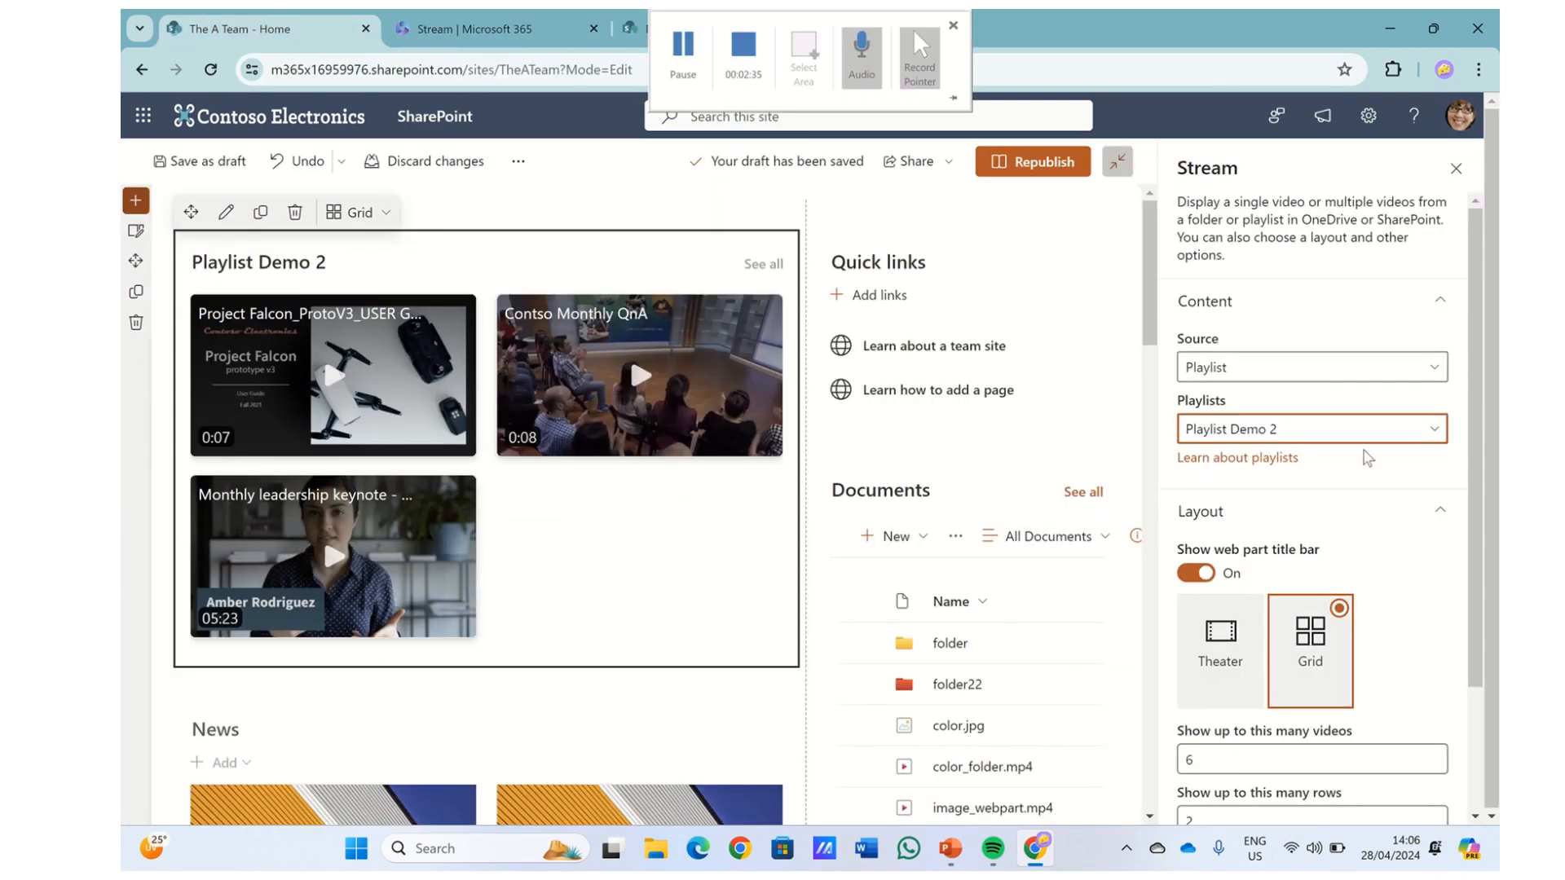
click(1311, 429)
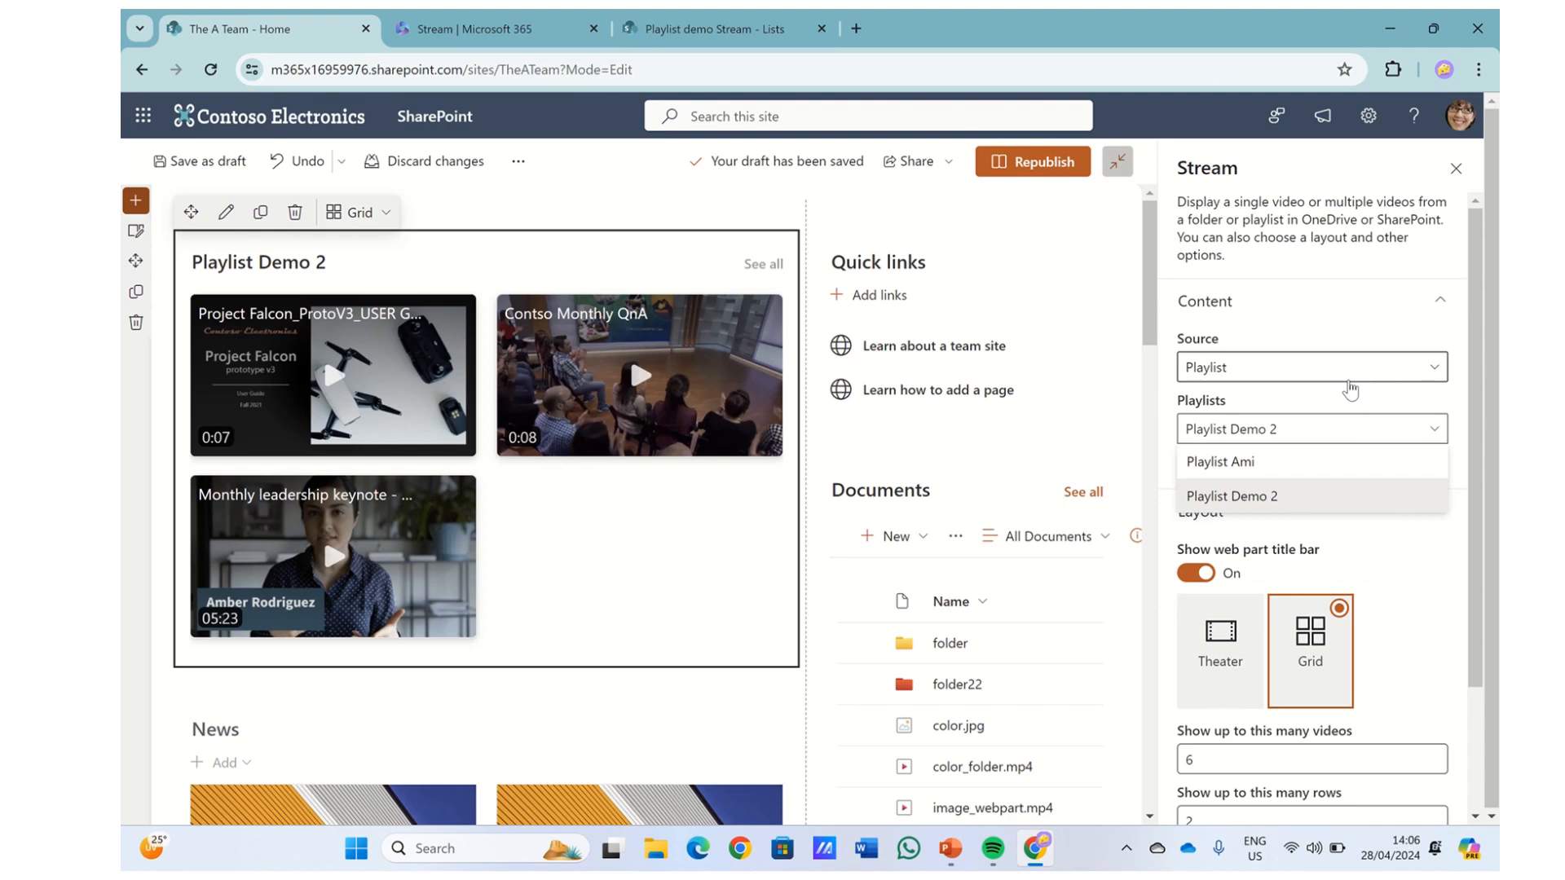
click(1033, 162)
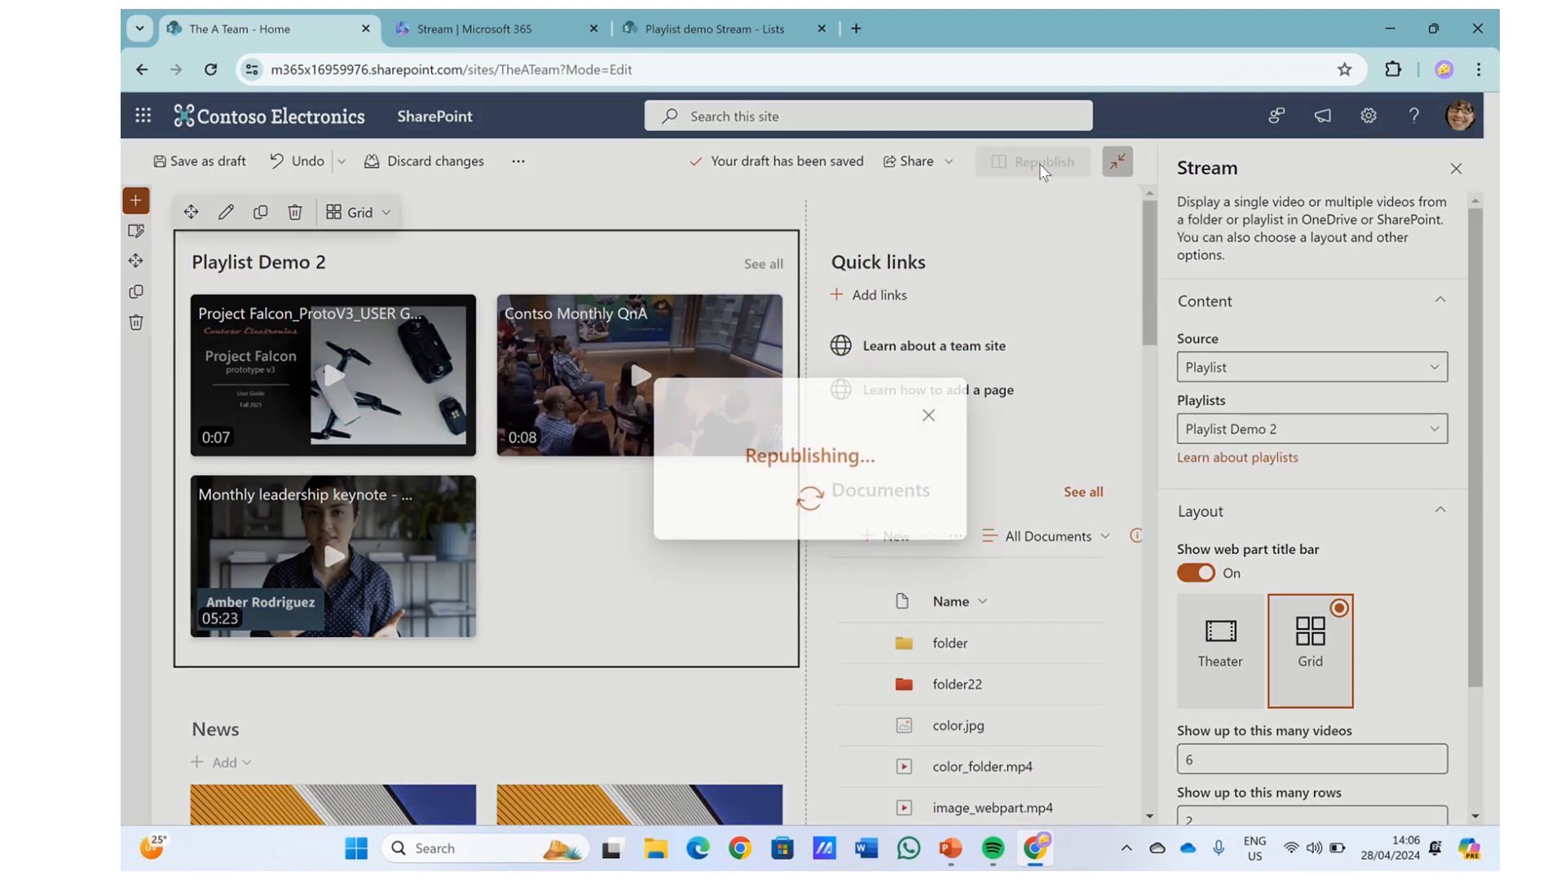
click(1042, 161)
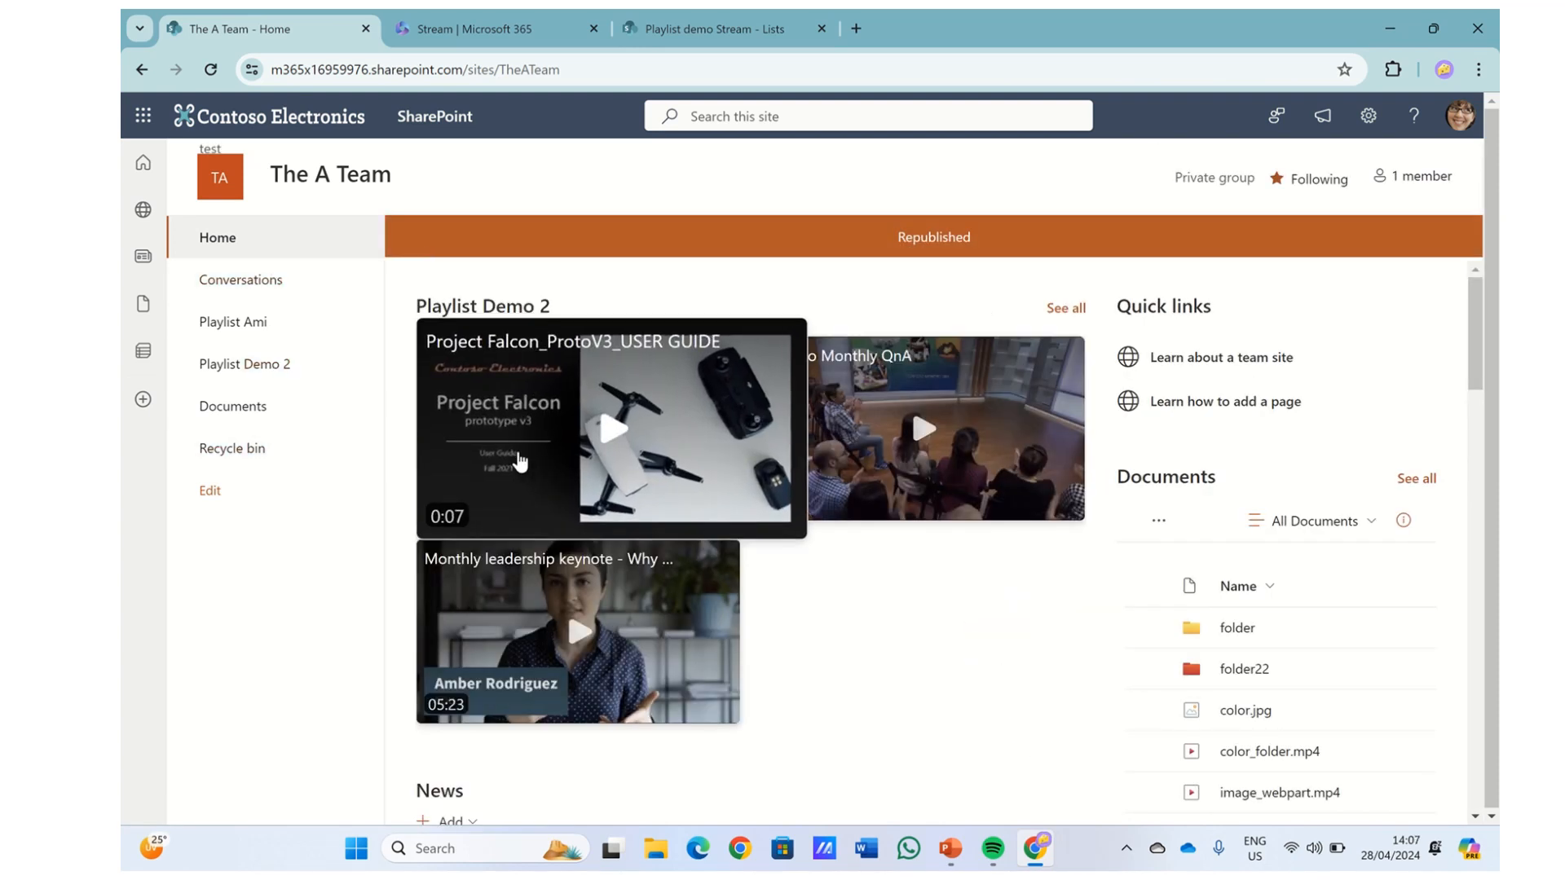
- Start a new list on the site using the Playlist template
click(450, 238)
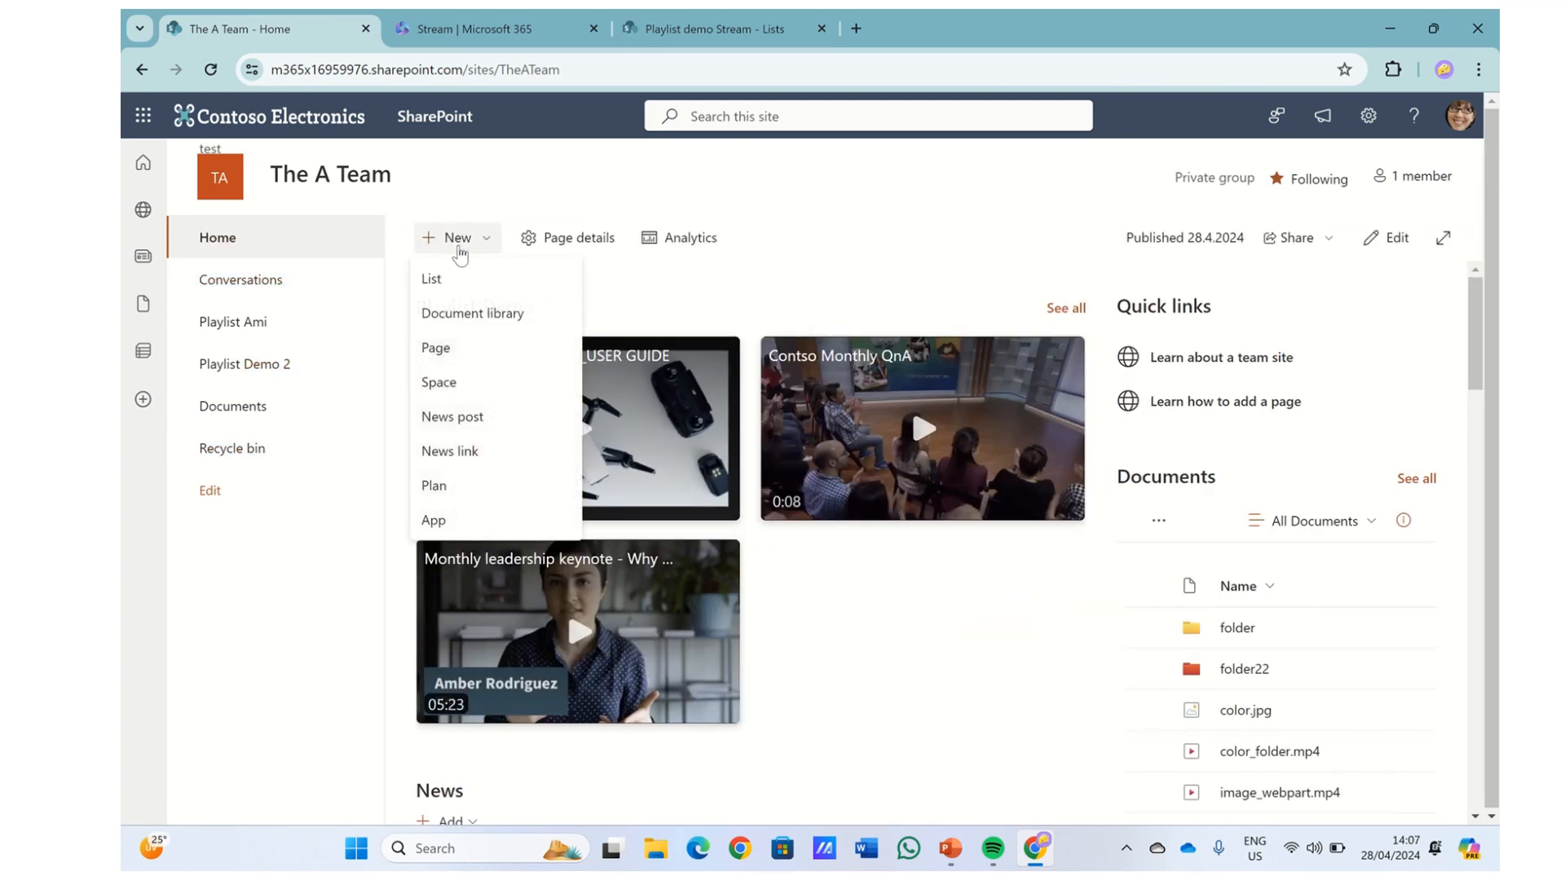
click(431, 279)
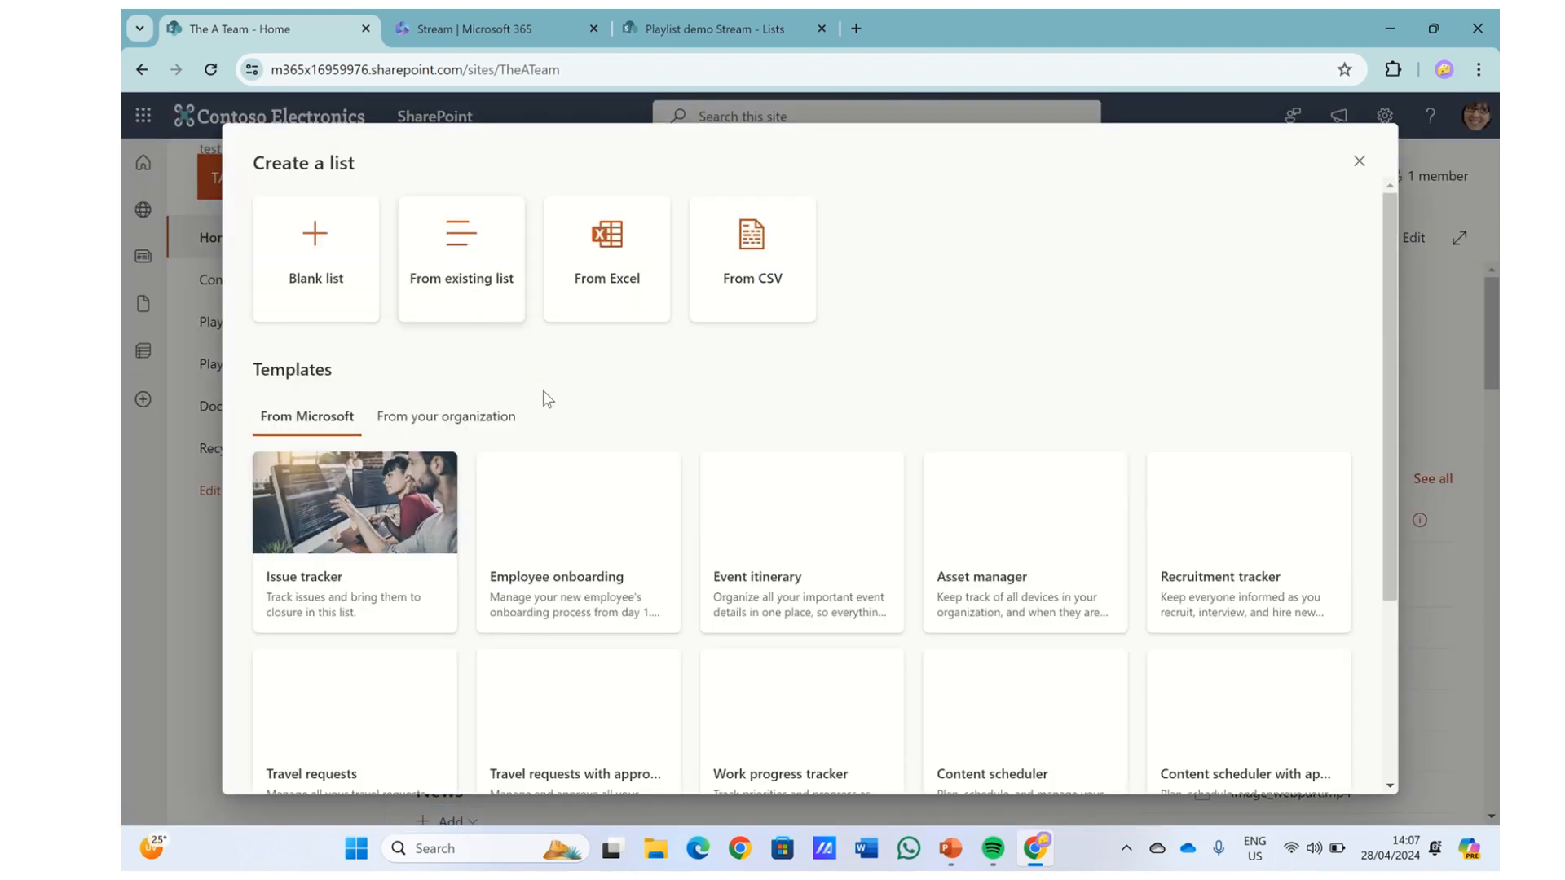
scroll(down, 3)
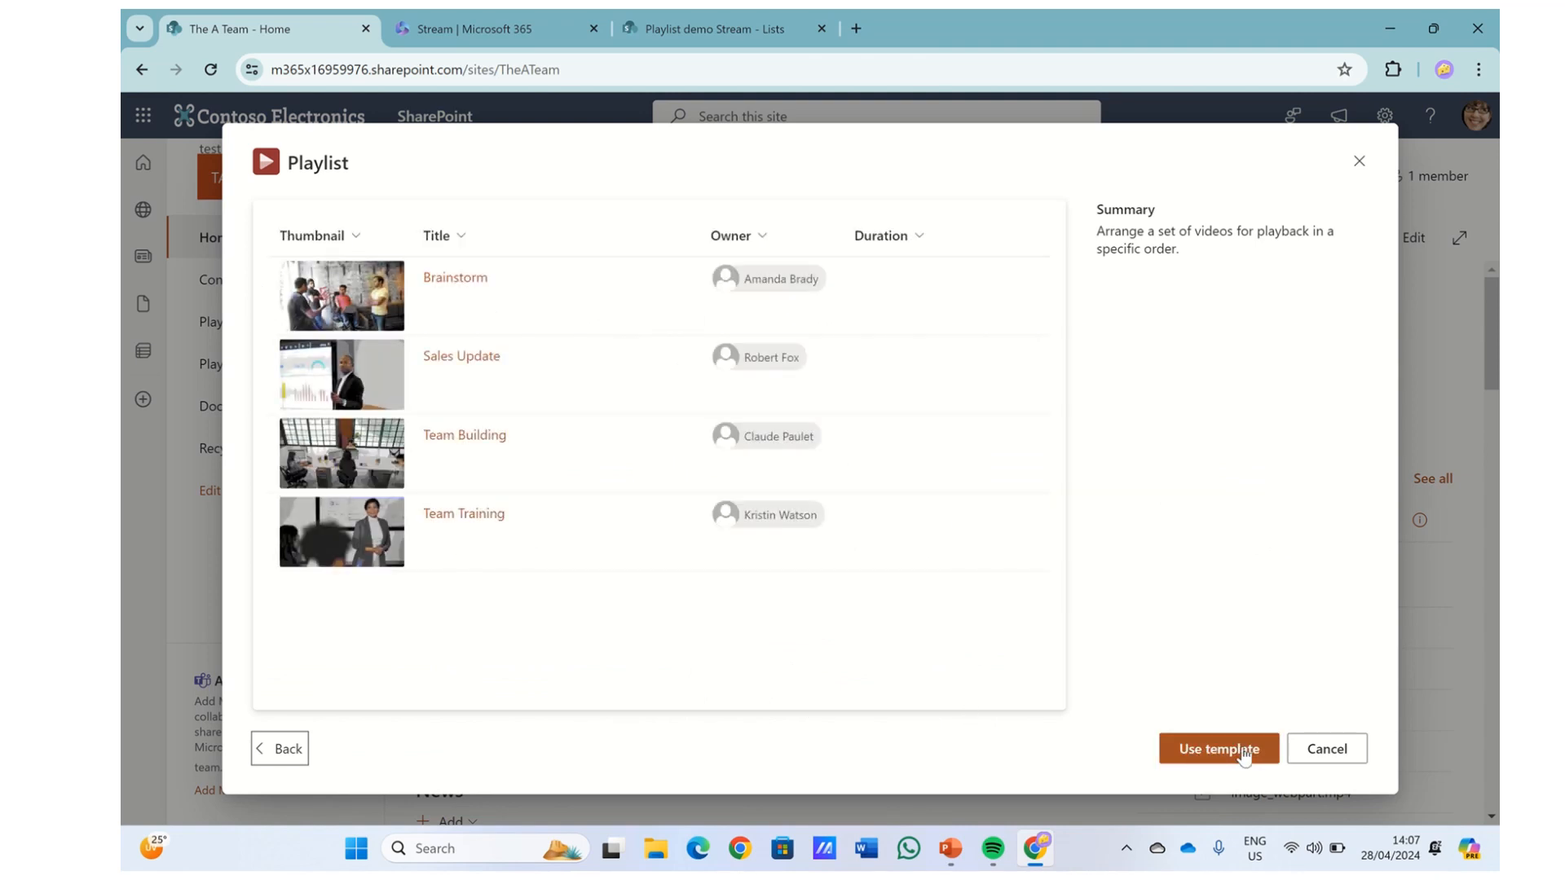
click(1218, 749)
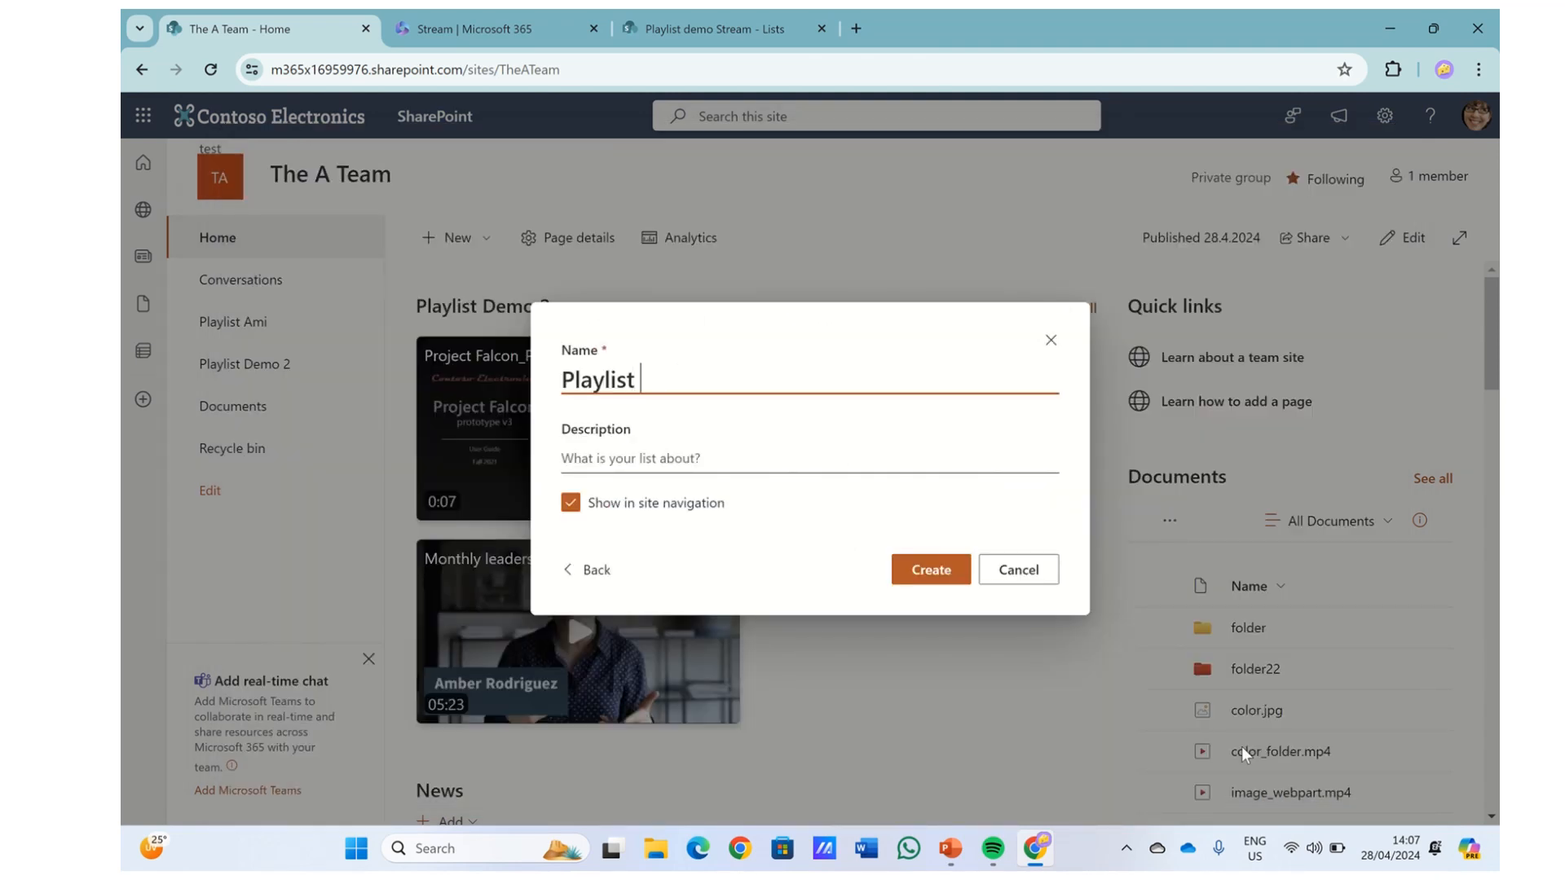
- Name the list 'Playlist Demo 3' and create it
text(deMO 4)
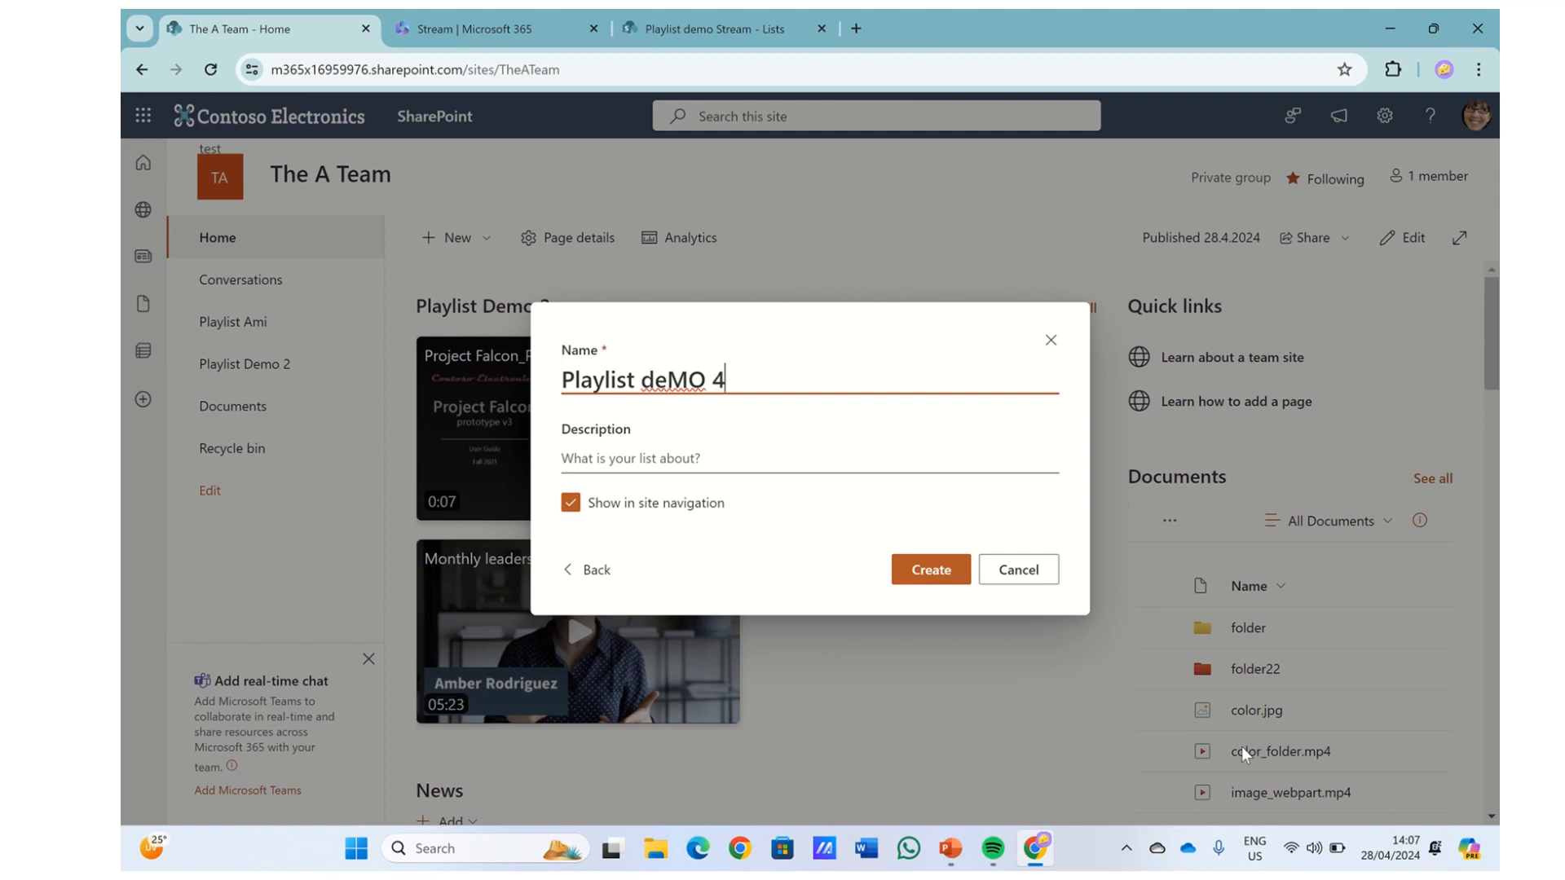
key(Backspace)
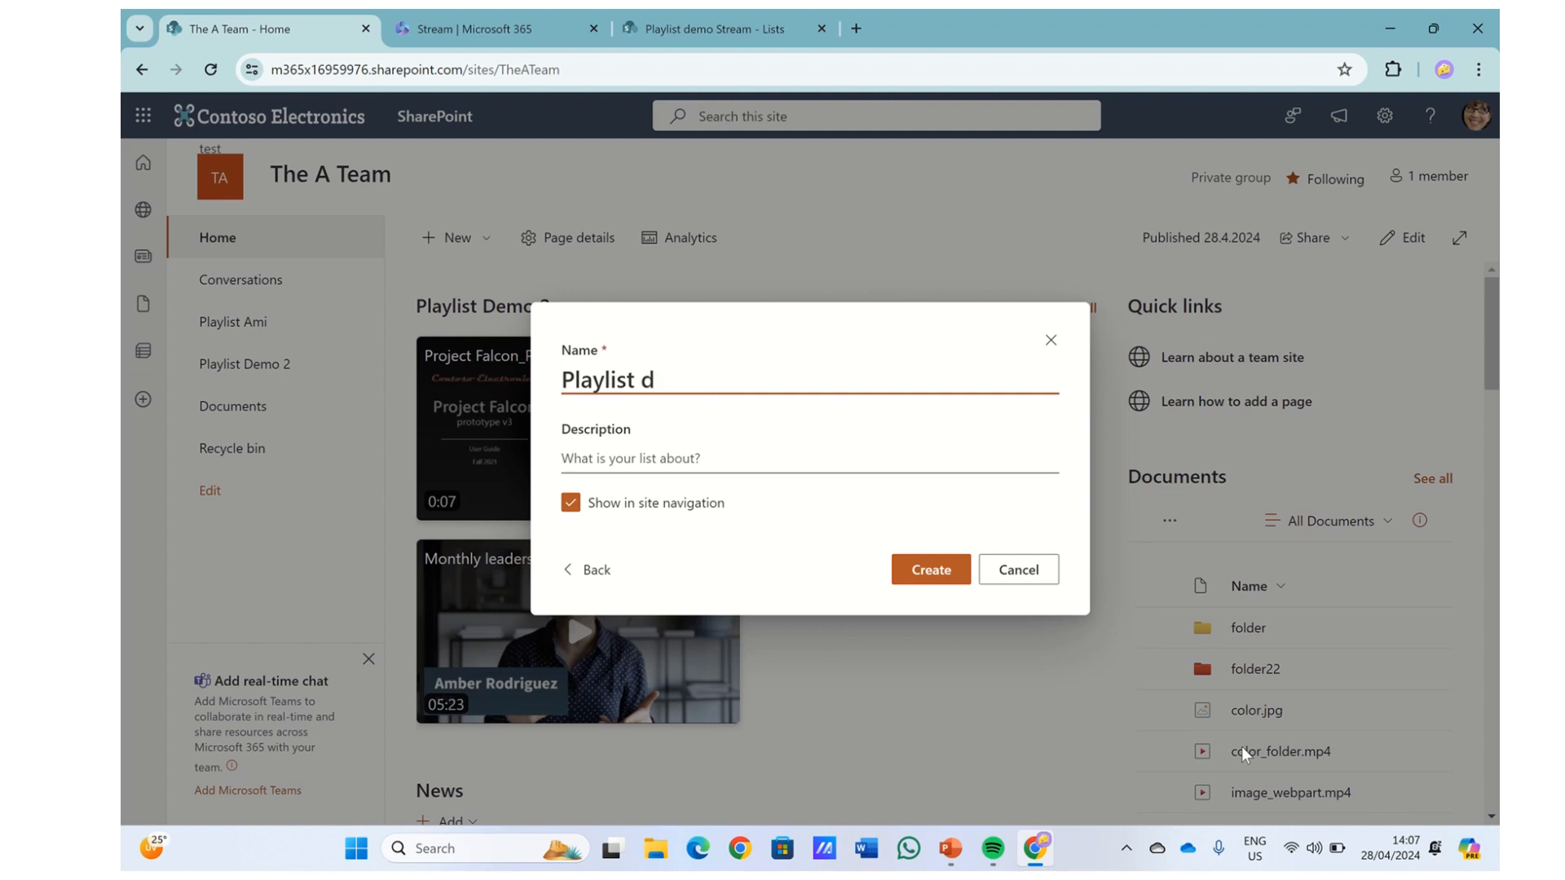
text(emo)
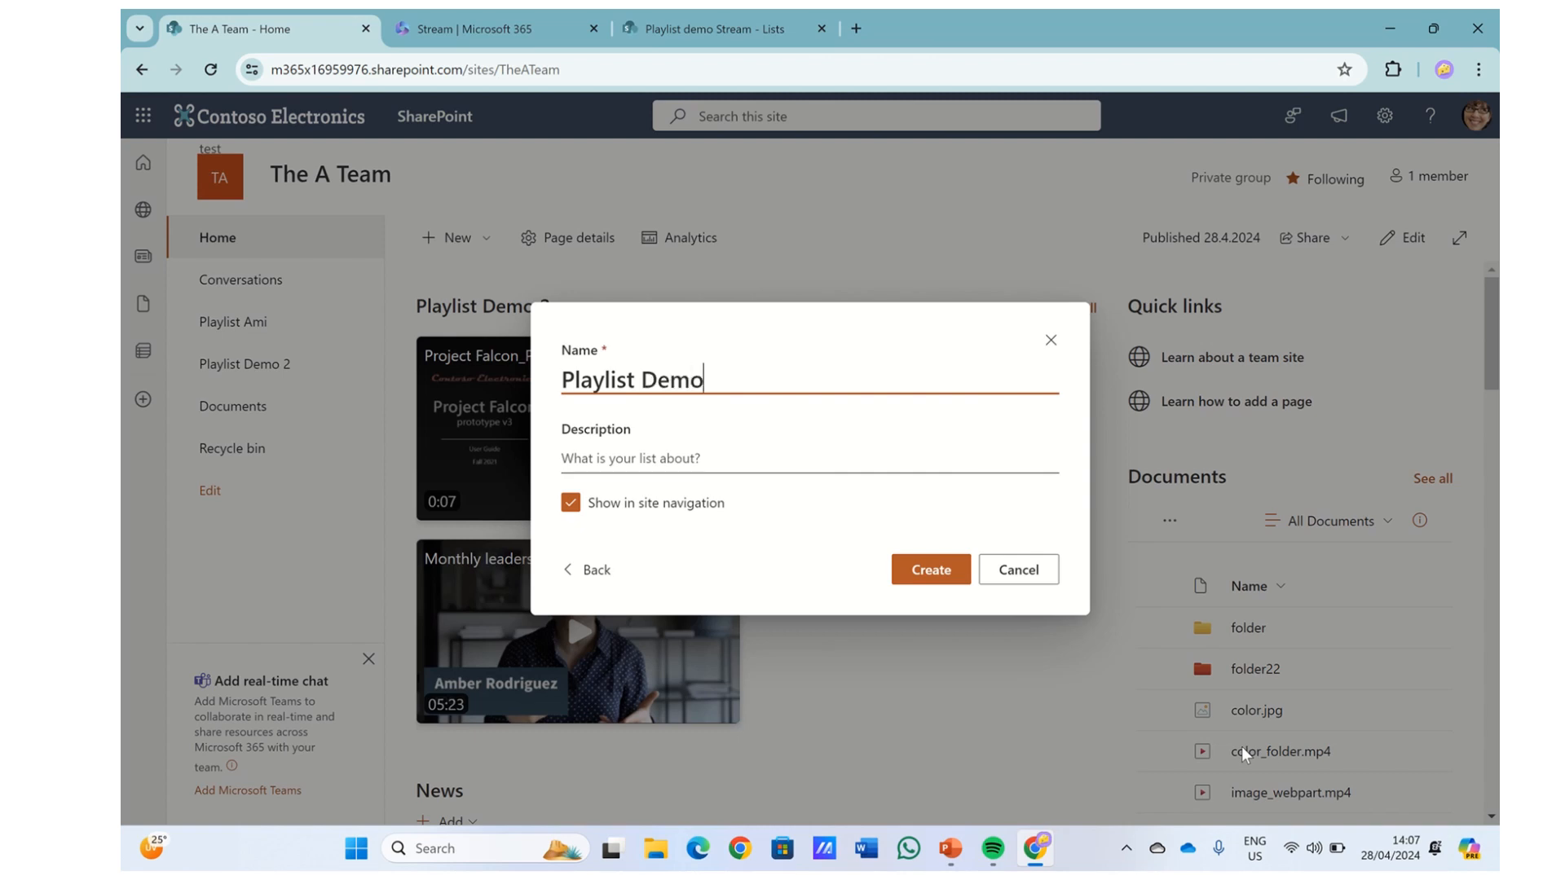
text(3)
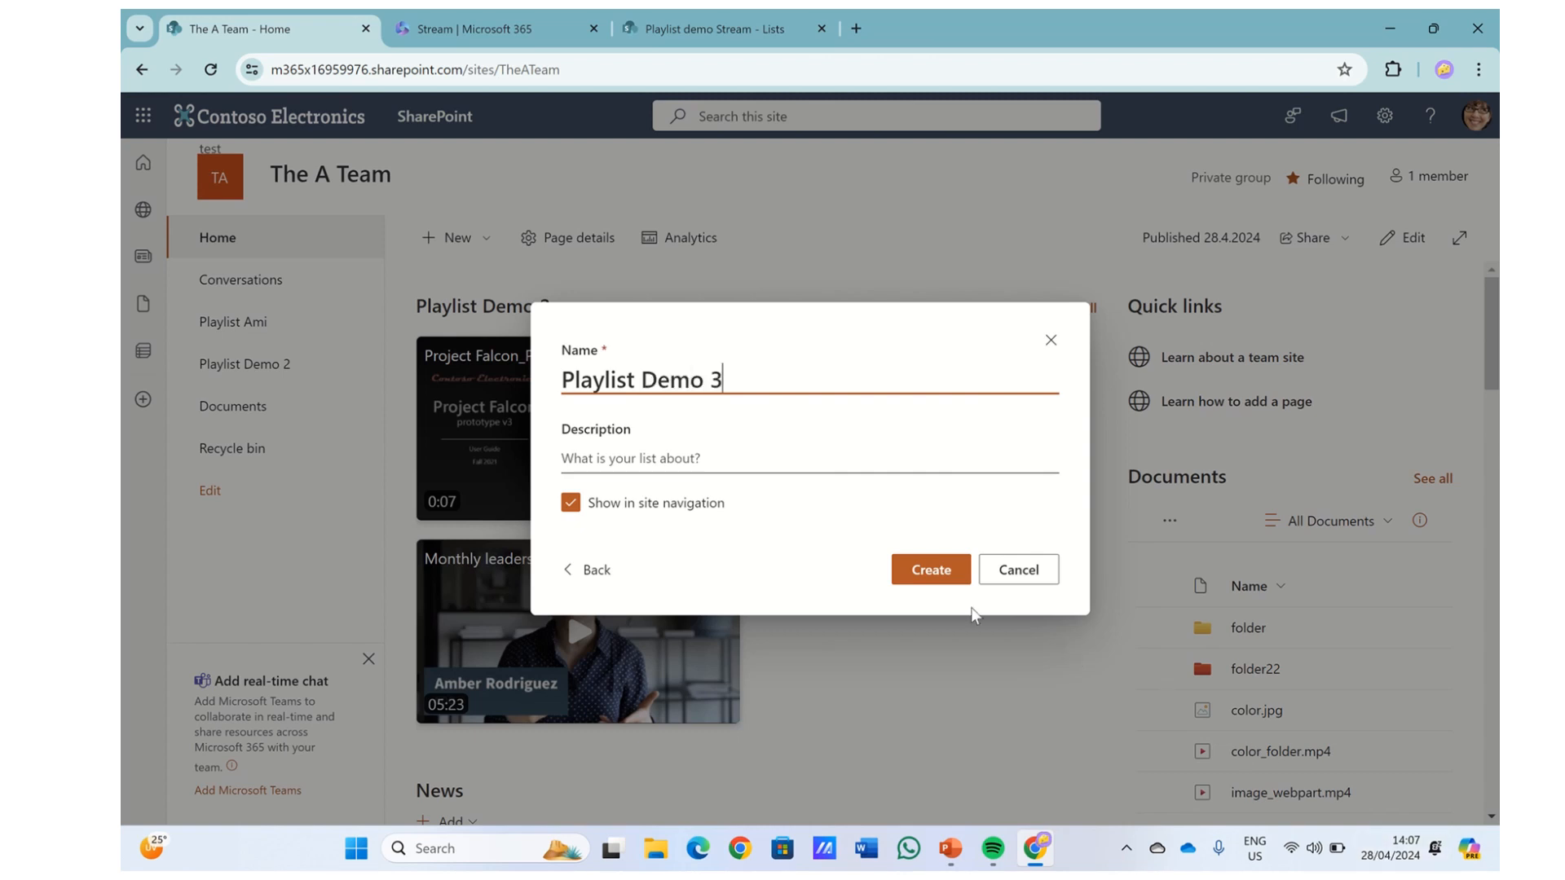
click(929, 569)
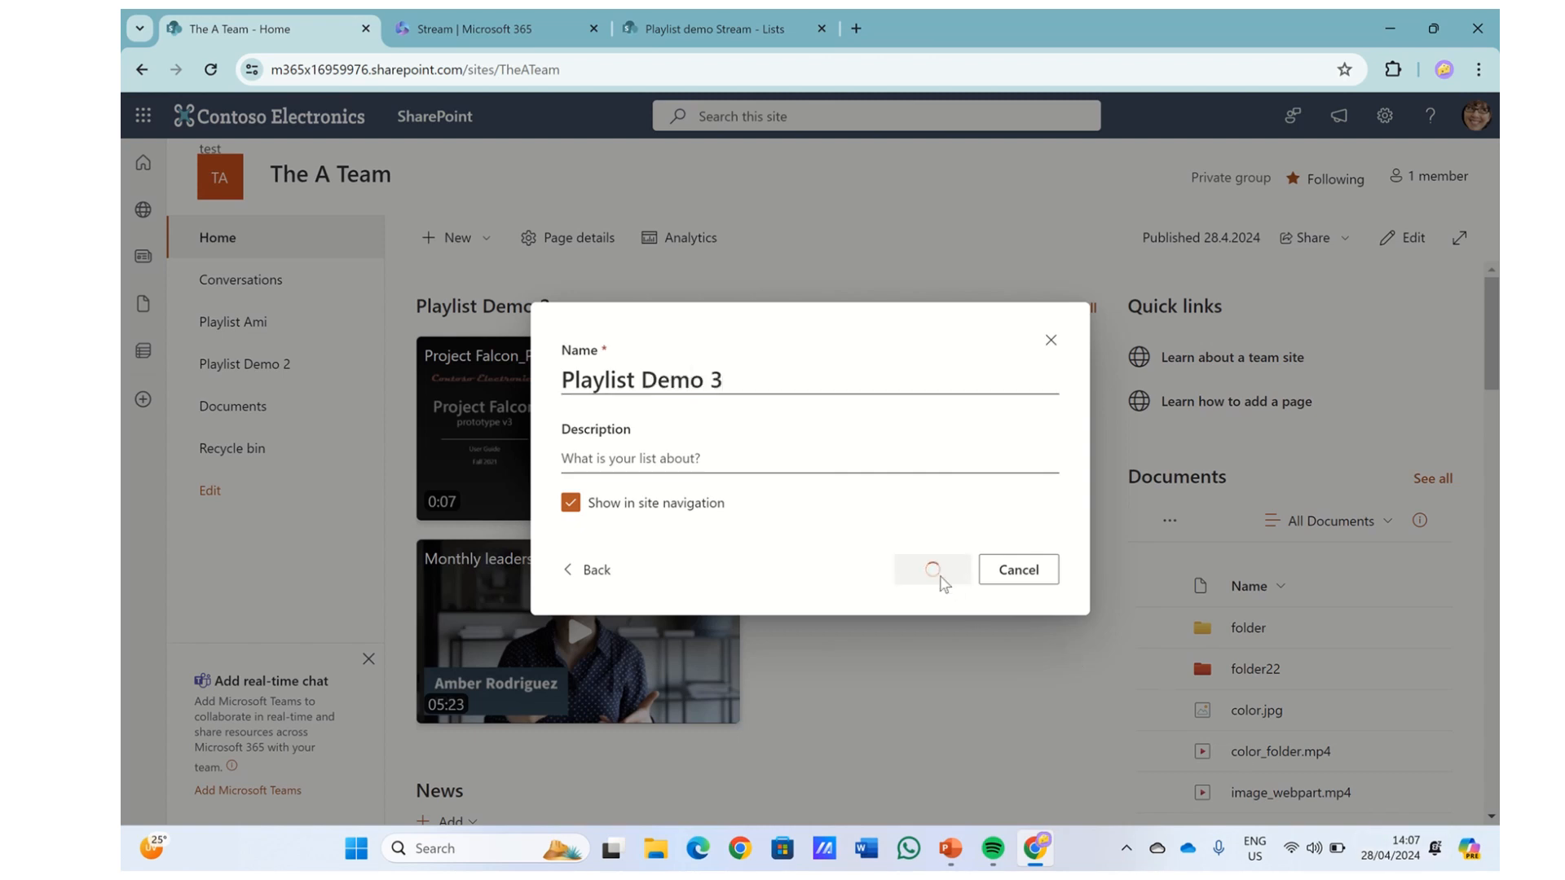
click(931, 569)
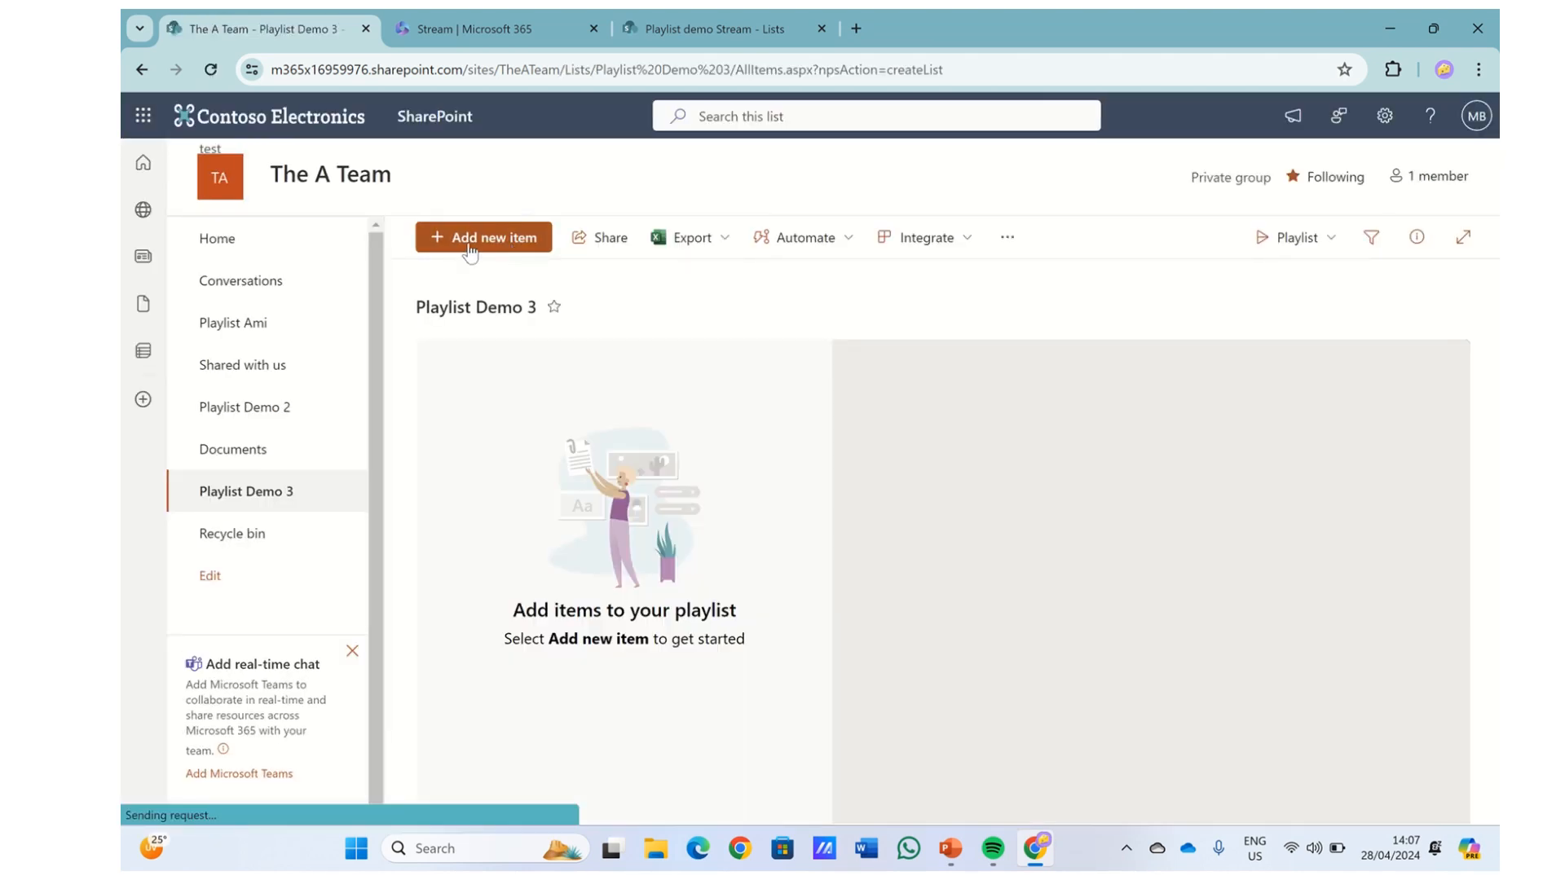
- Add three recent videos, including Greg & Ami, to Playlist Demo 3
click(482, 238)
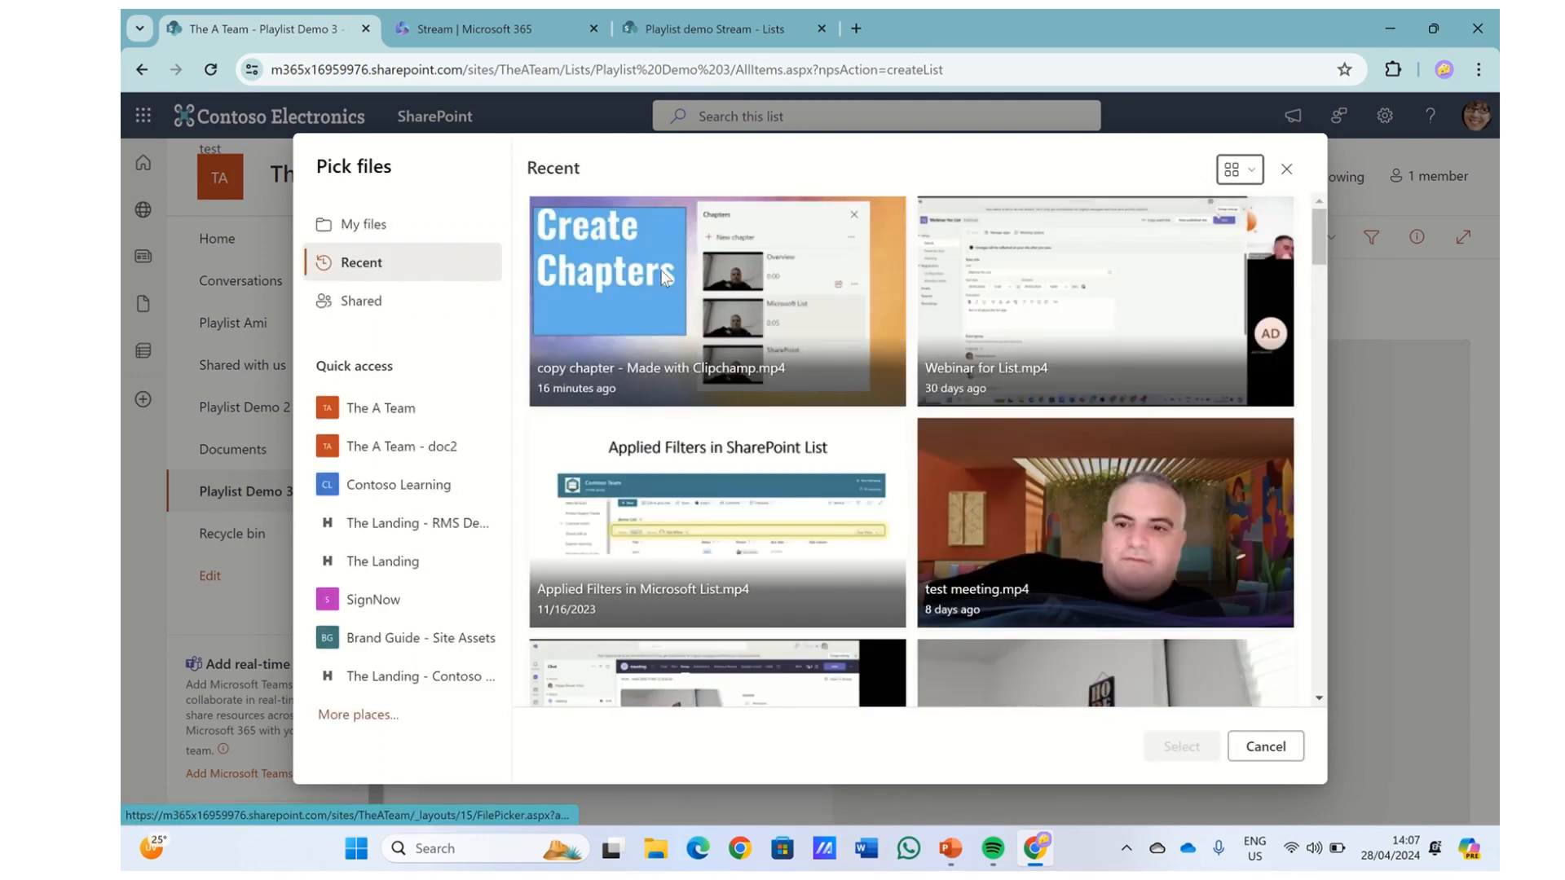
mouse_move(1319, 251)
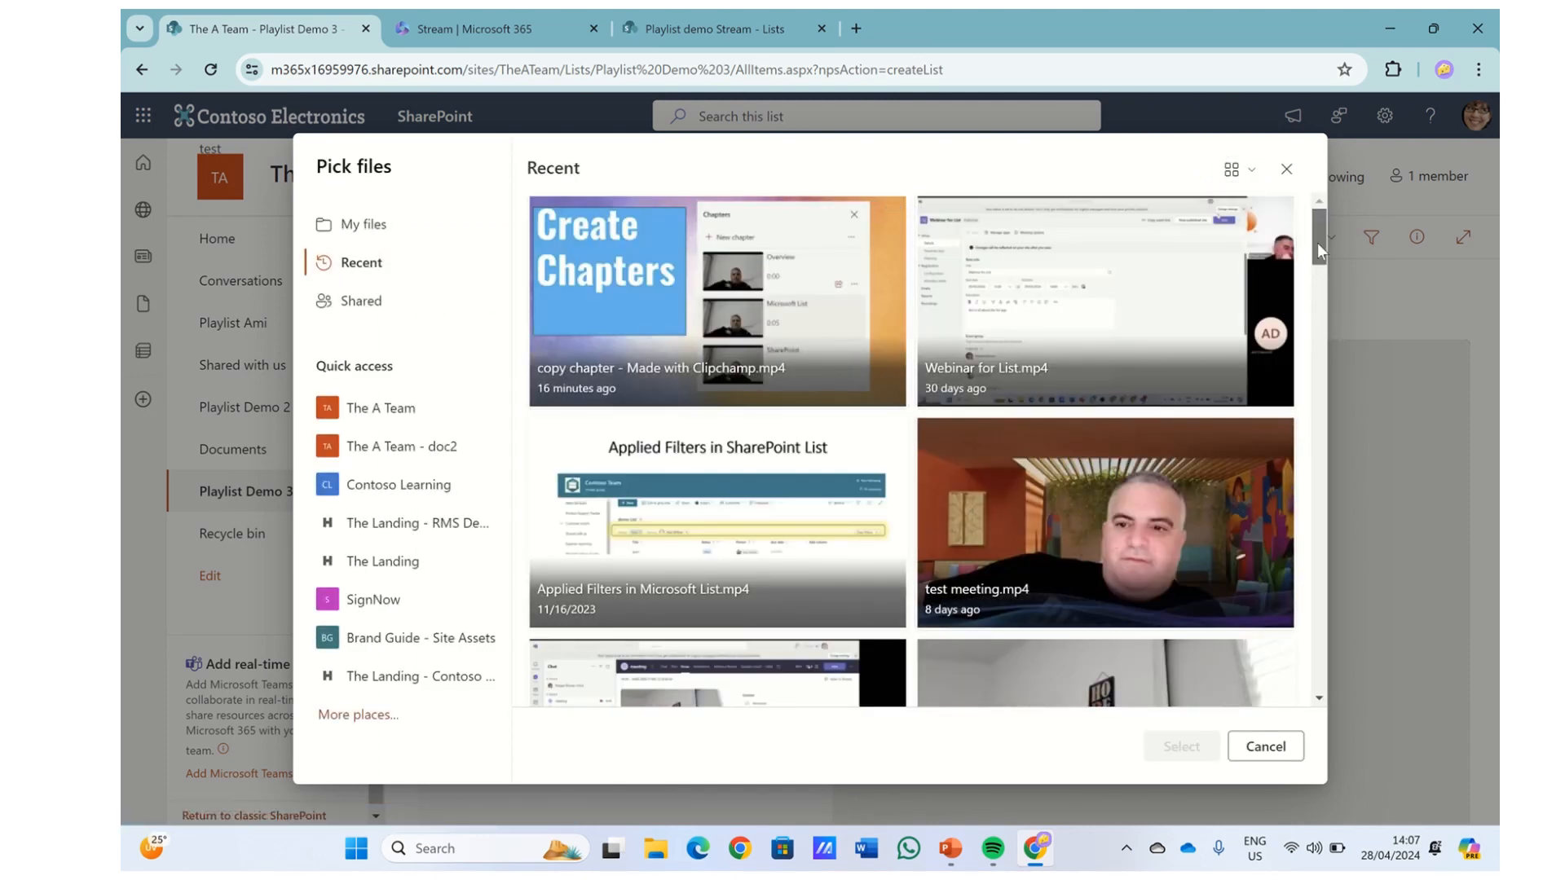
scroll(down, 3)
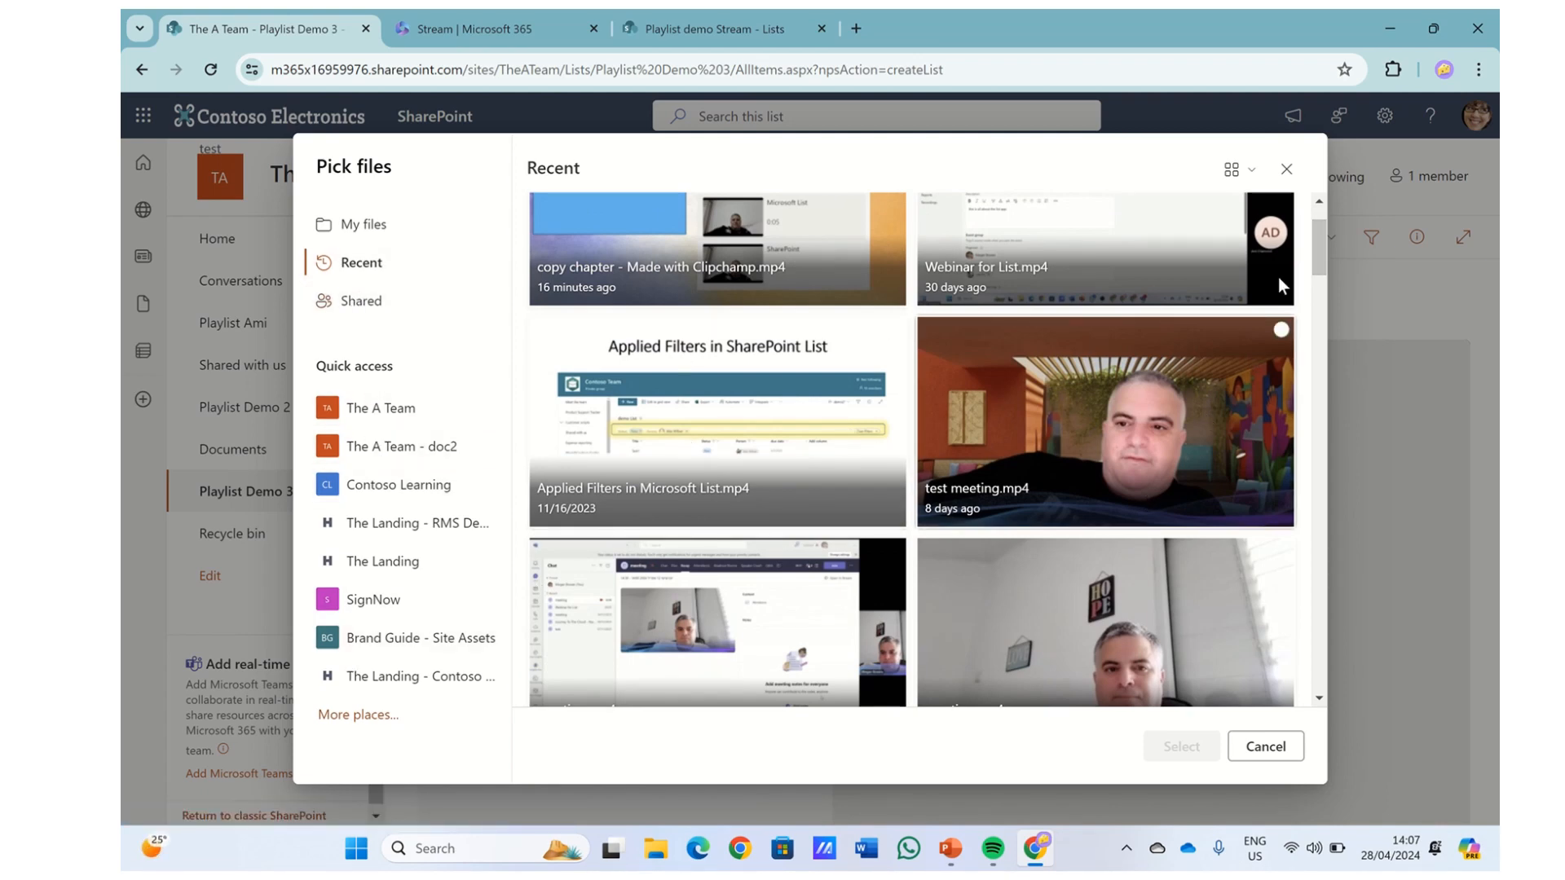
scroll(down, 3)
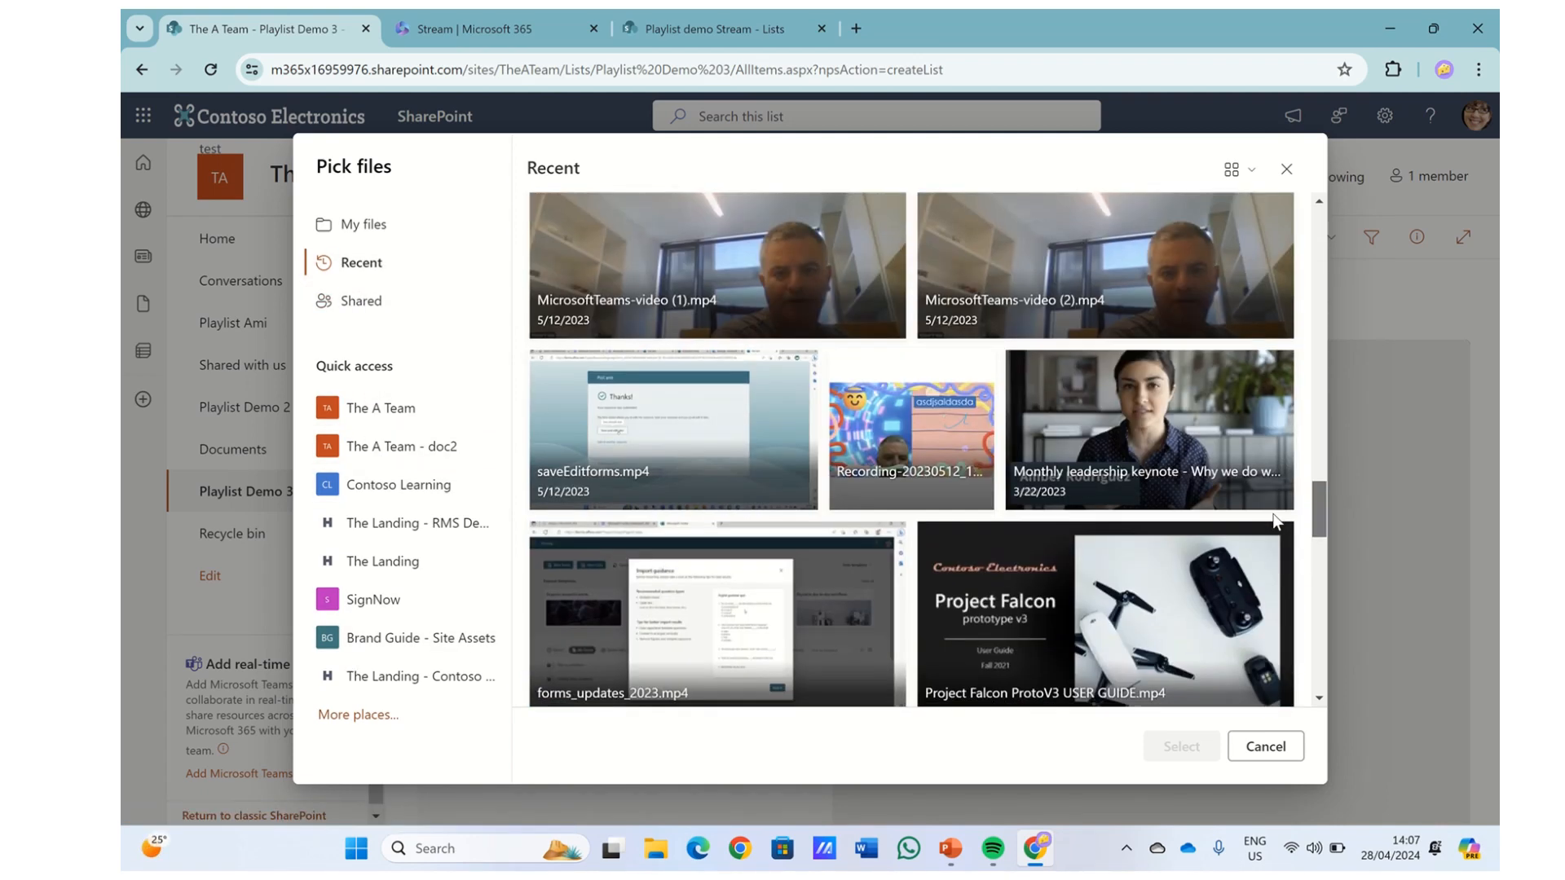
scroll(up, 3)
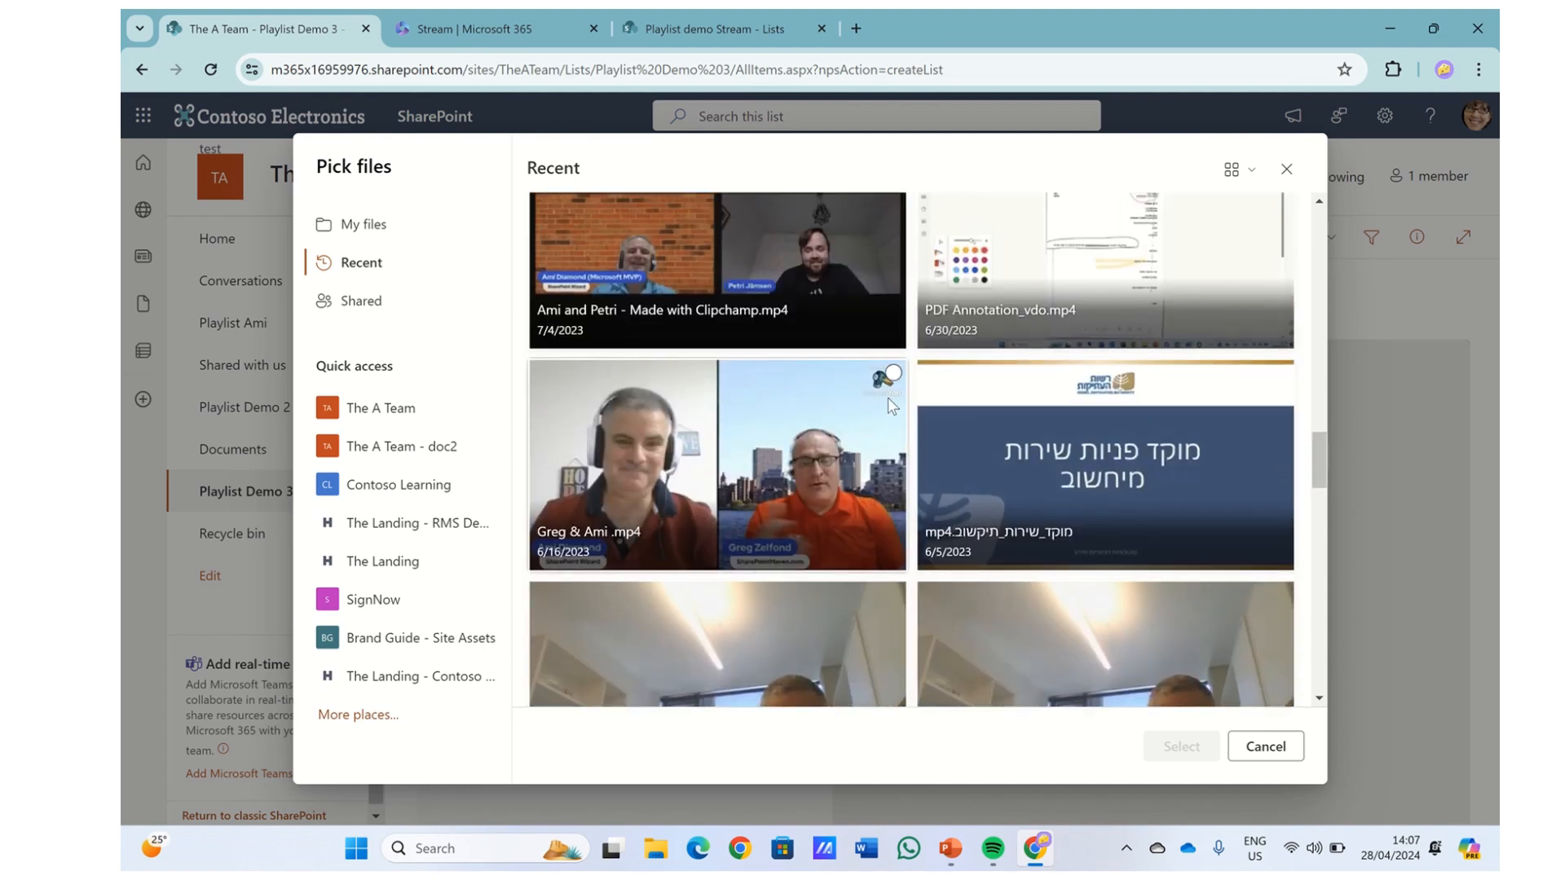
click(716, 465)
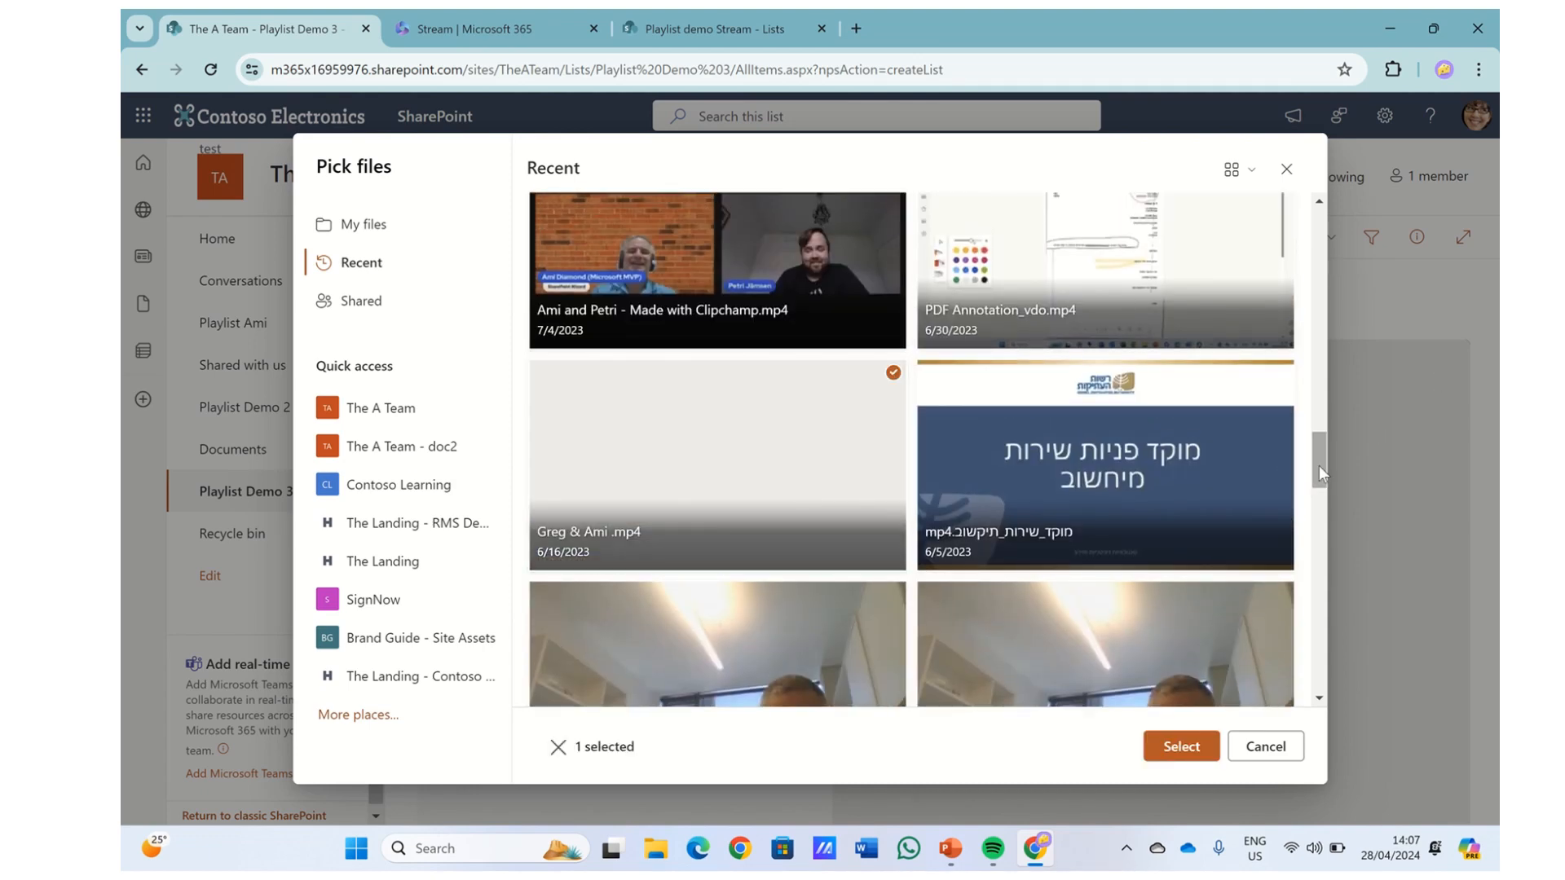
scroll(up, 3)
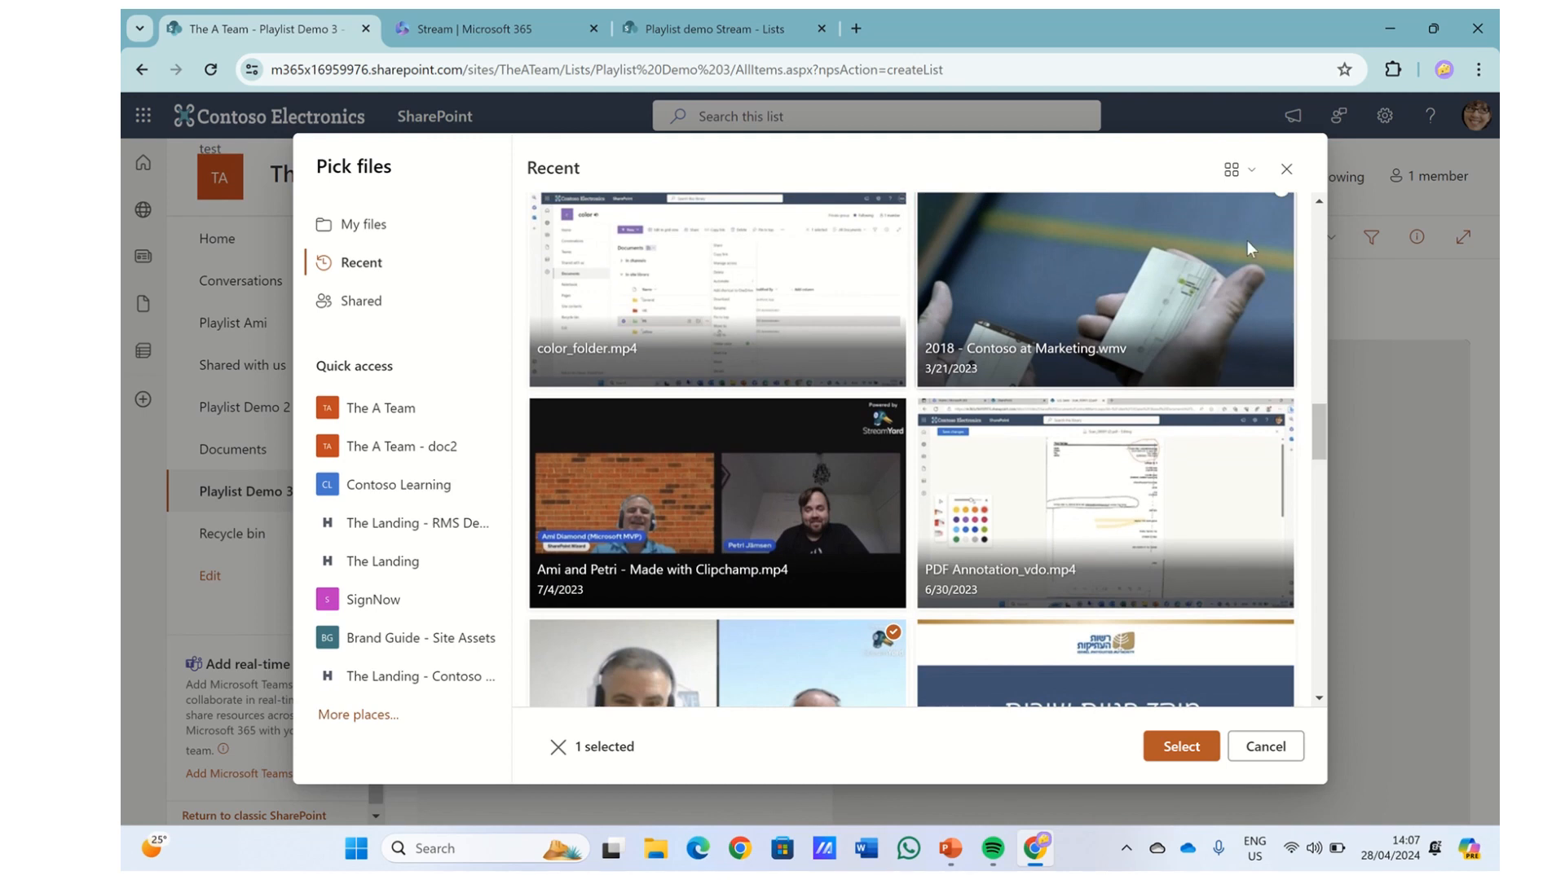
click(1102, 290)
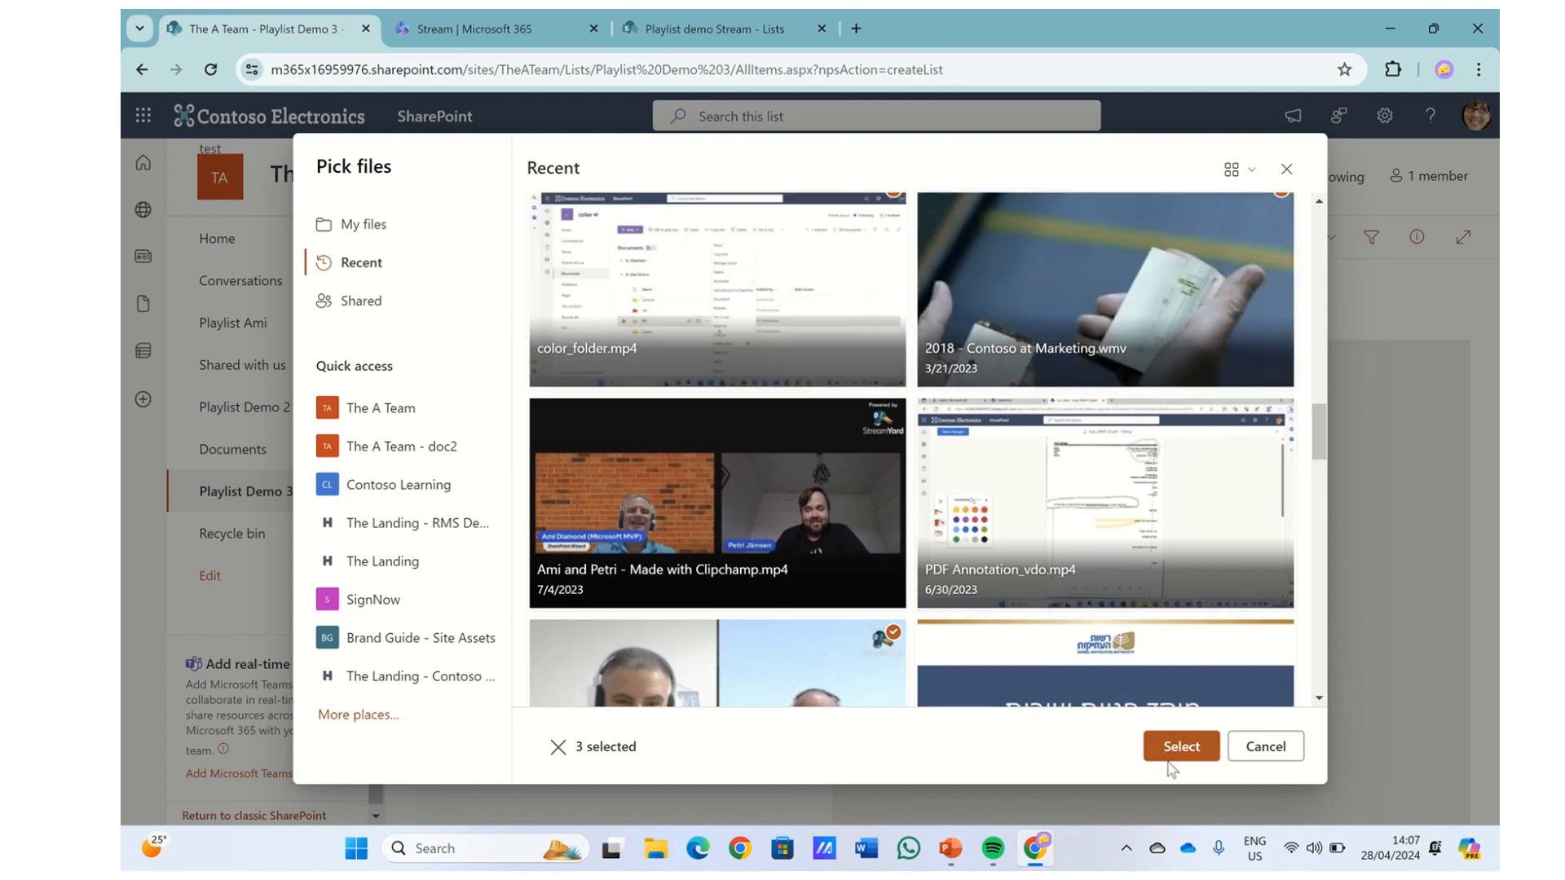
click(1181, 745)
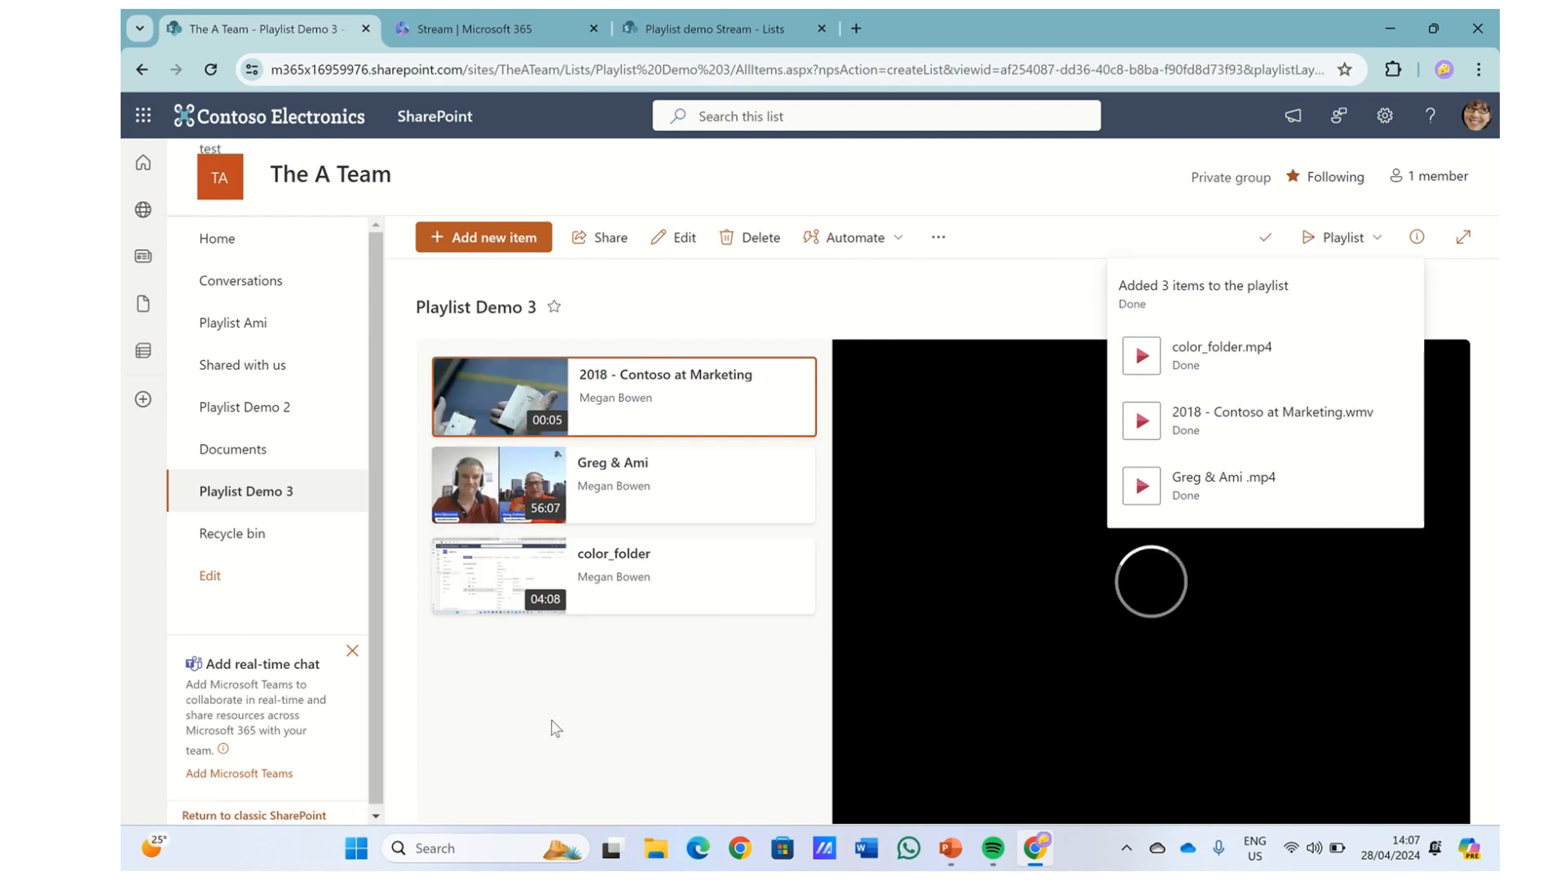
- Preview the Greg & Ami and color_folder items, then go to the site home page
click(624, 487)
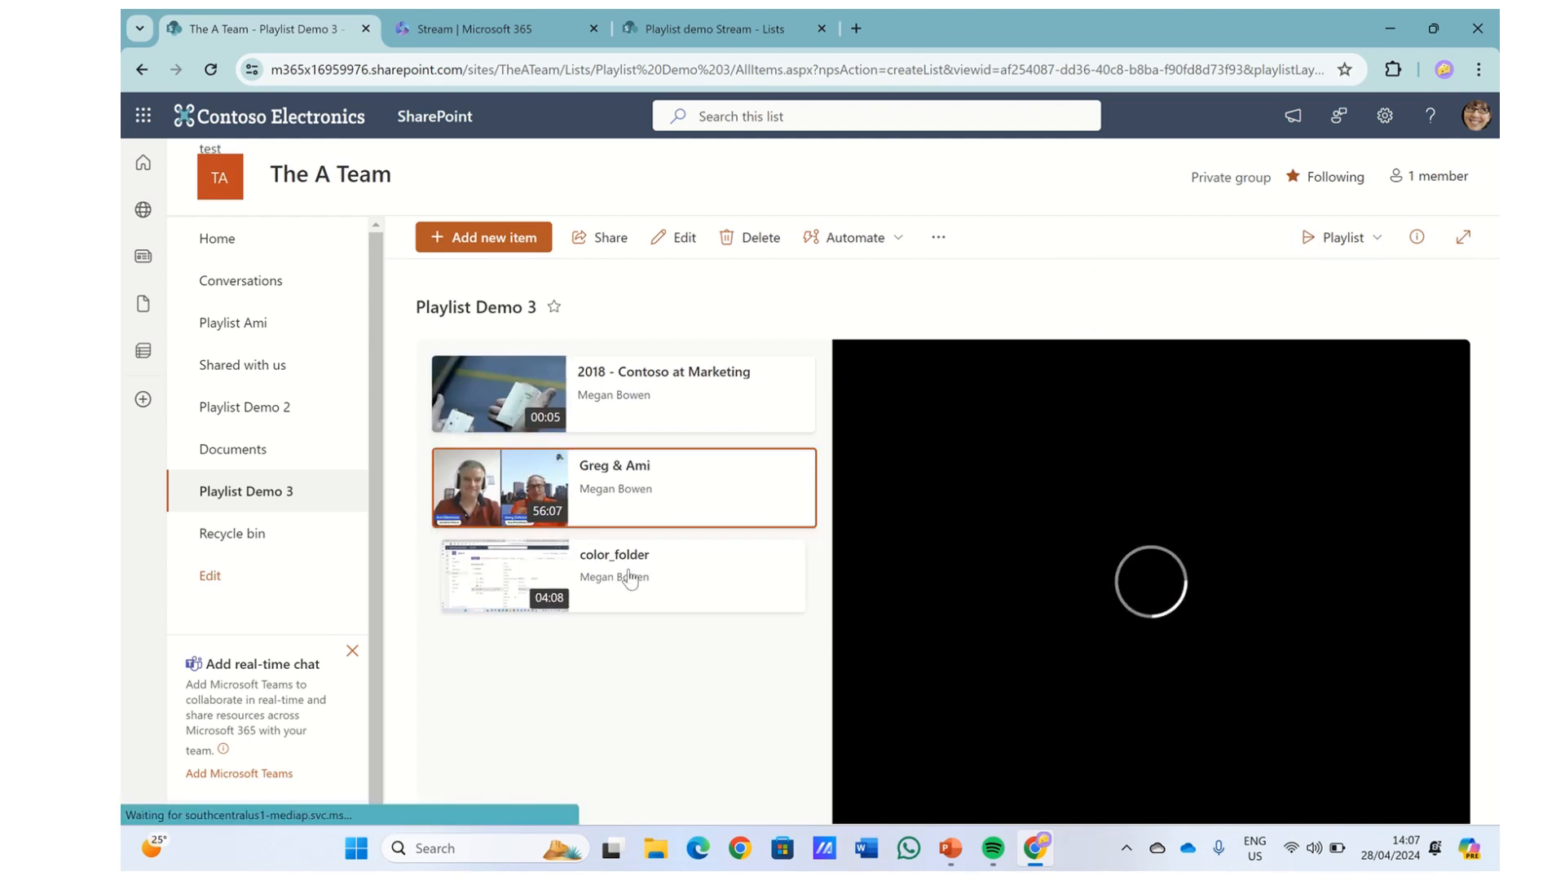
click(625, 579)
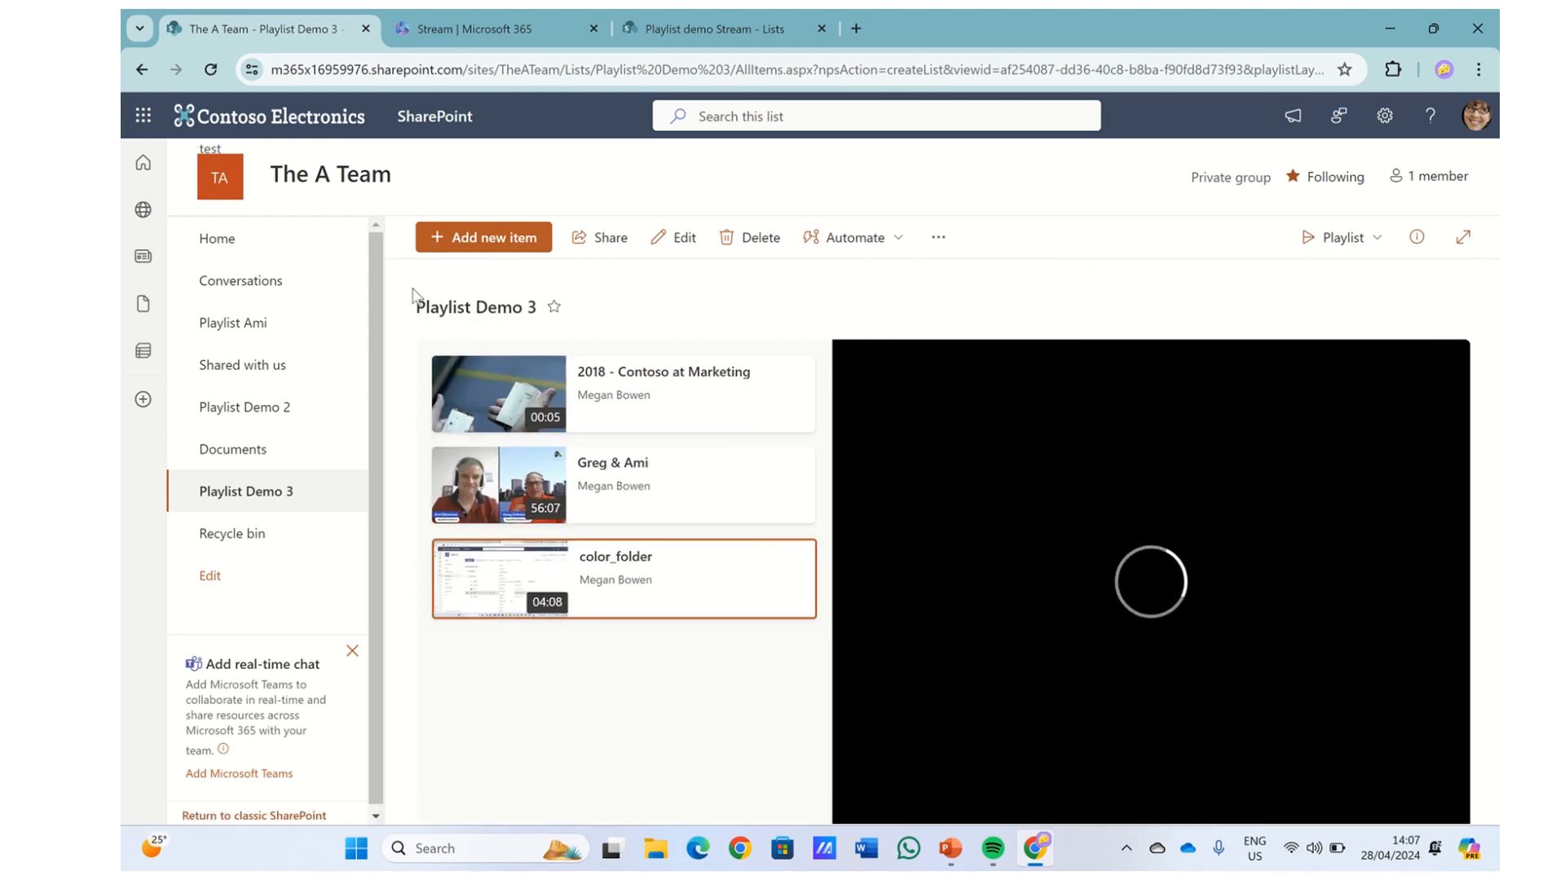
click(217, 238)
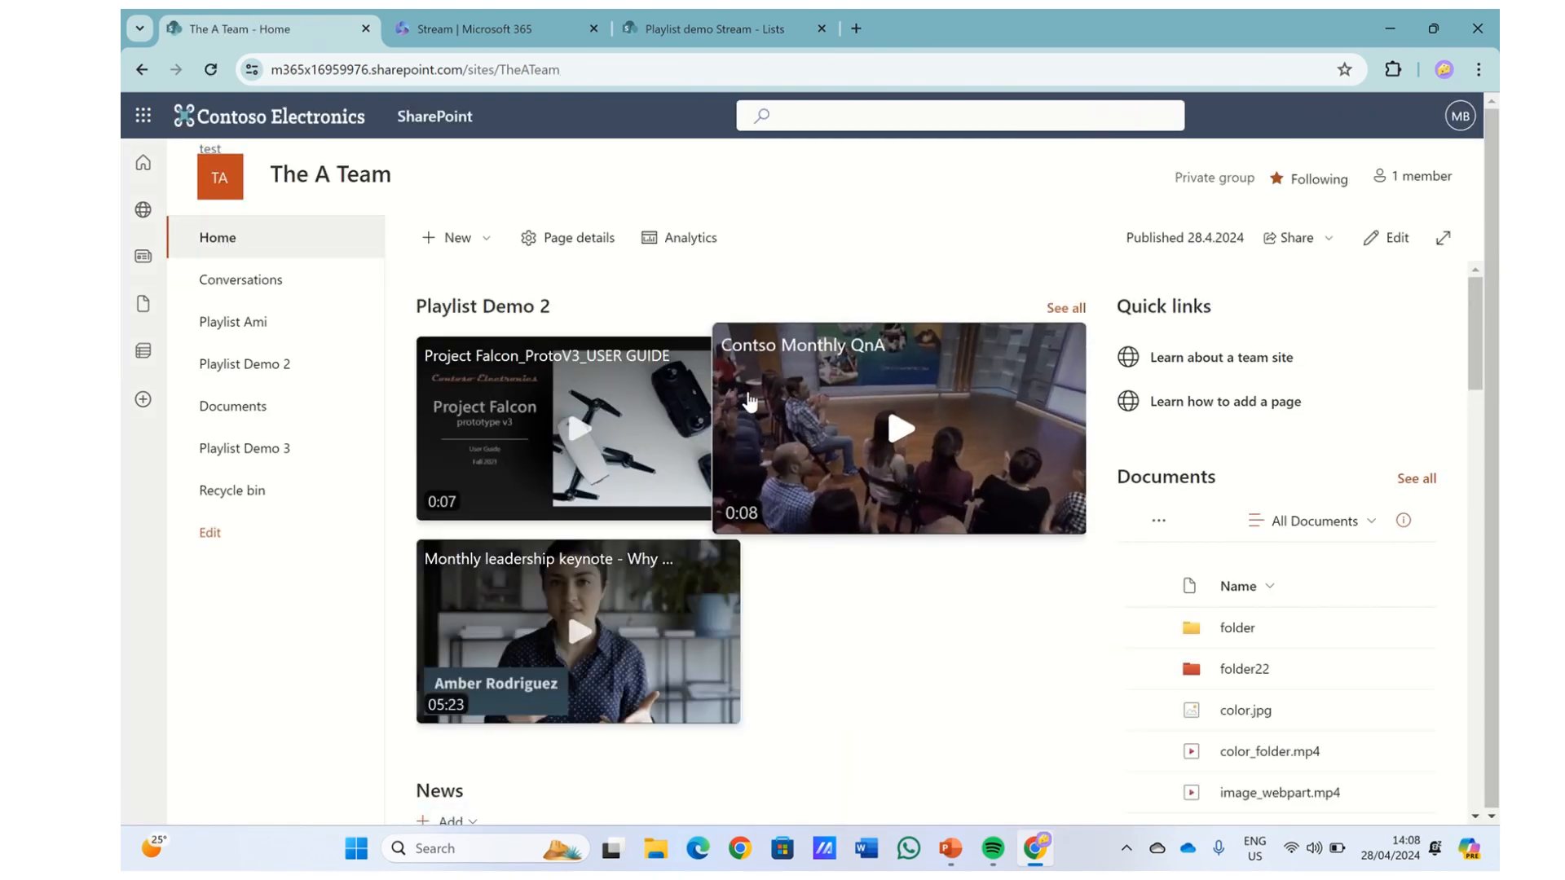
- Edit the home page and set the Stream web part's playlist to Playlist Demo 3
click(1386, 238)
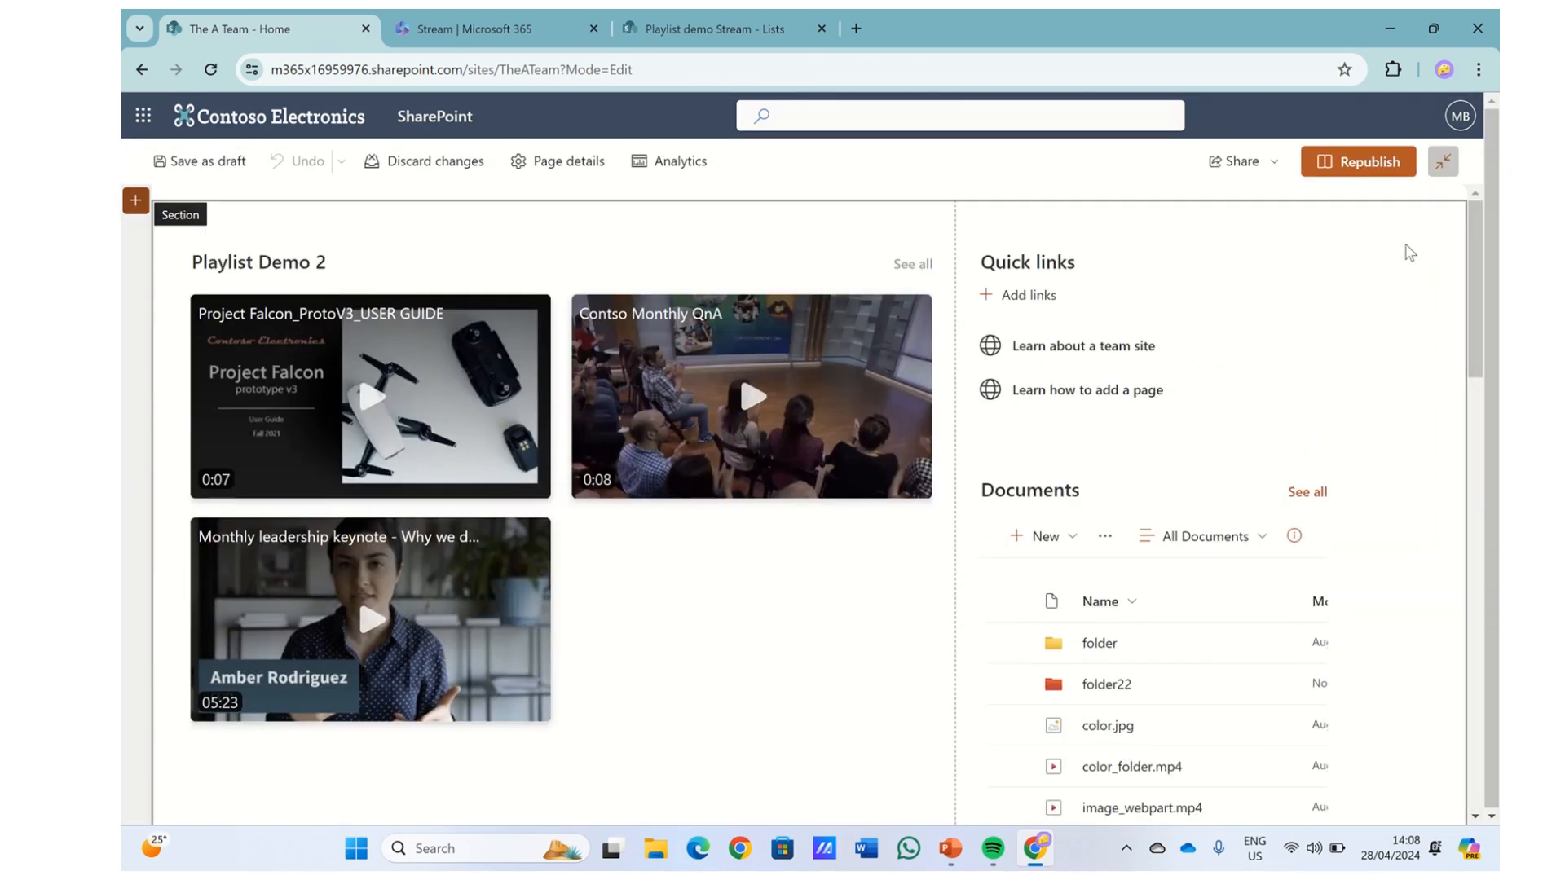
click(450, 264)
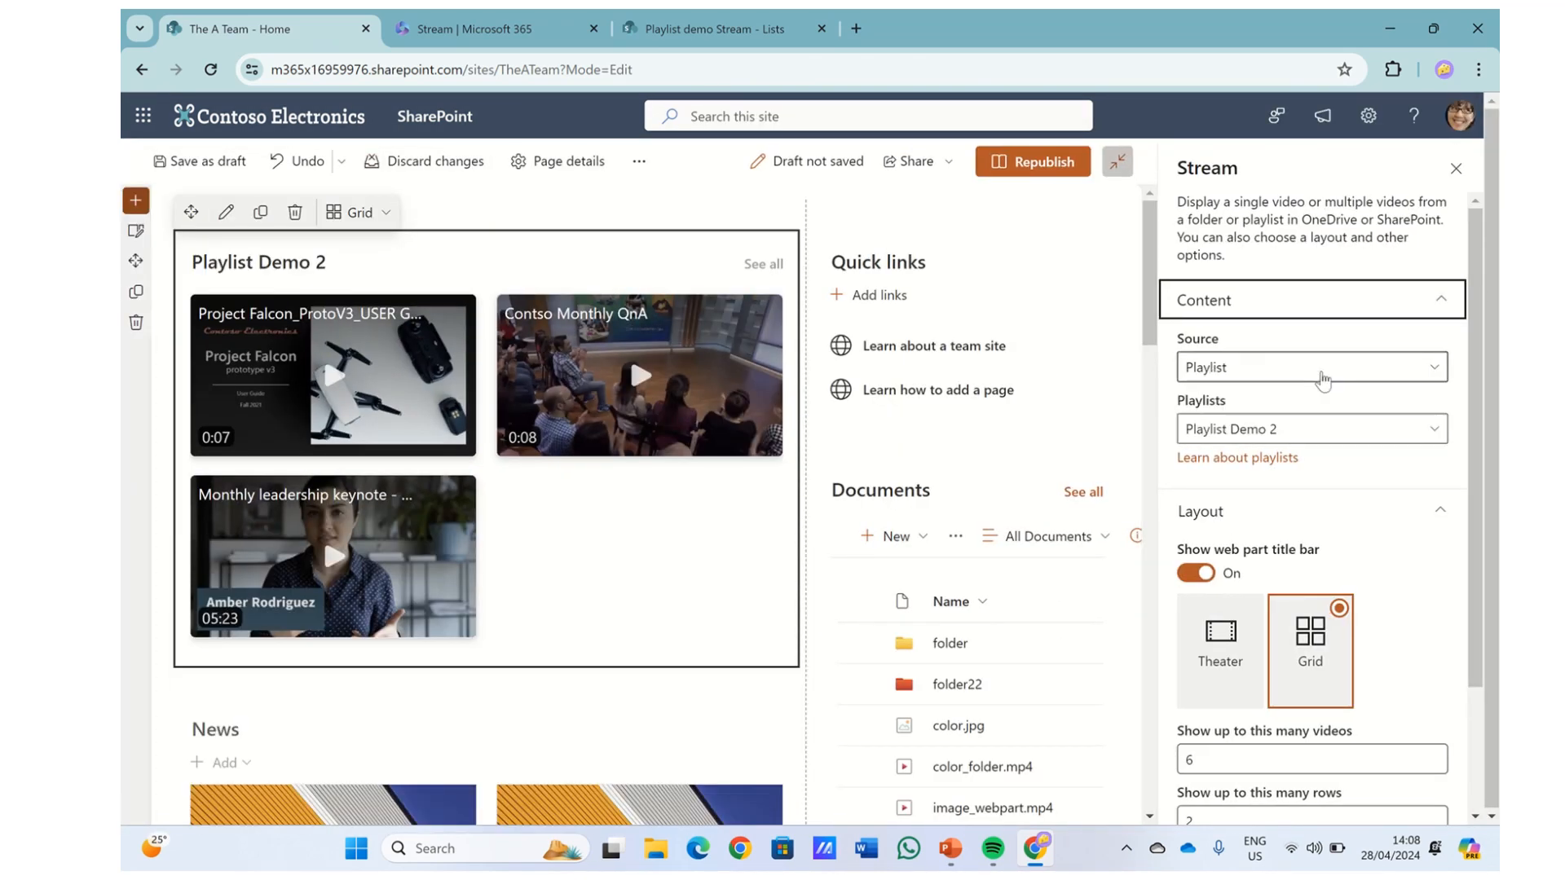
click(1311, 429)
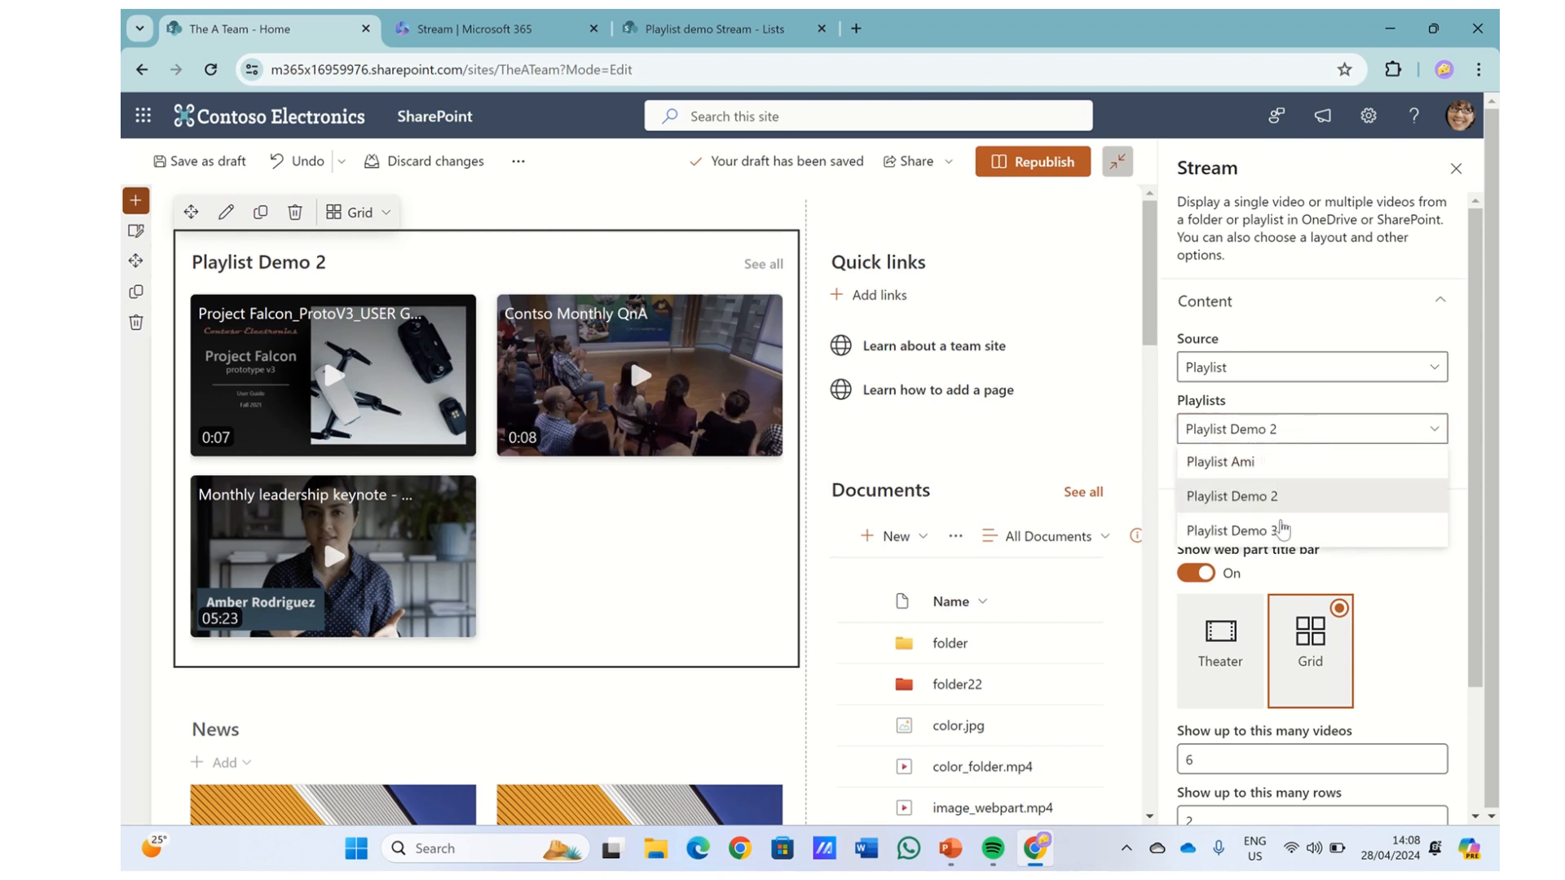
click(1236, 530)
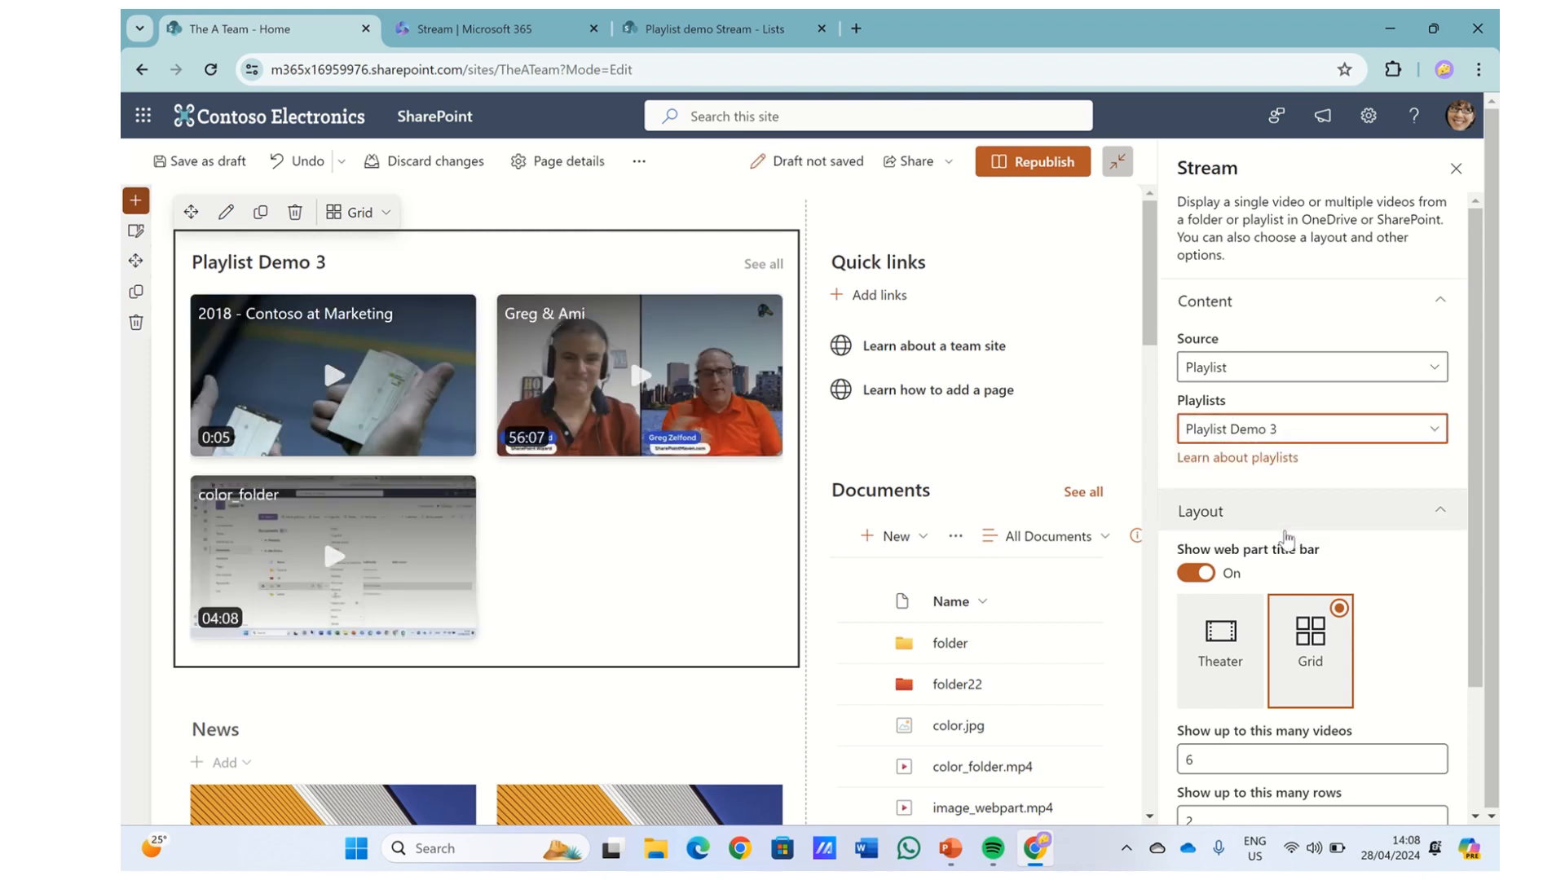
- Keep Sort by as Playlist order
scroll(down, 3)
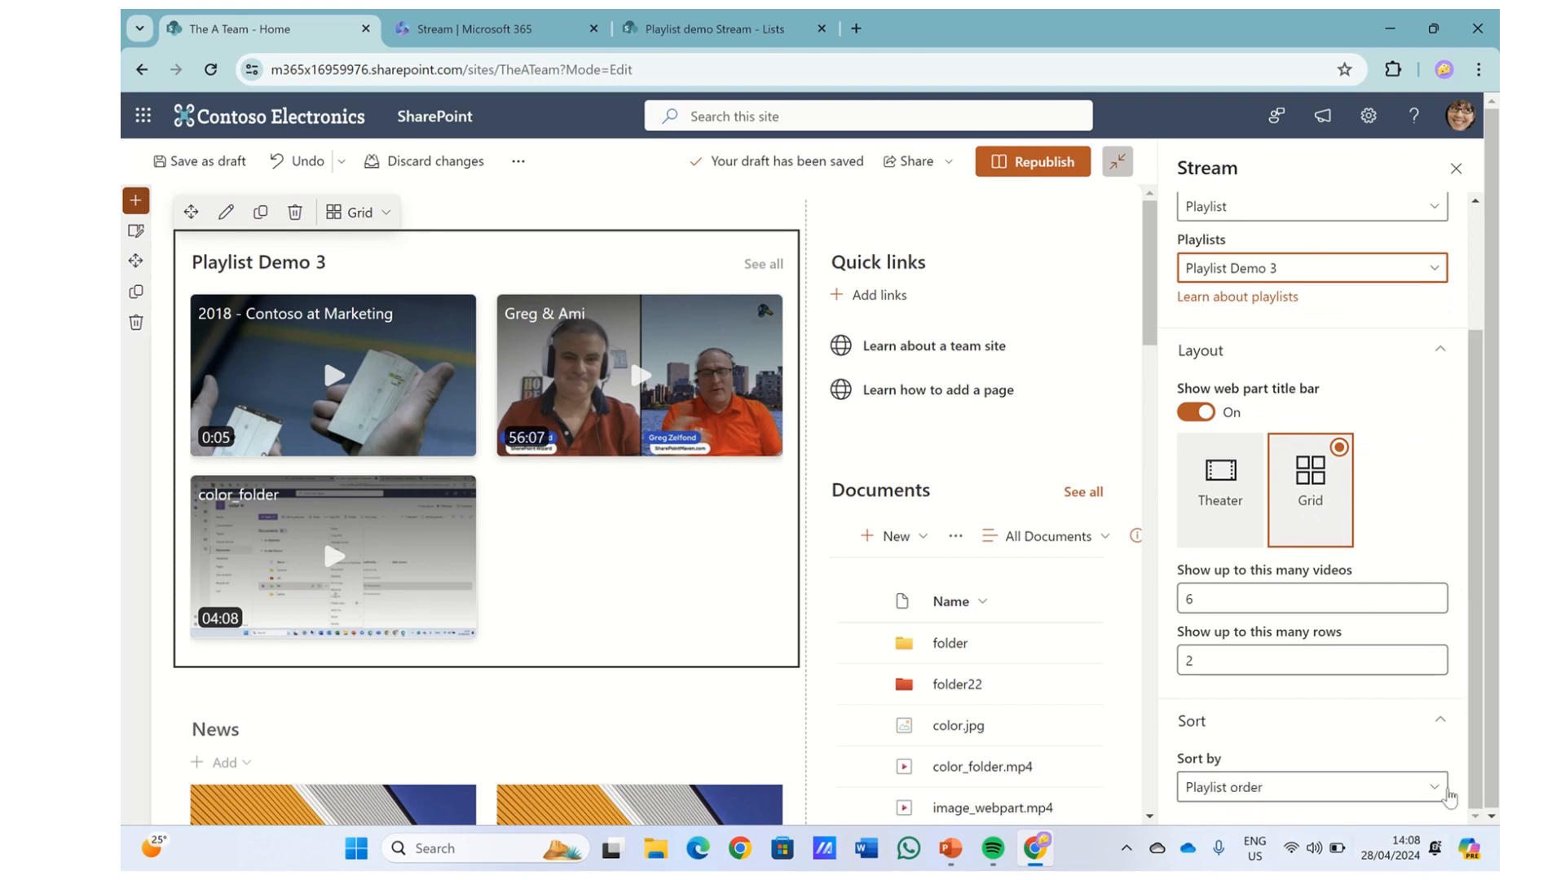
click(1310, 786)
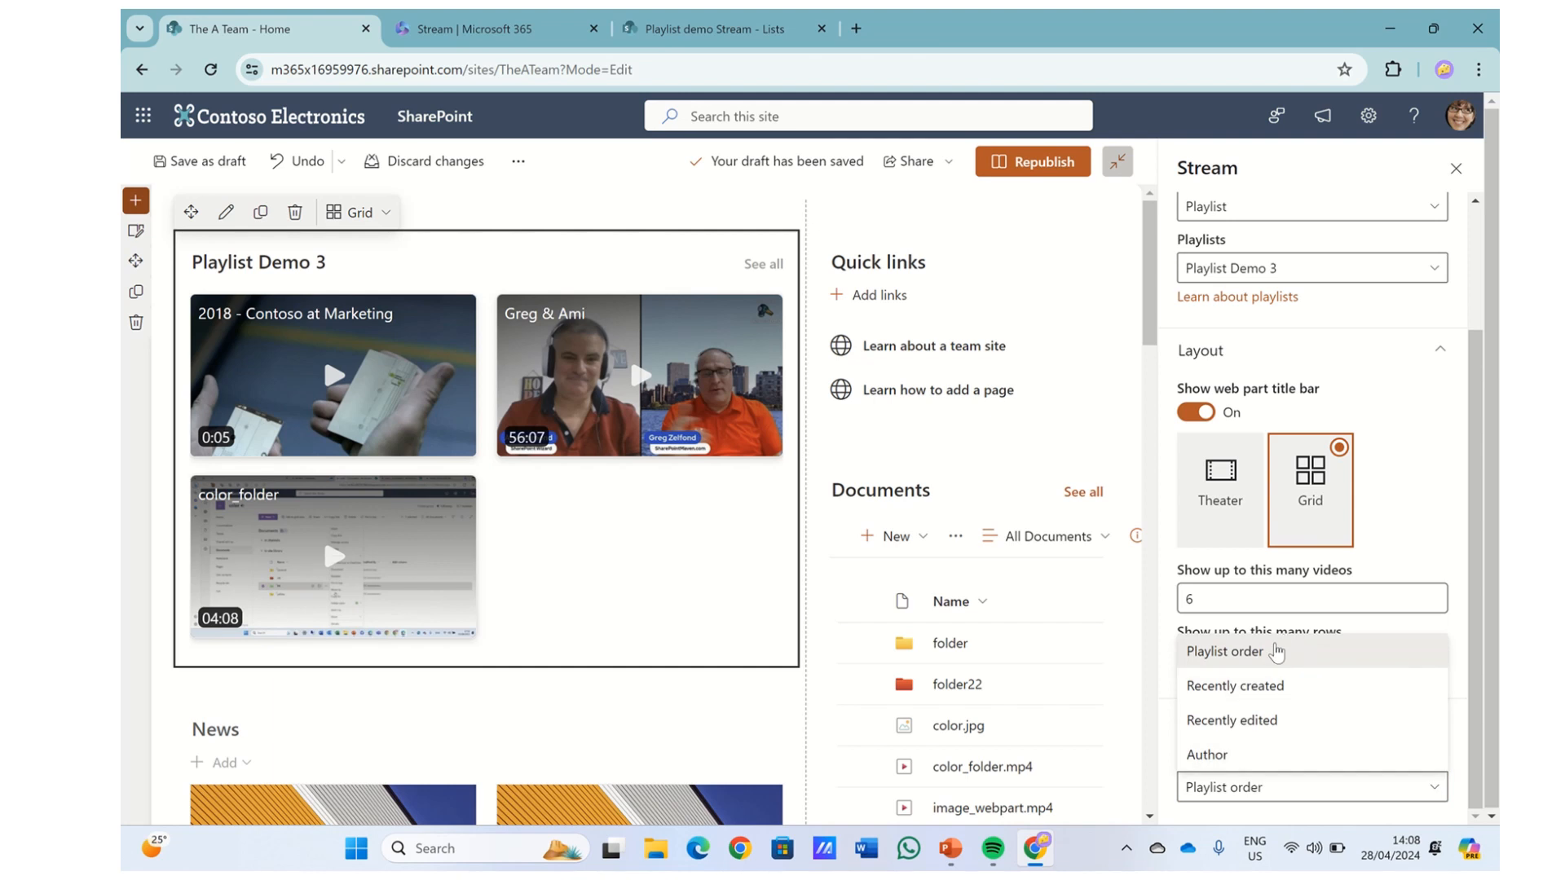
mouse_move(1293, 661)
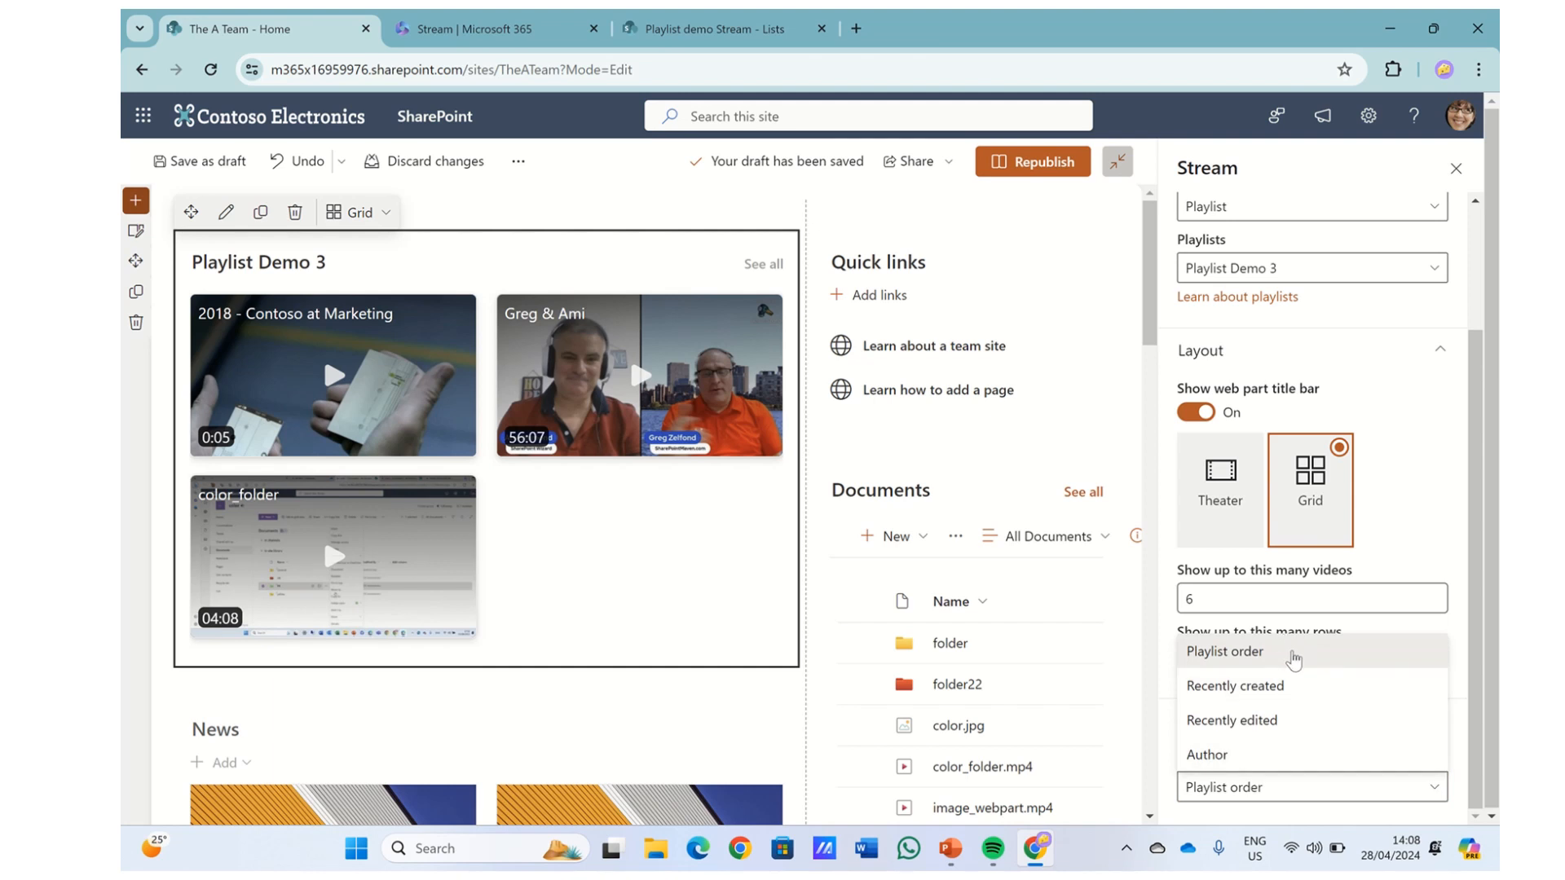
mouse_move(1342, 697)
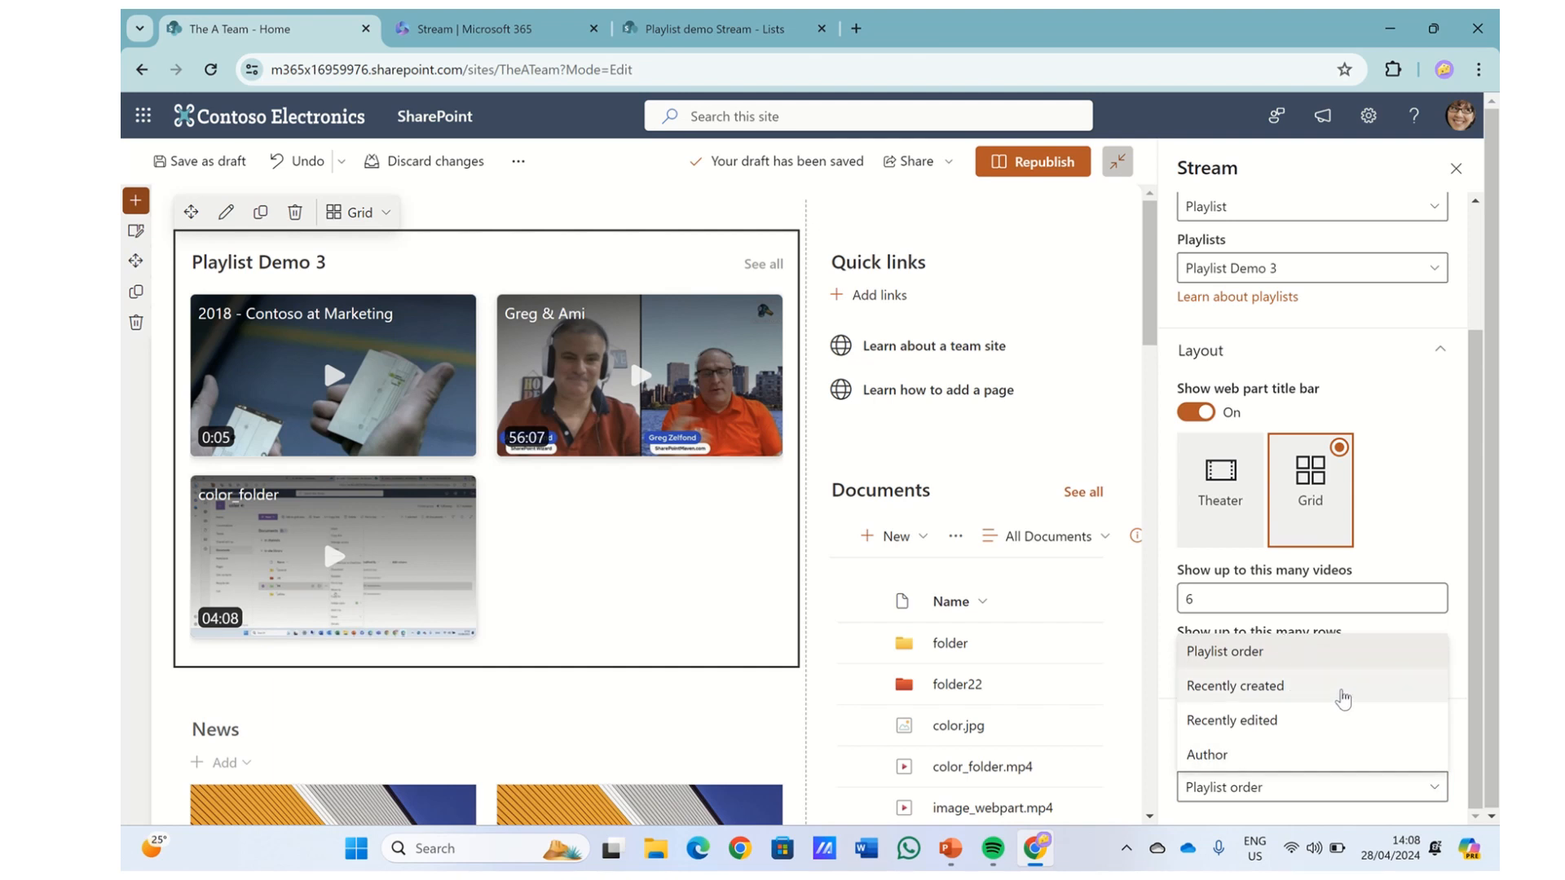
mouse_move(1298, 662)
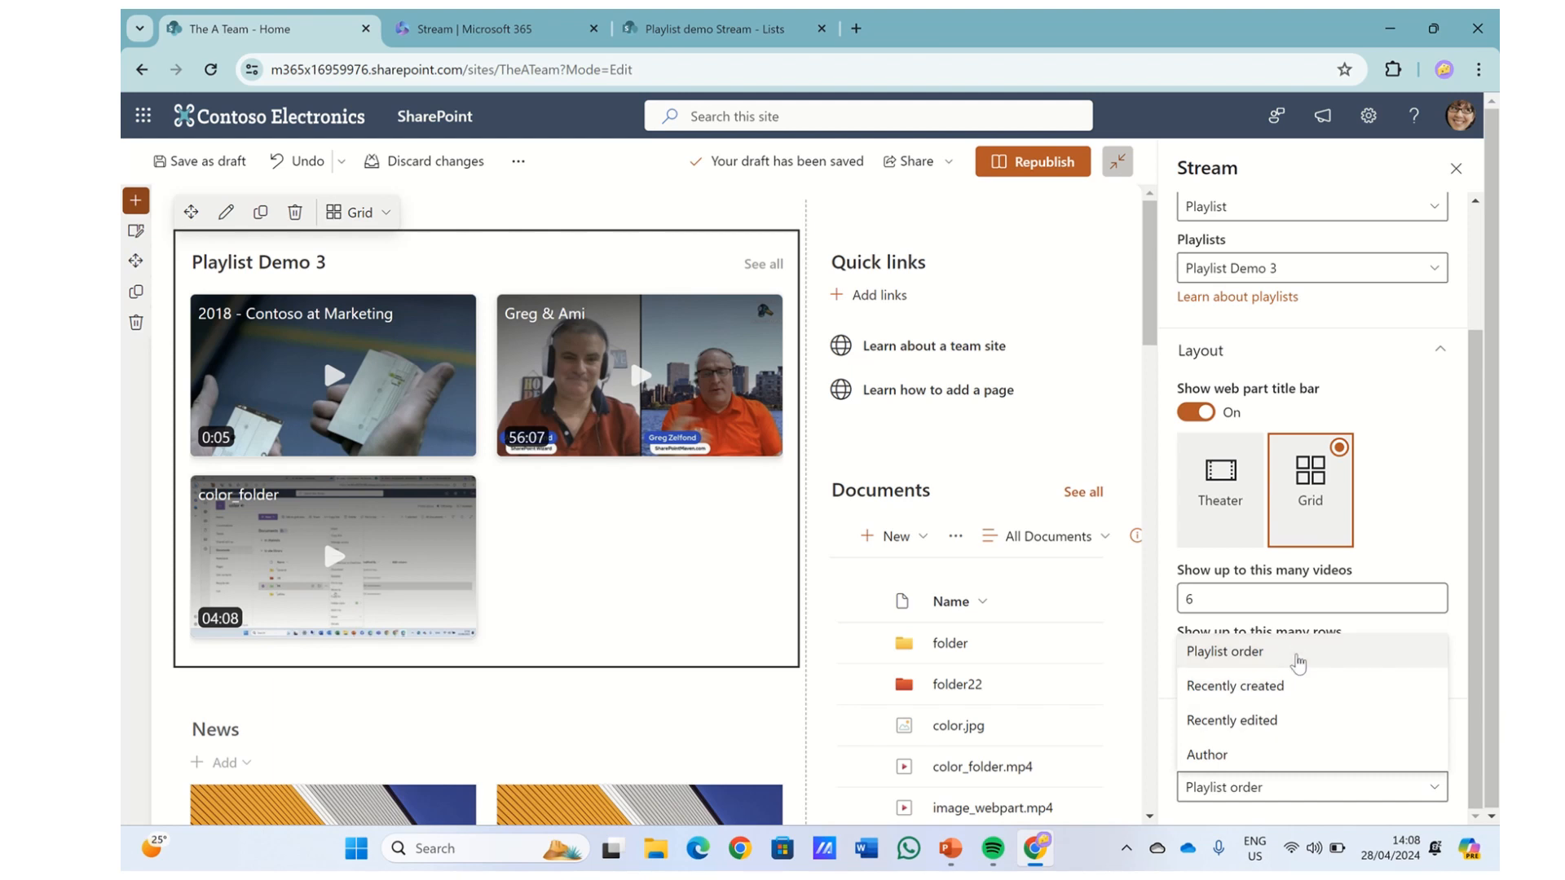
click(1224, 651)
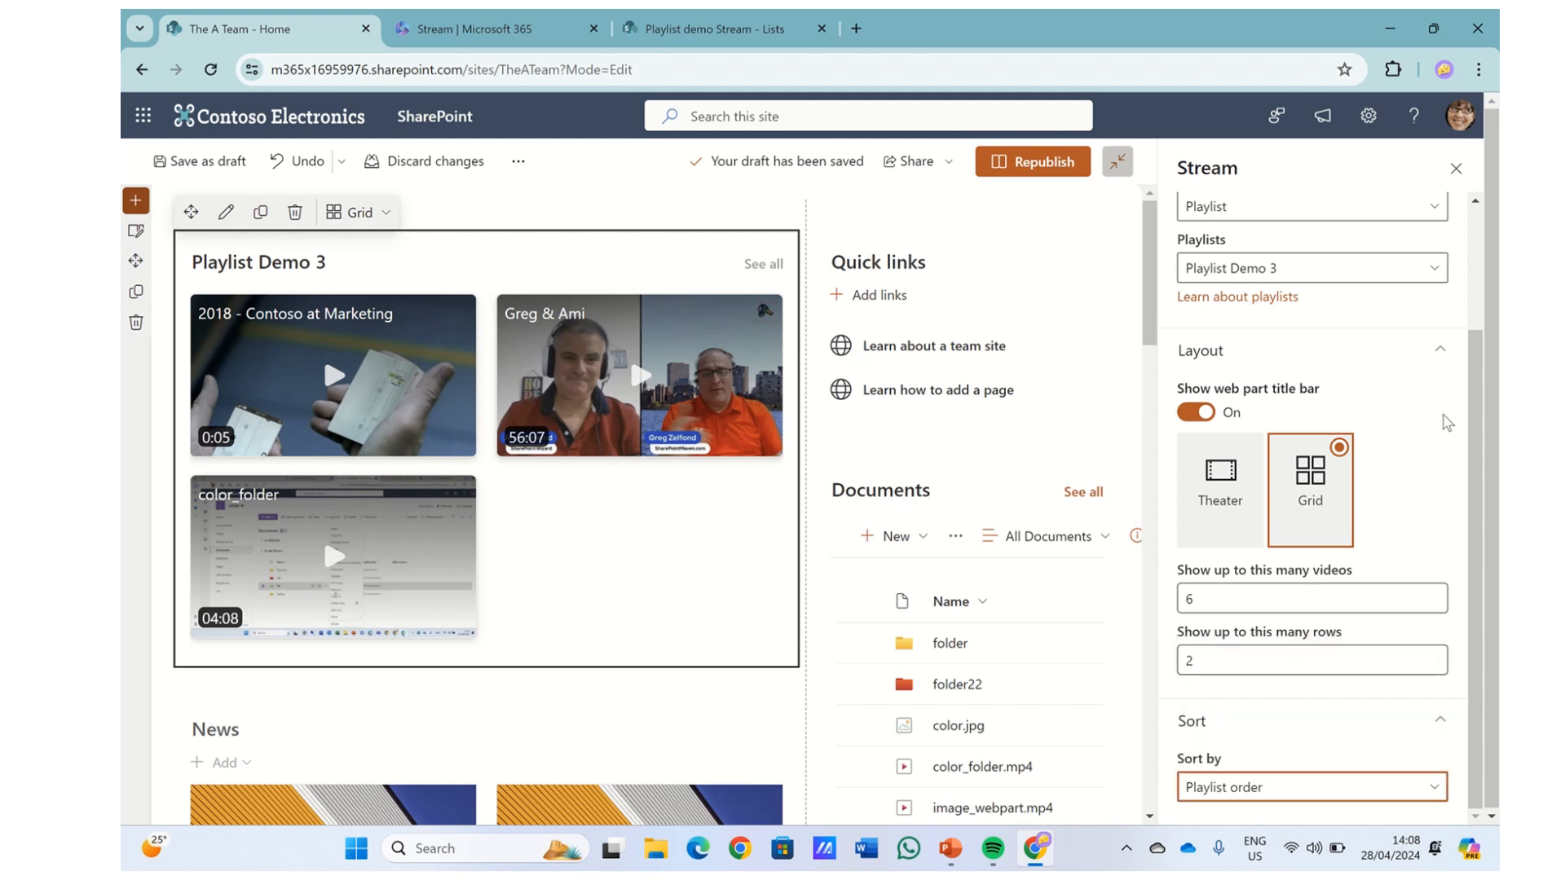
scroll(up, 3)
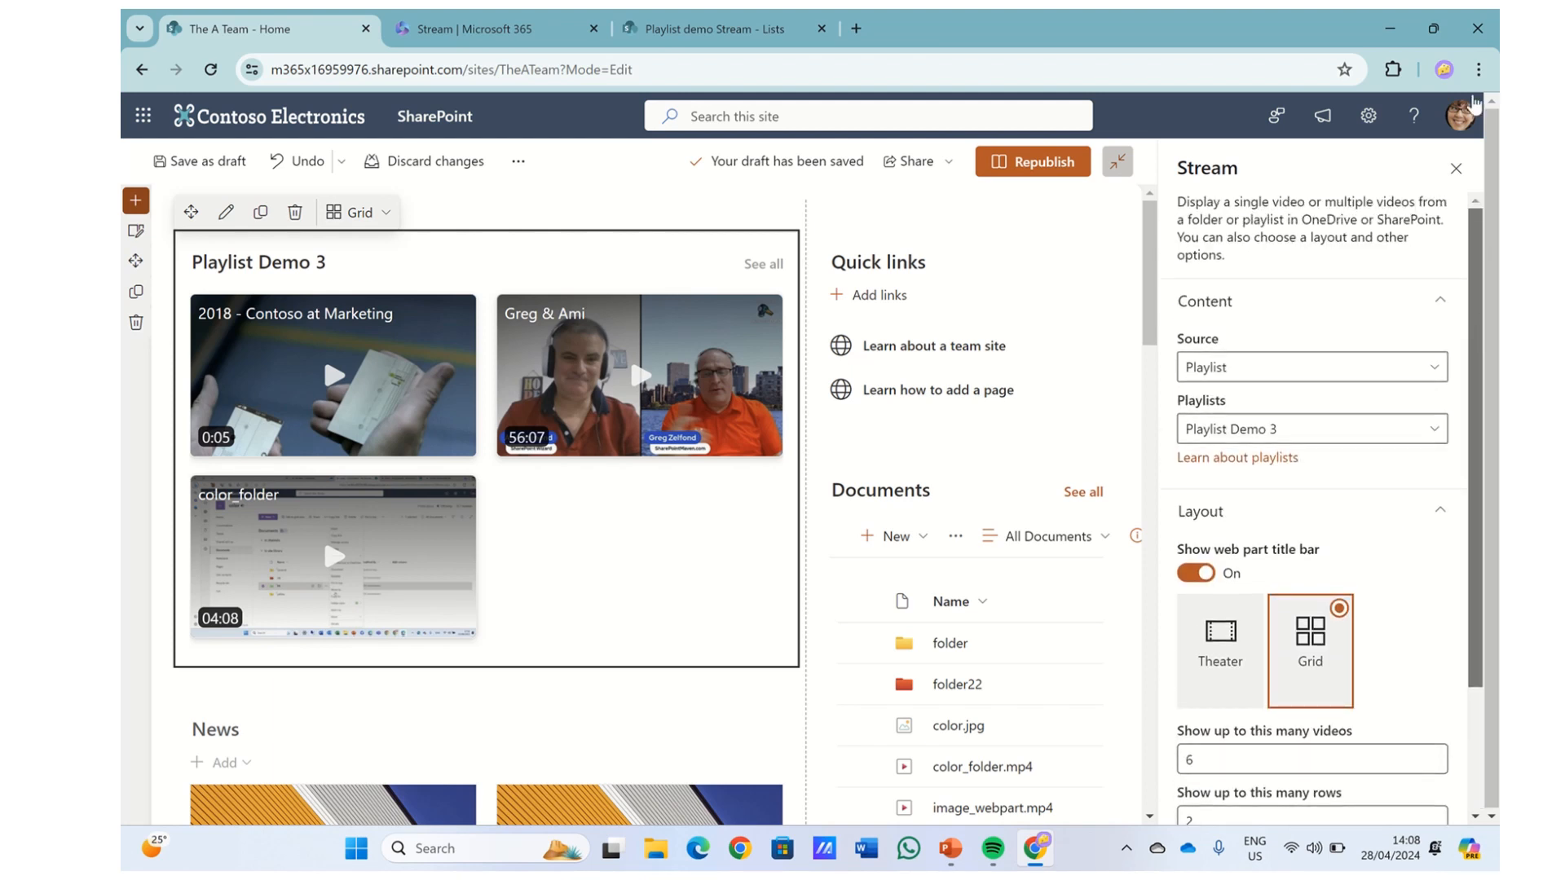
- Republish the home page, then preview and close the Greg & Ami video
click(1032, 162)
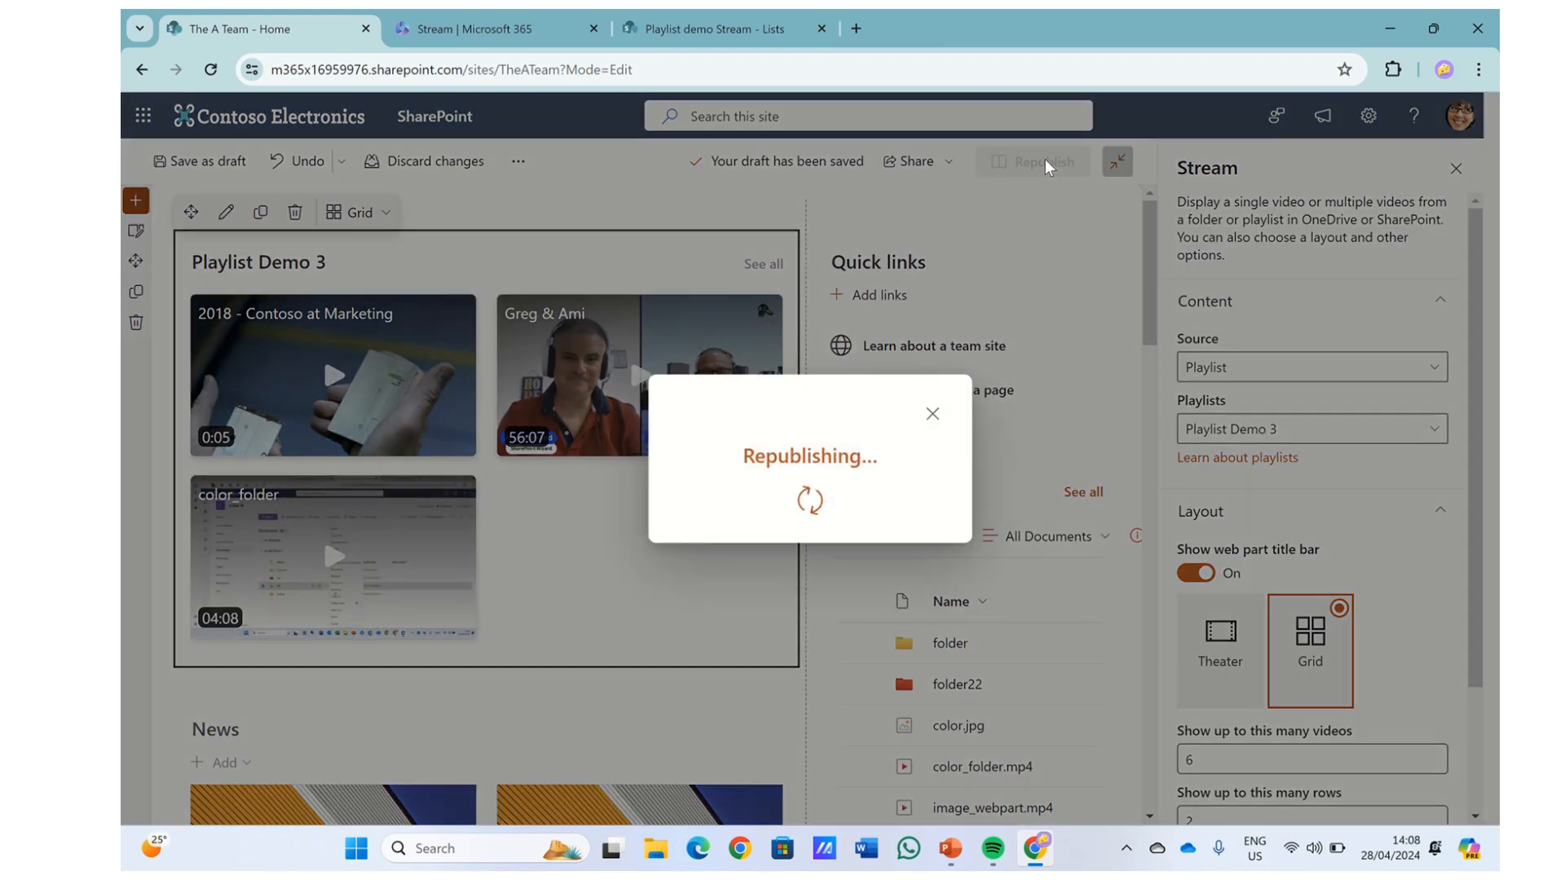
click(1034, 161)
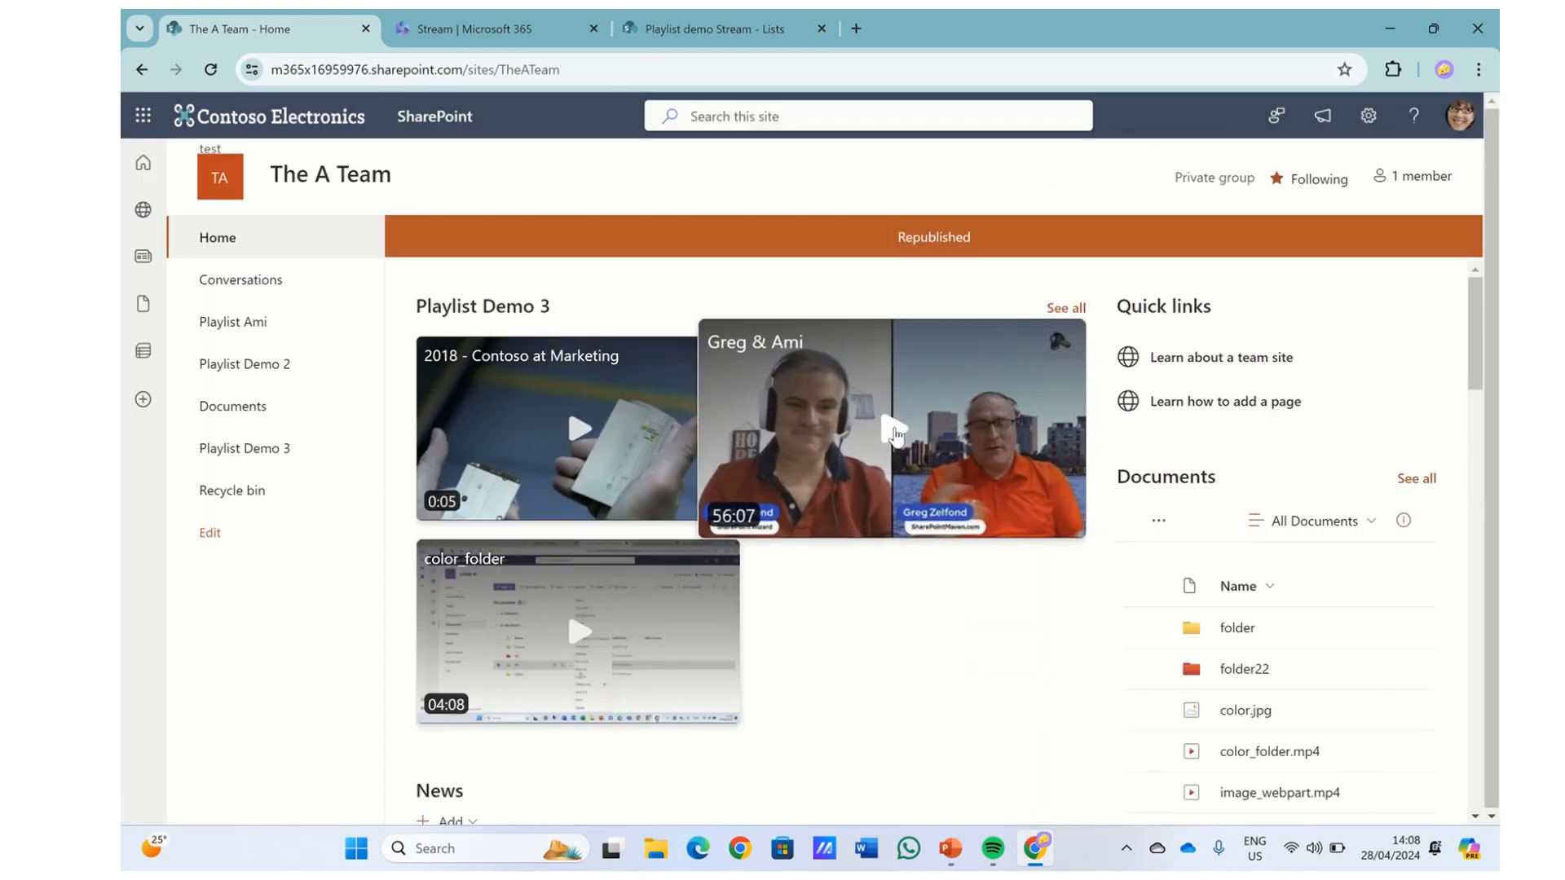
click(892, 428)
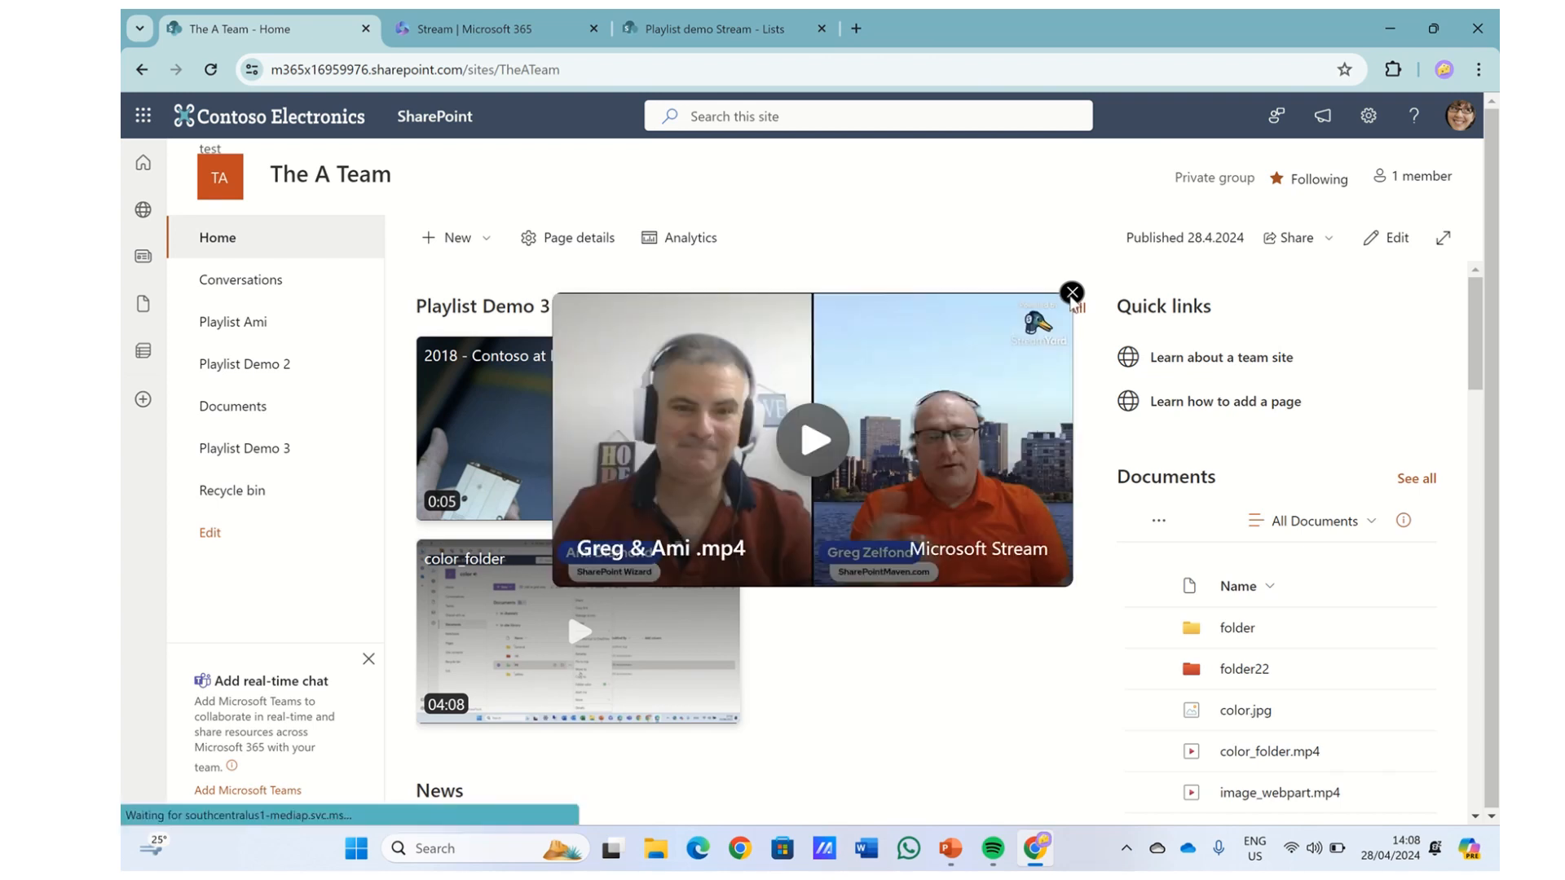
click(1071, 292)
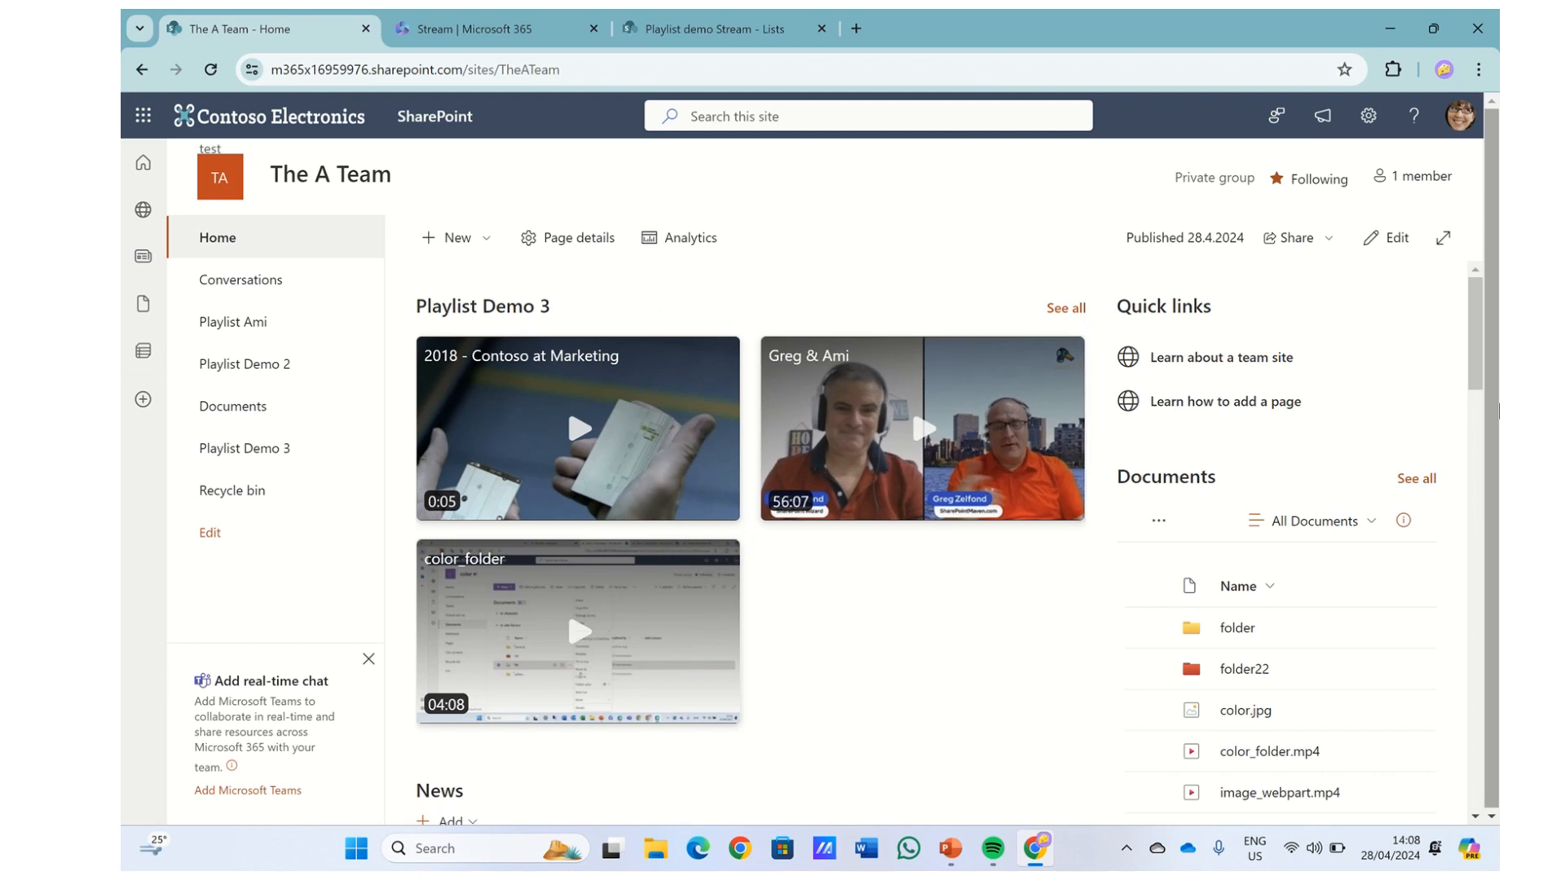
mouse_move(565, 427)
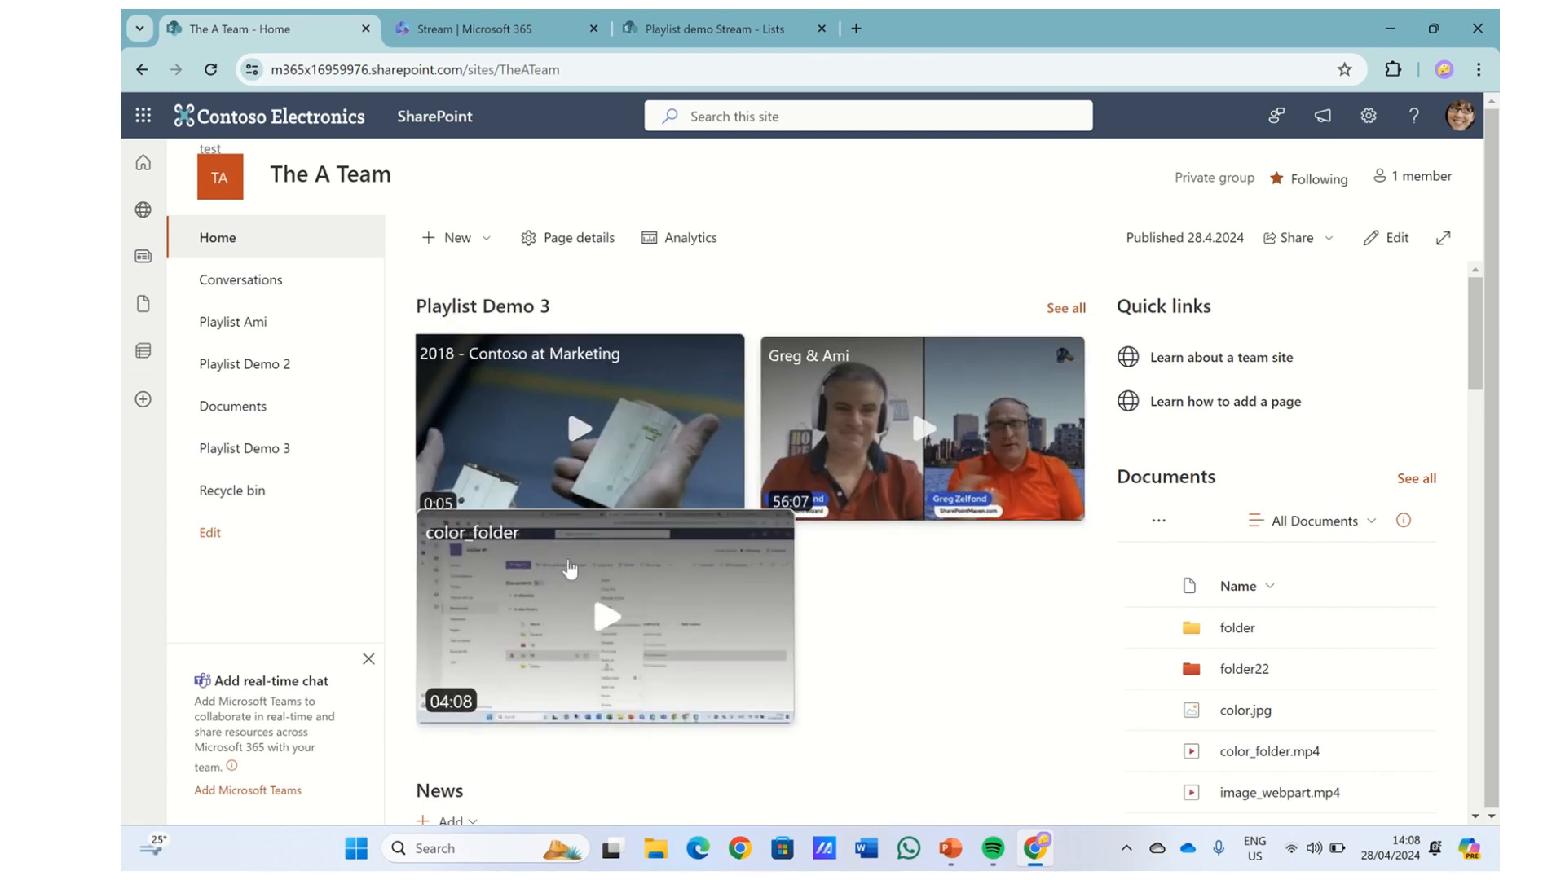
click(577, 429)
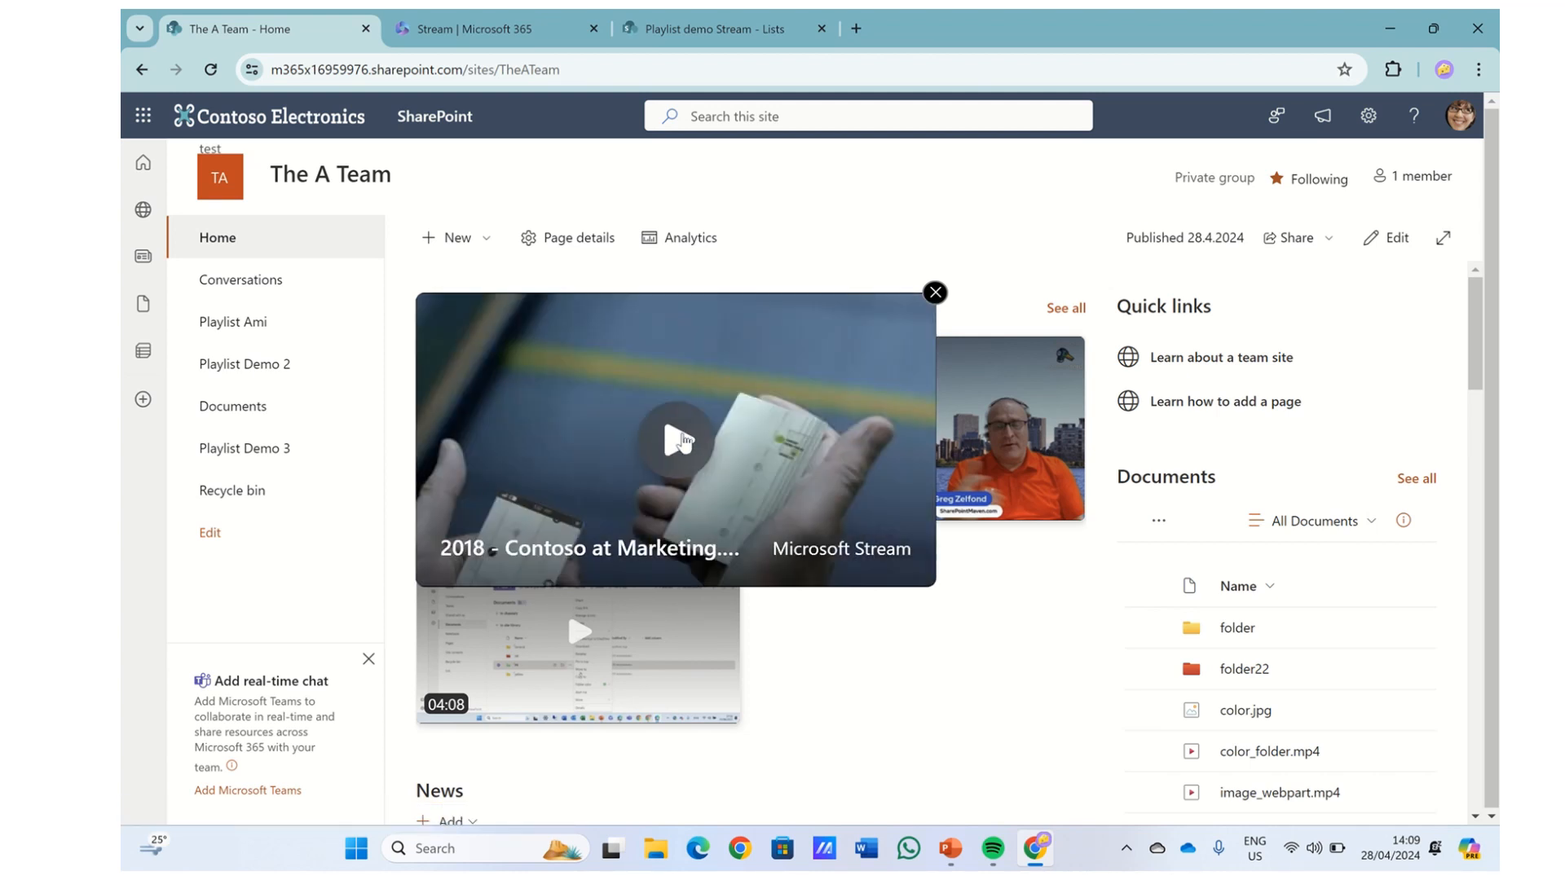
click(677, 442)
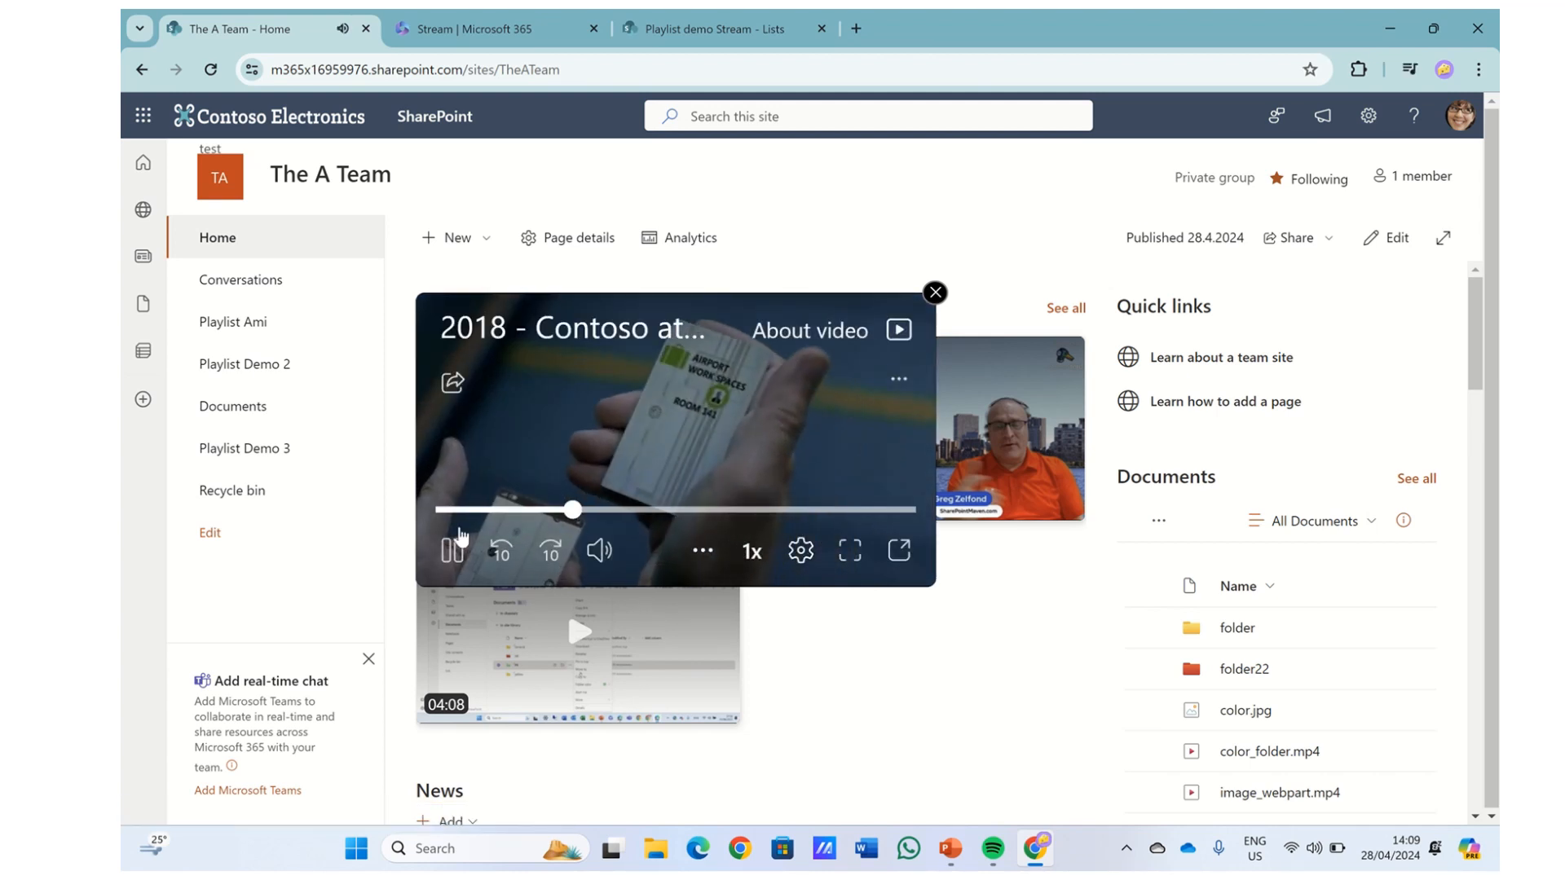
click(451, 550)
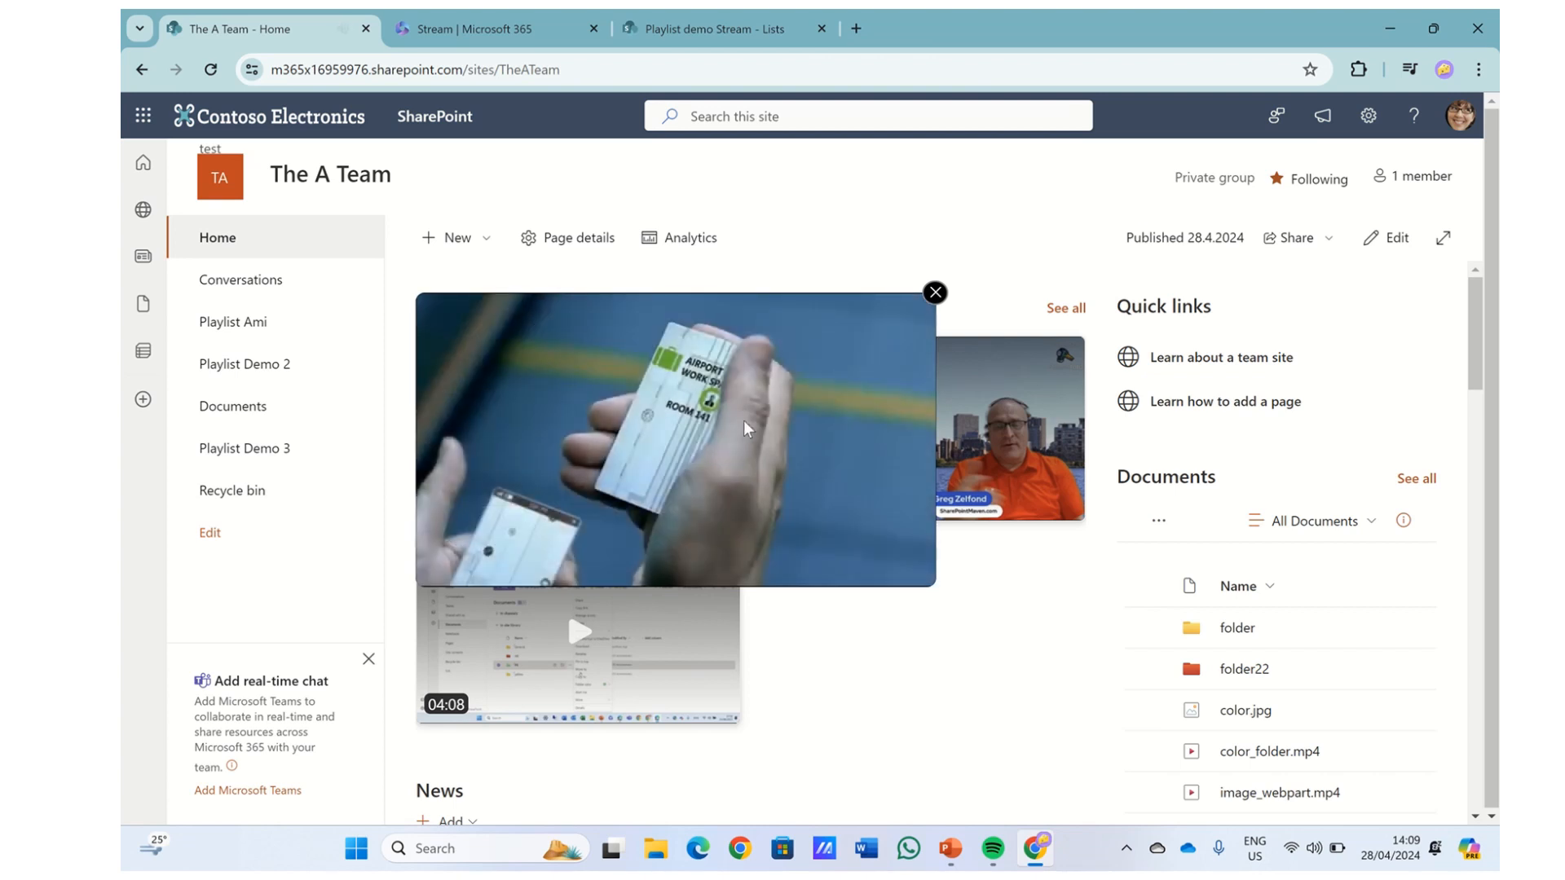
click(936, 292)
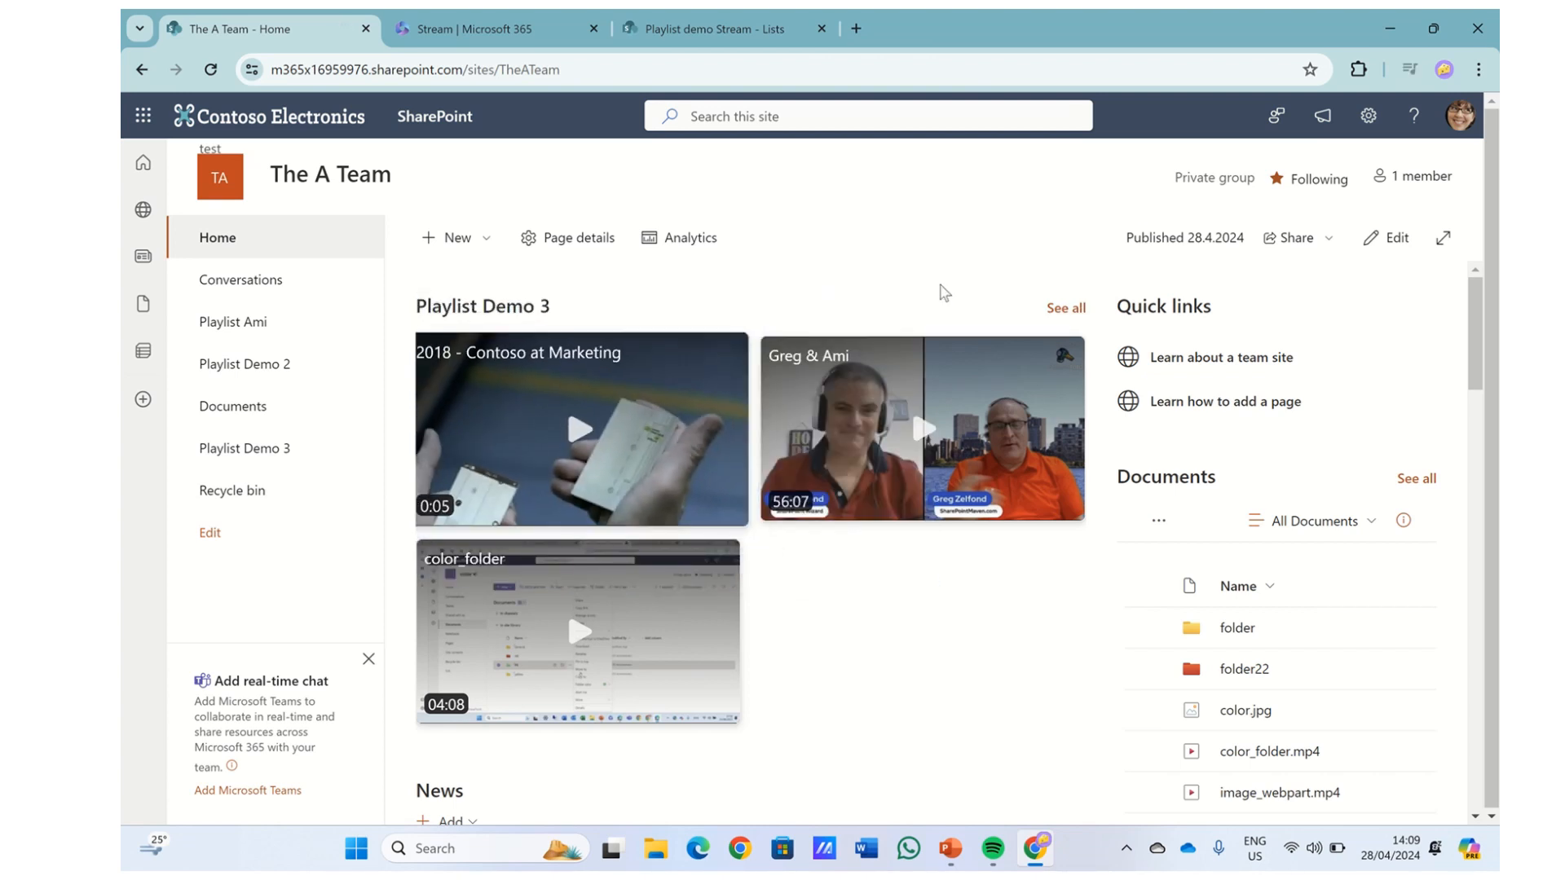